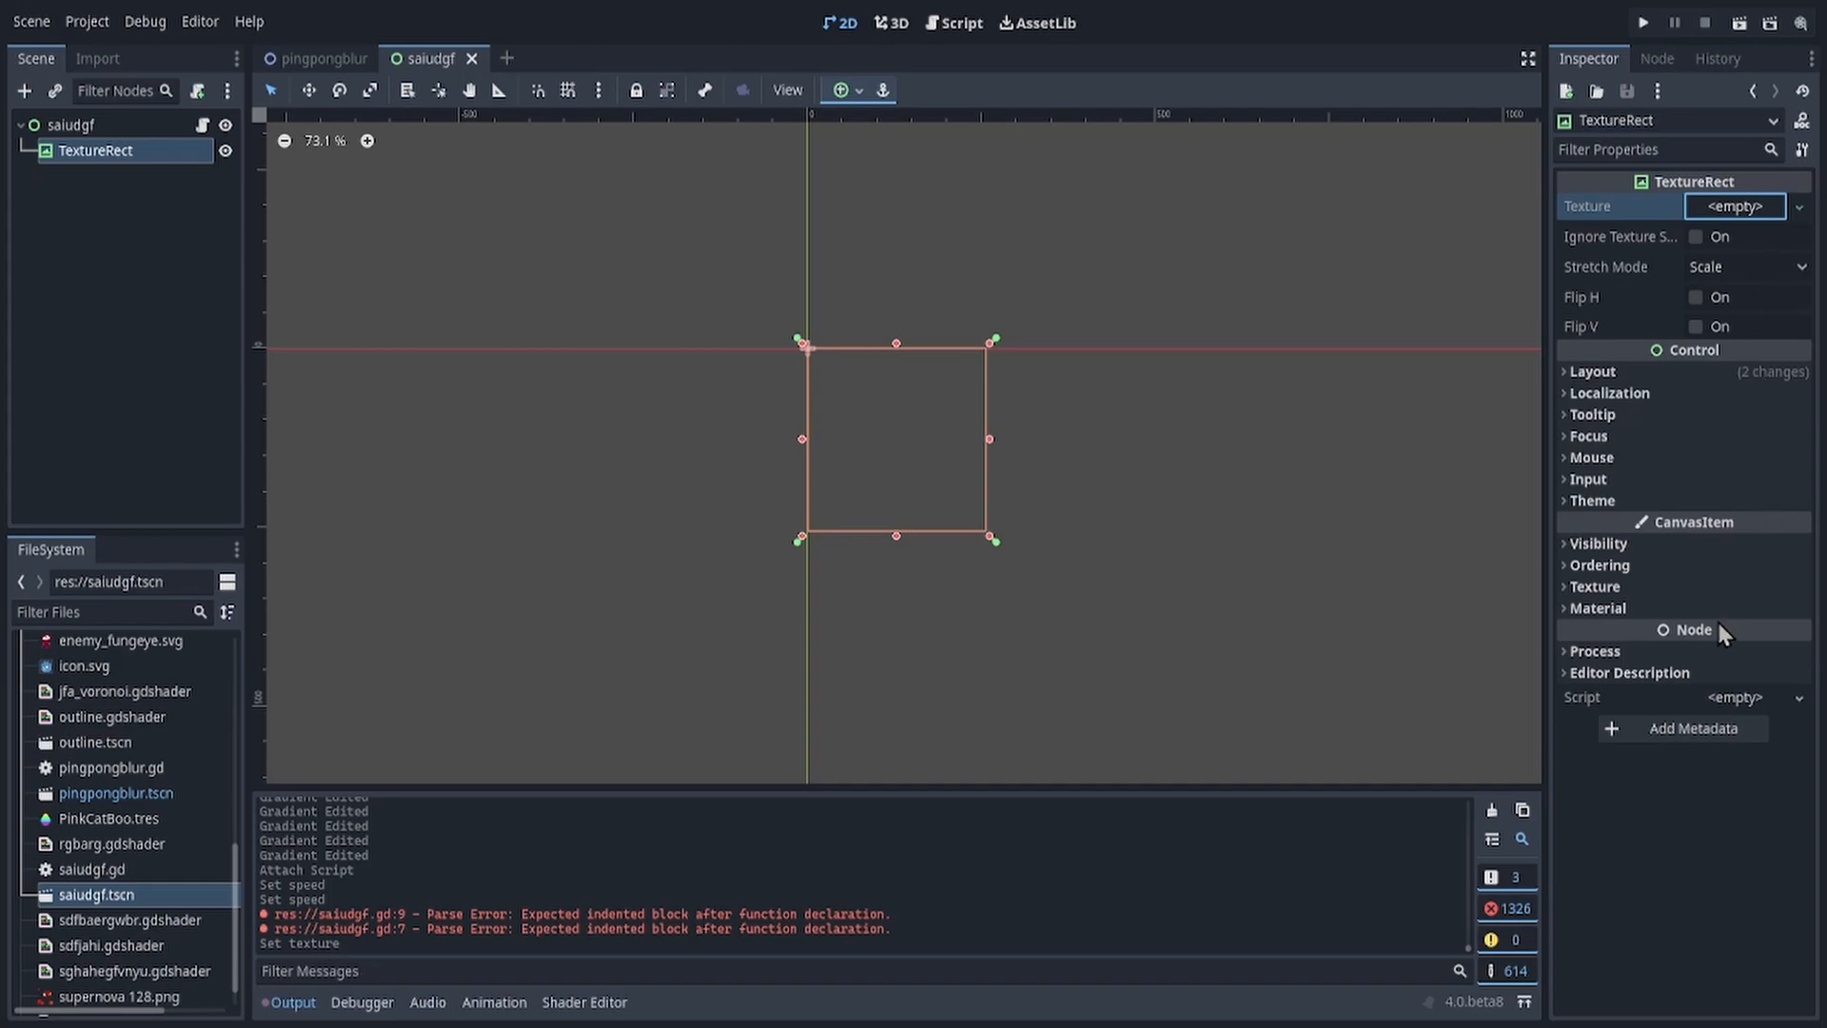
Step: Assign a new 512×512 NoiseTexture2D as the TextureRect's texture
left_click(1735, 206)
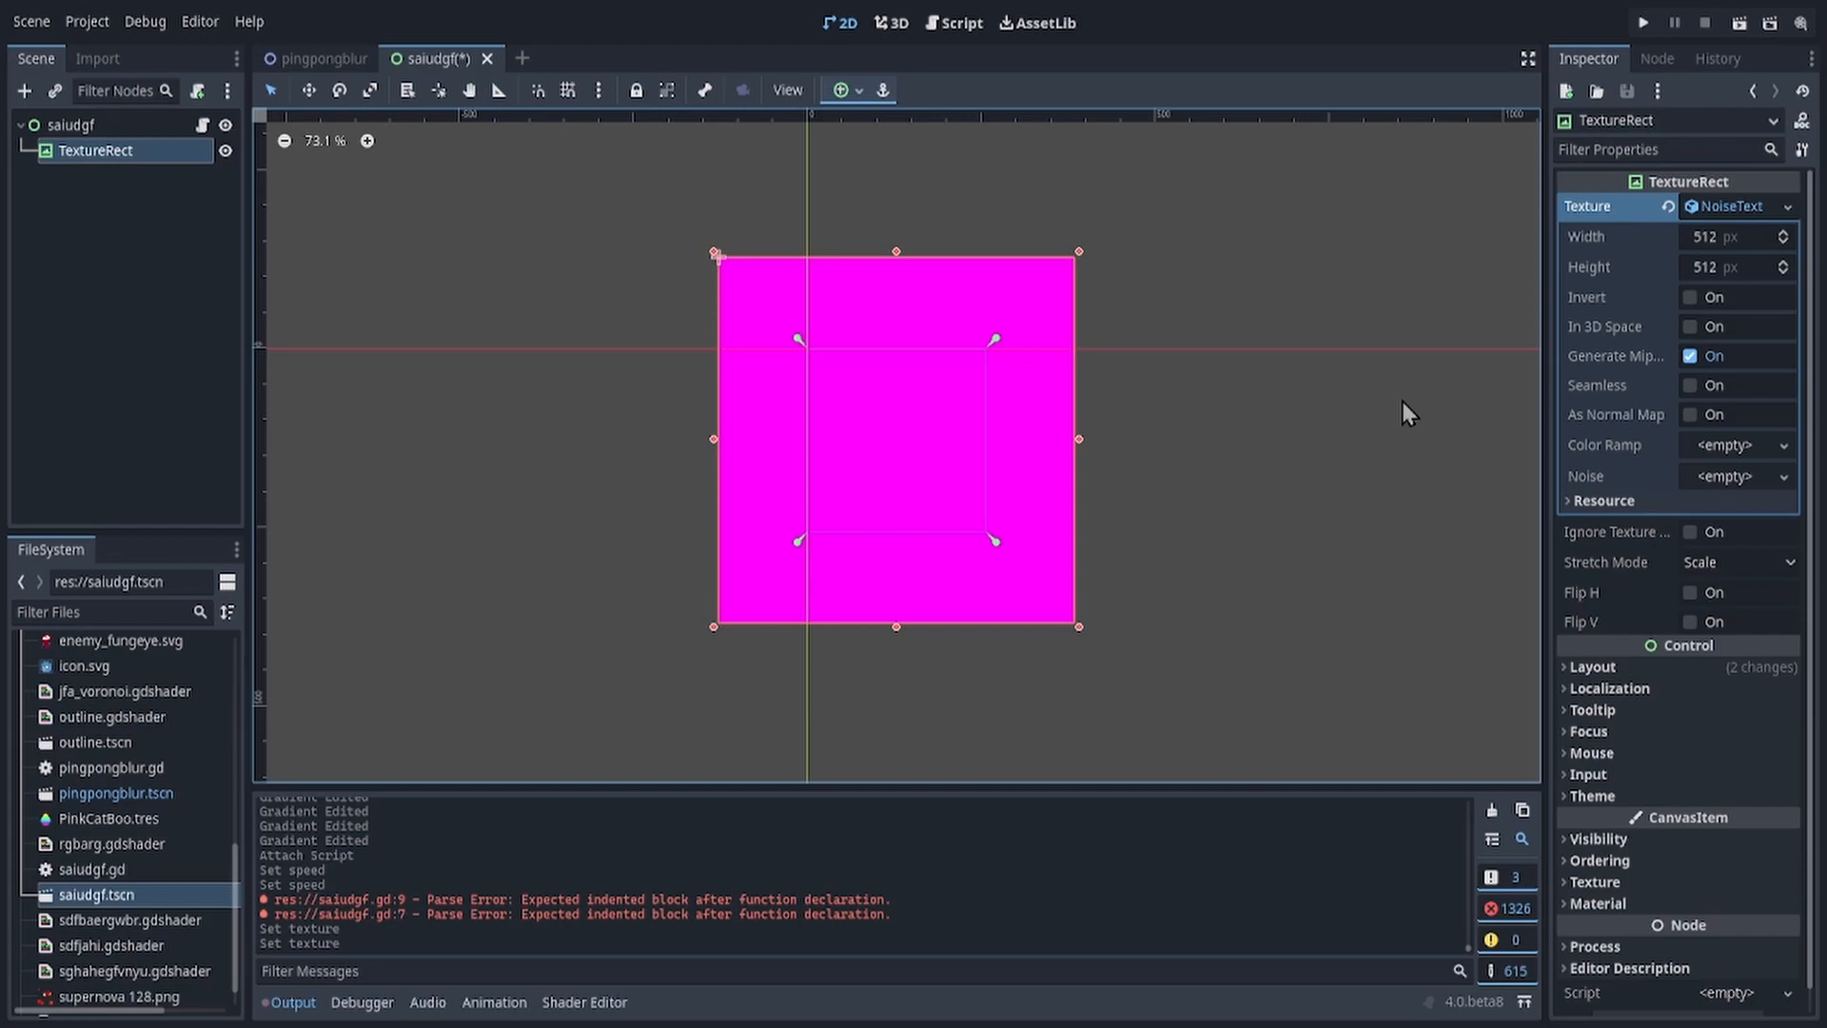
mouse_move(1613, 489)
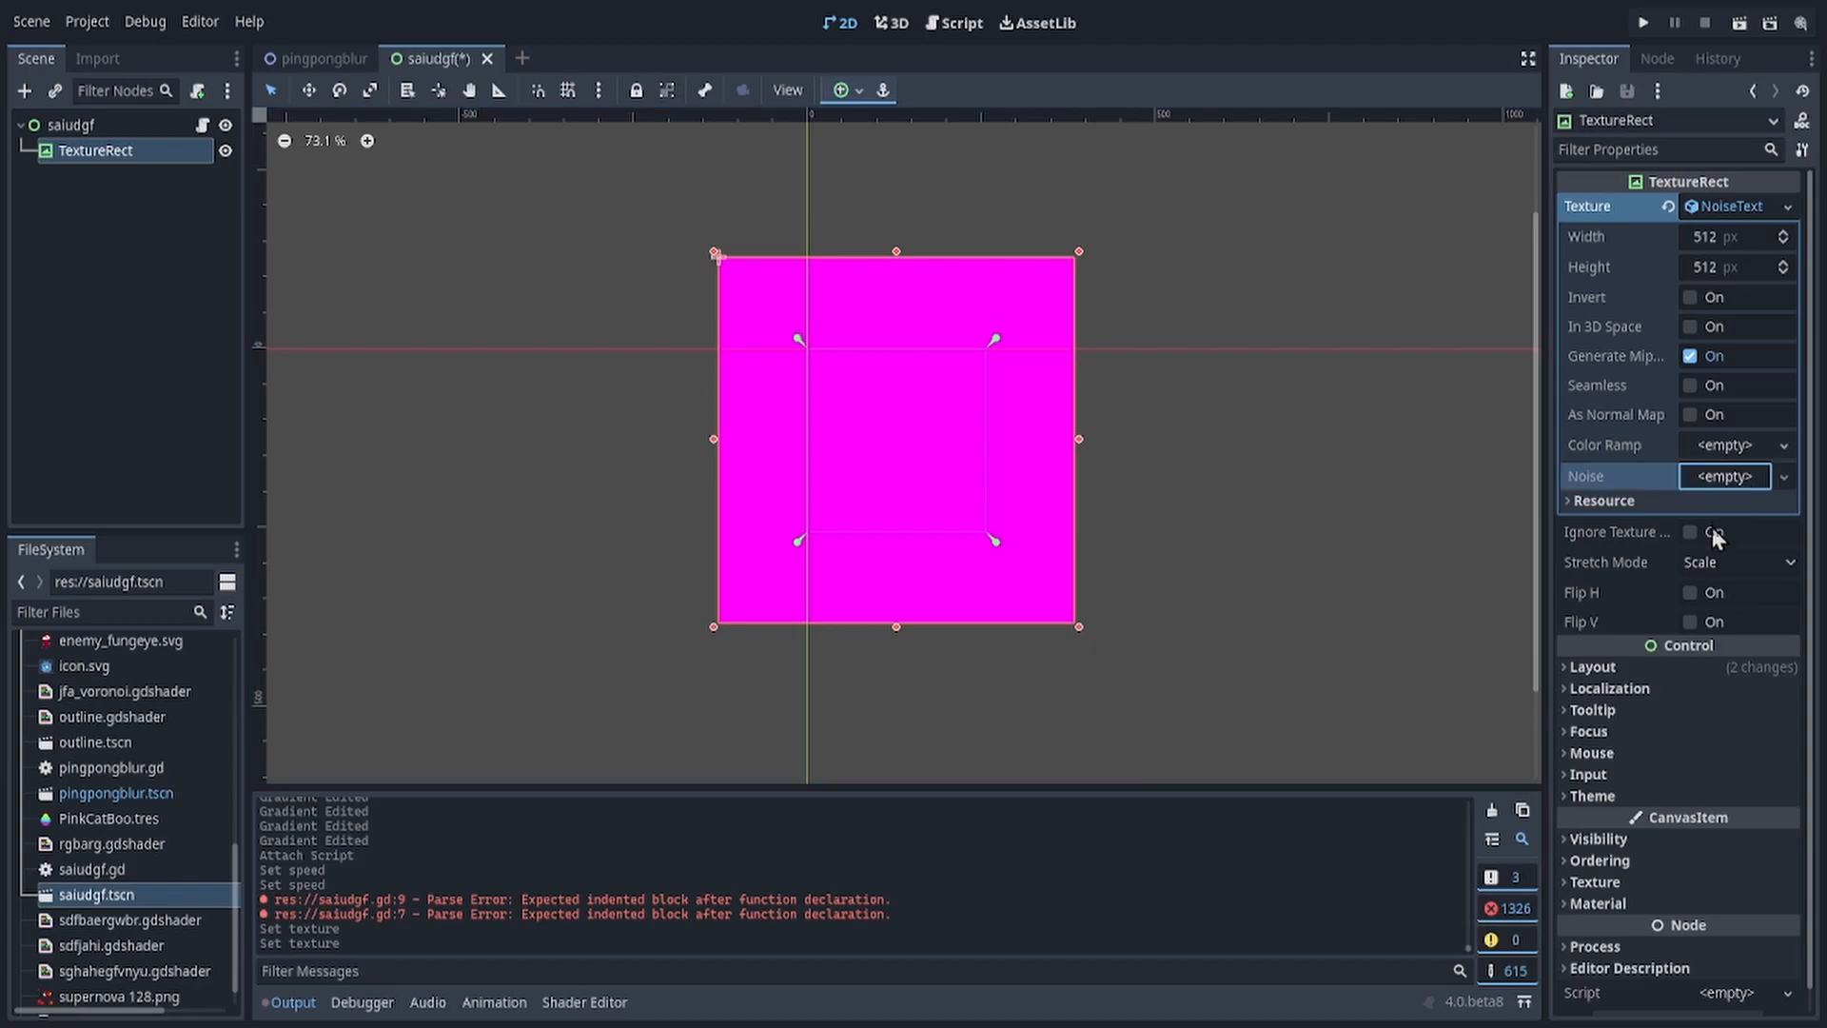
mouse_move(1714, 527)
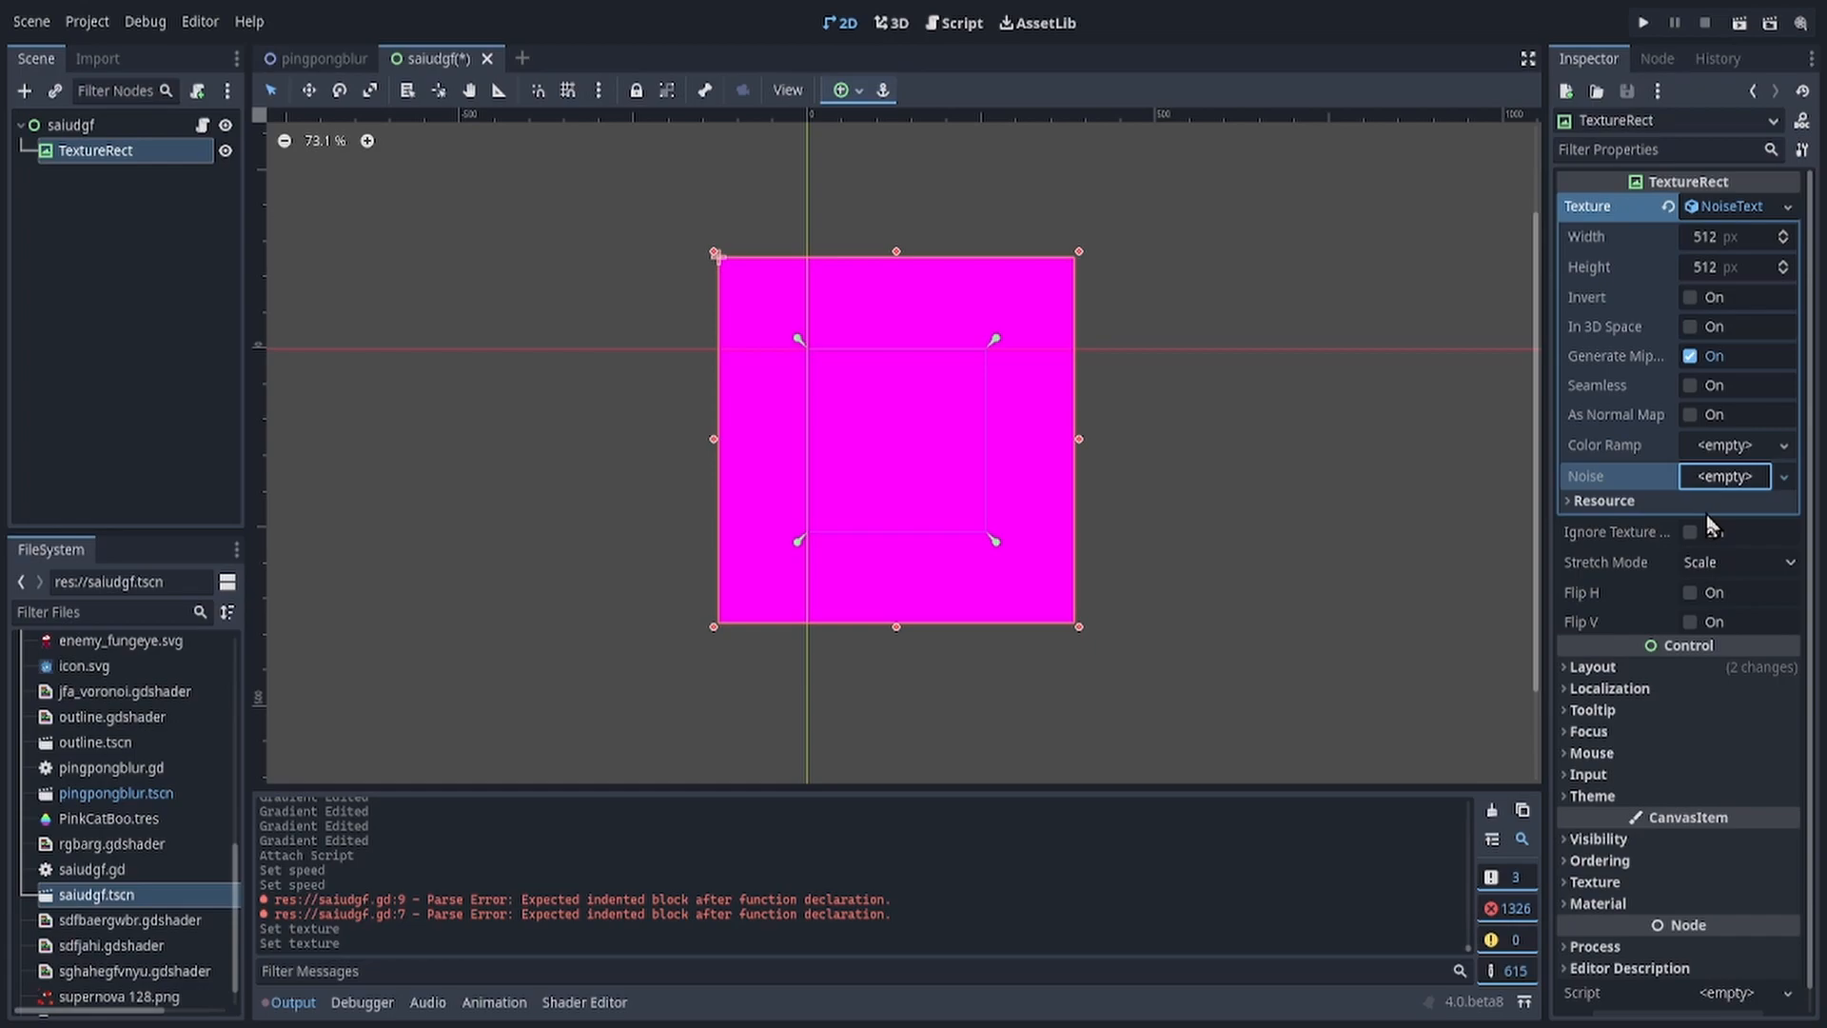
Step: Give the texture a new FastNoiseLite source with Simplex Smooth noise type
left_click(1724, 476)
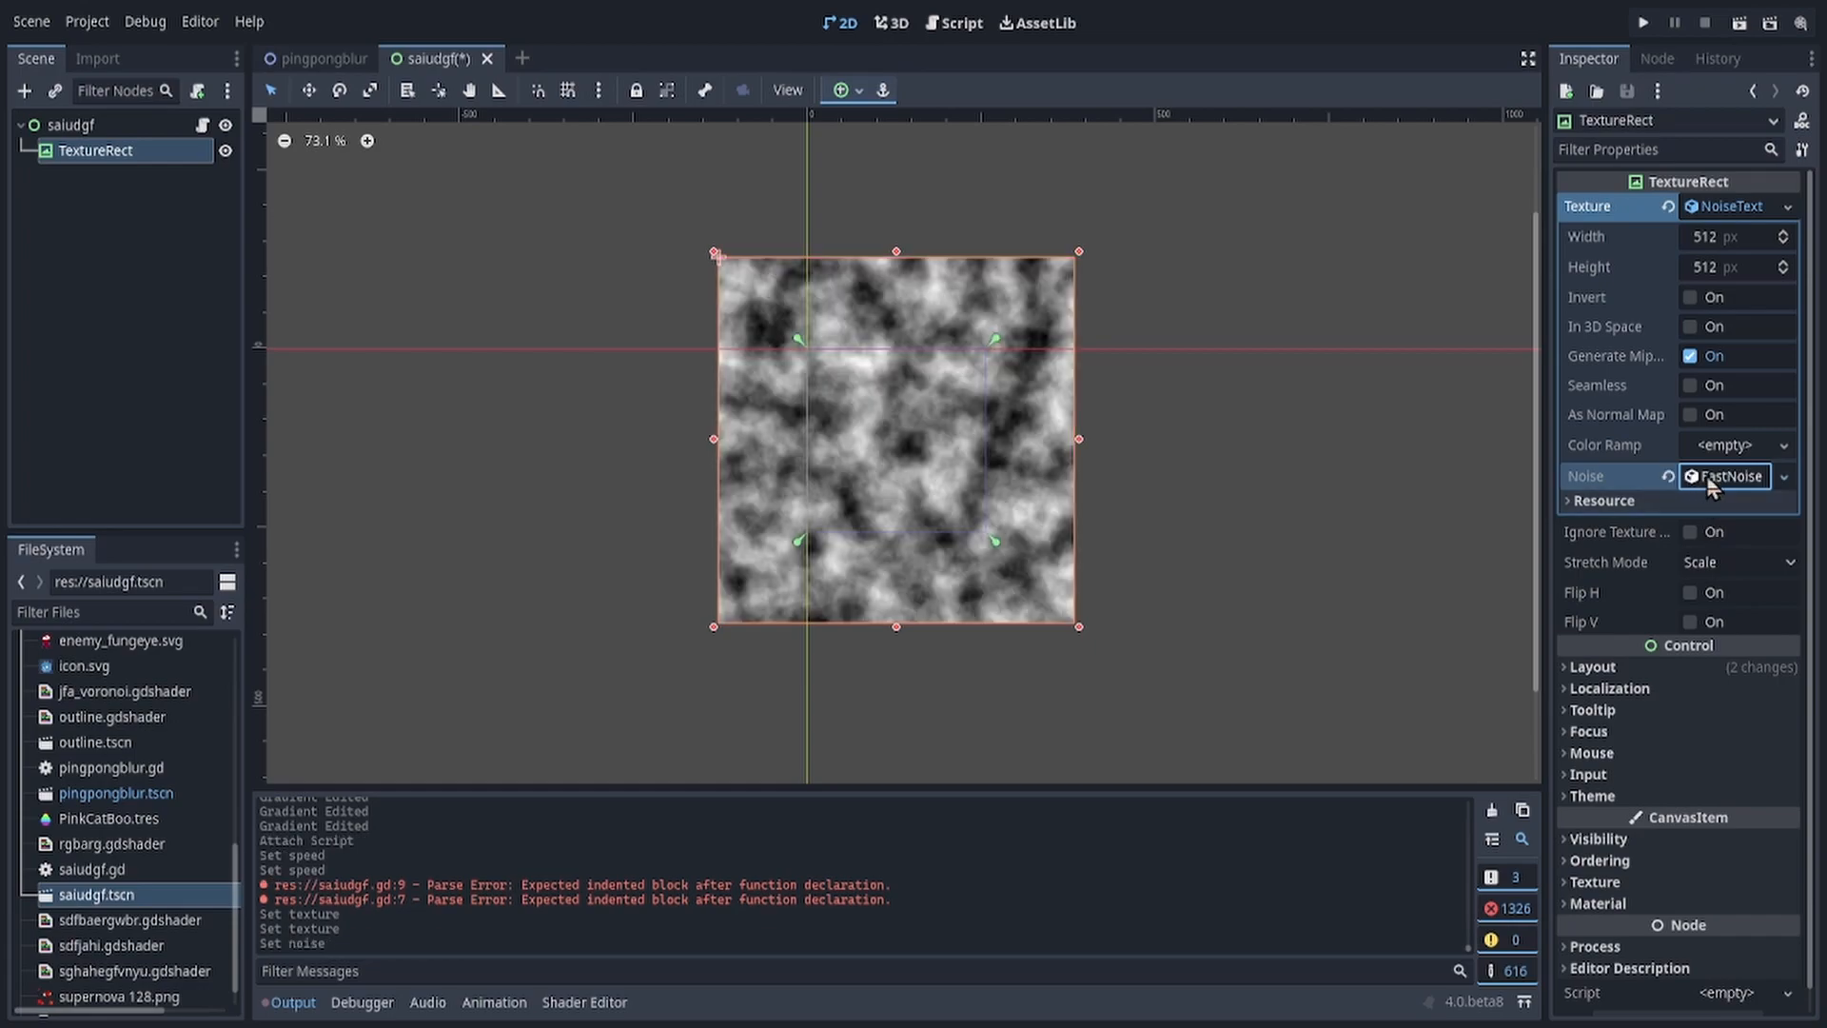
left_click(1728, 476)
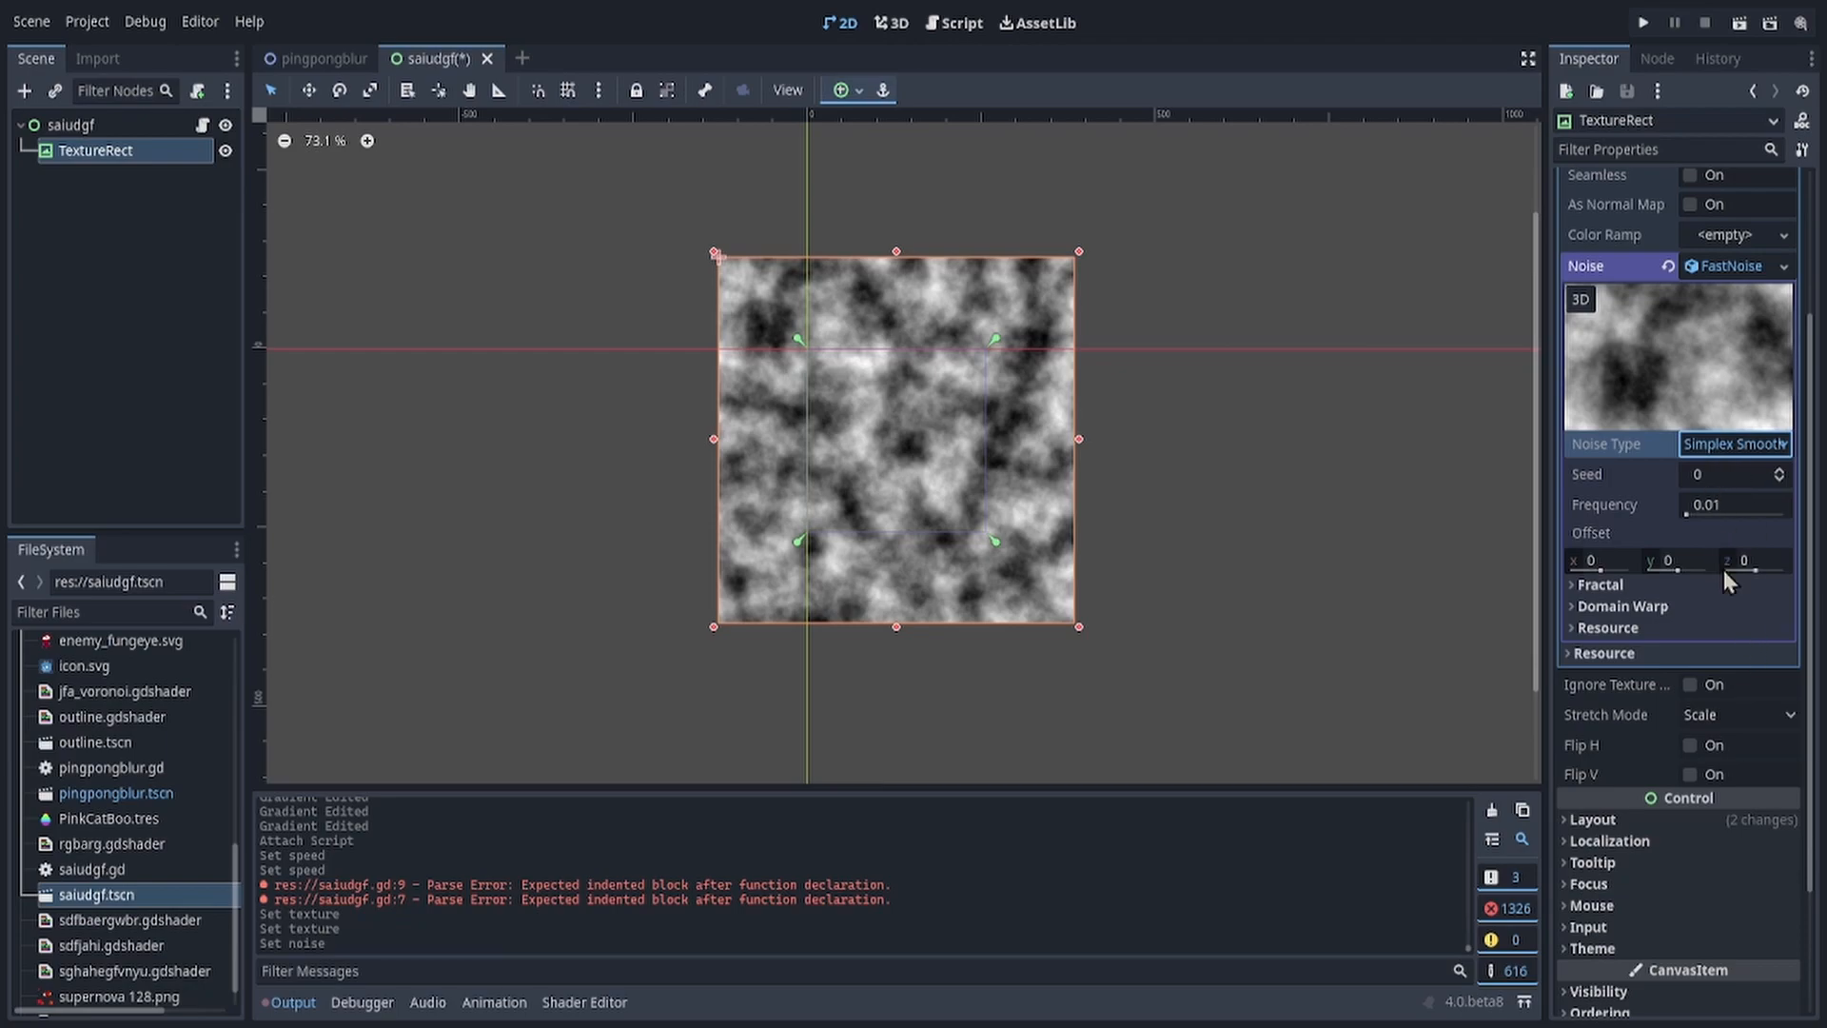
left_click(1733, 444)
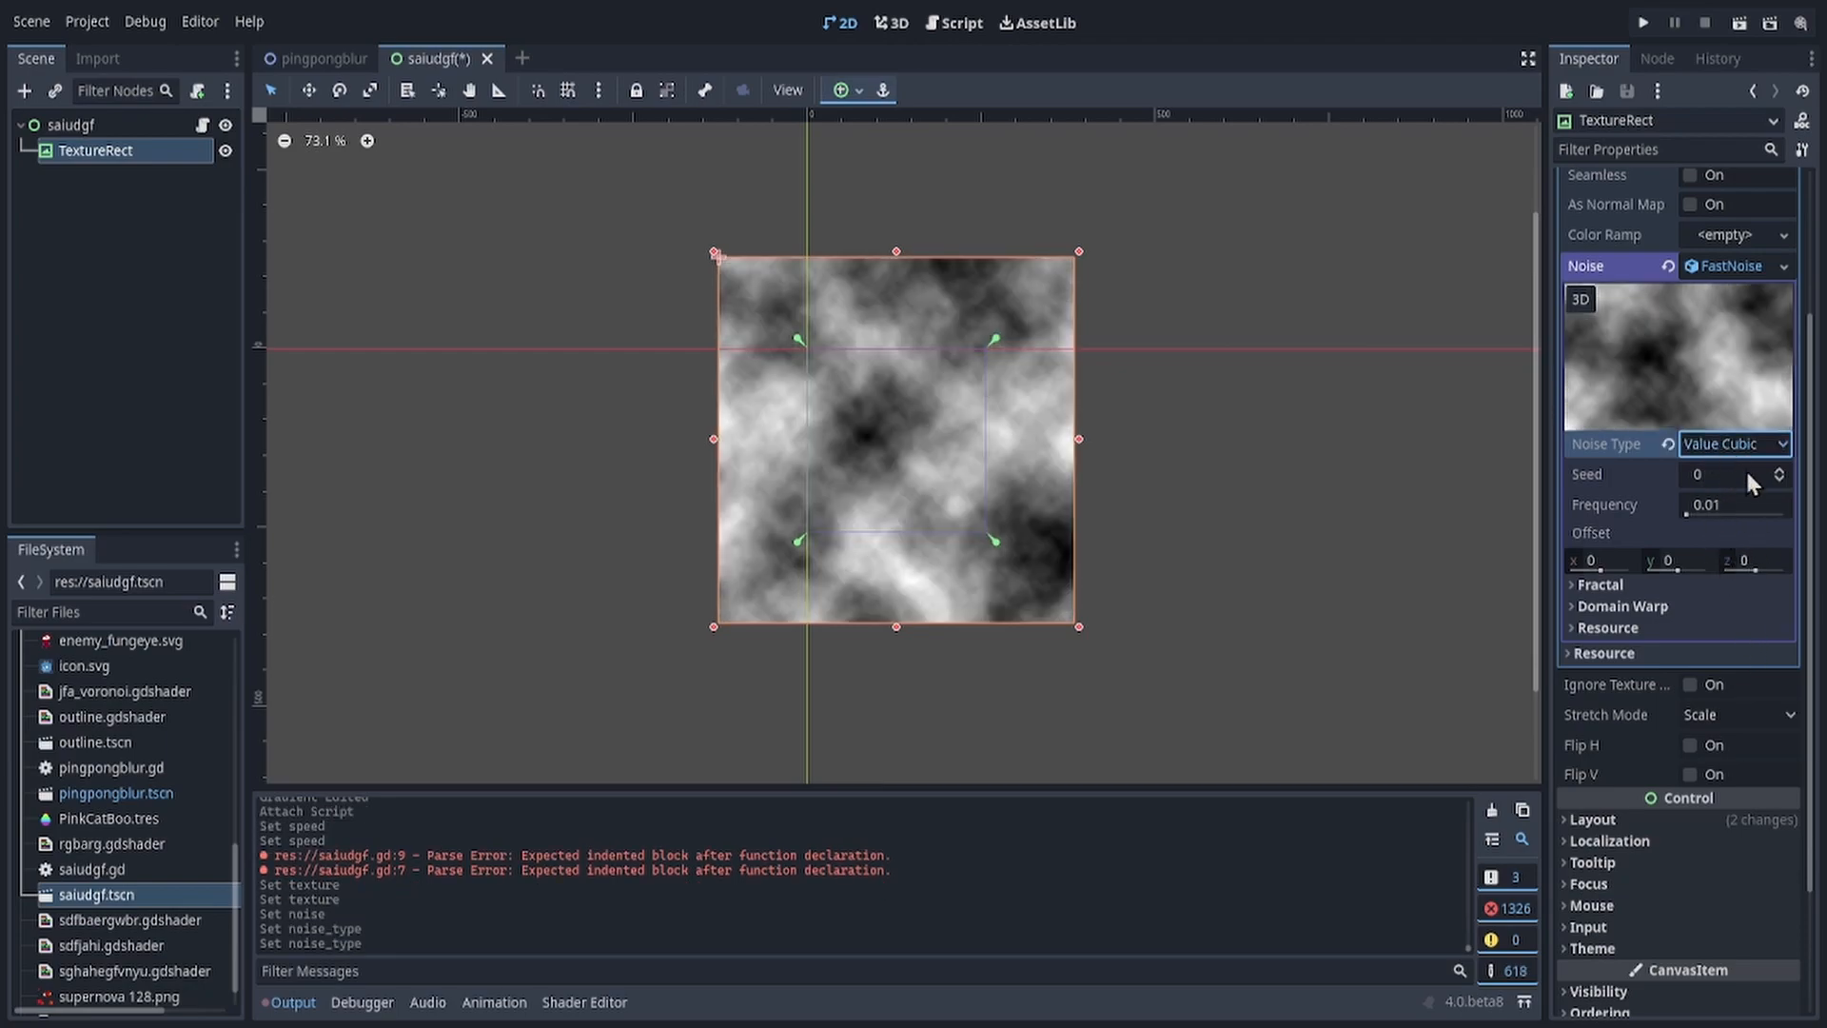
left_click(1736, 444)
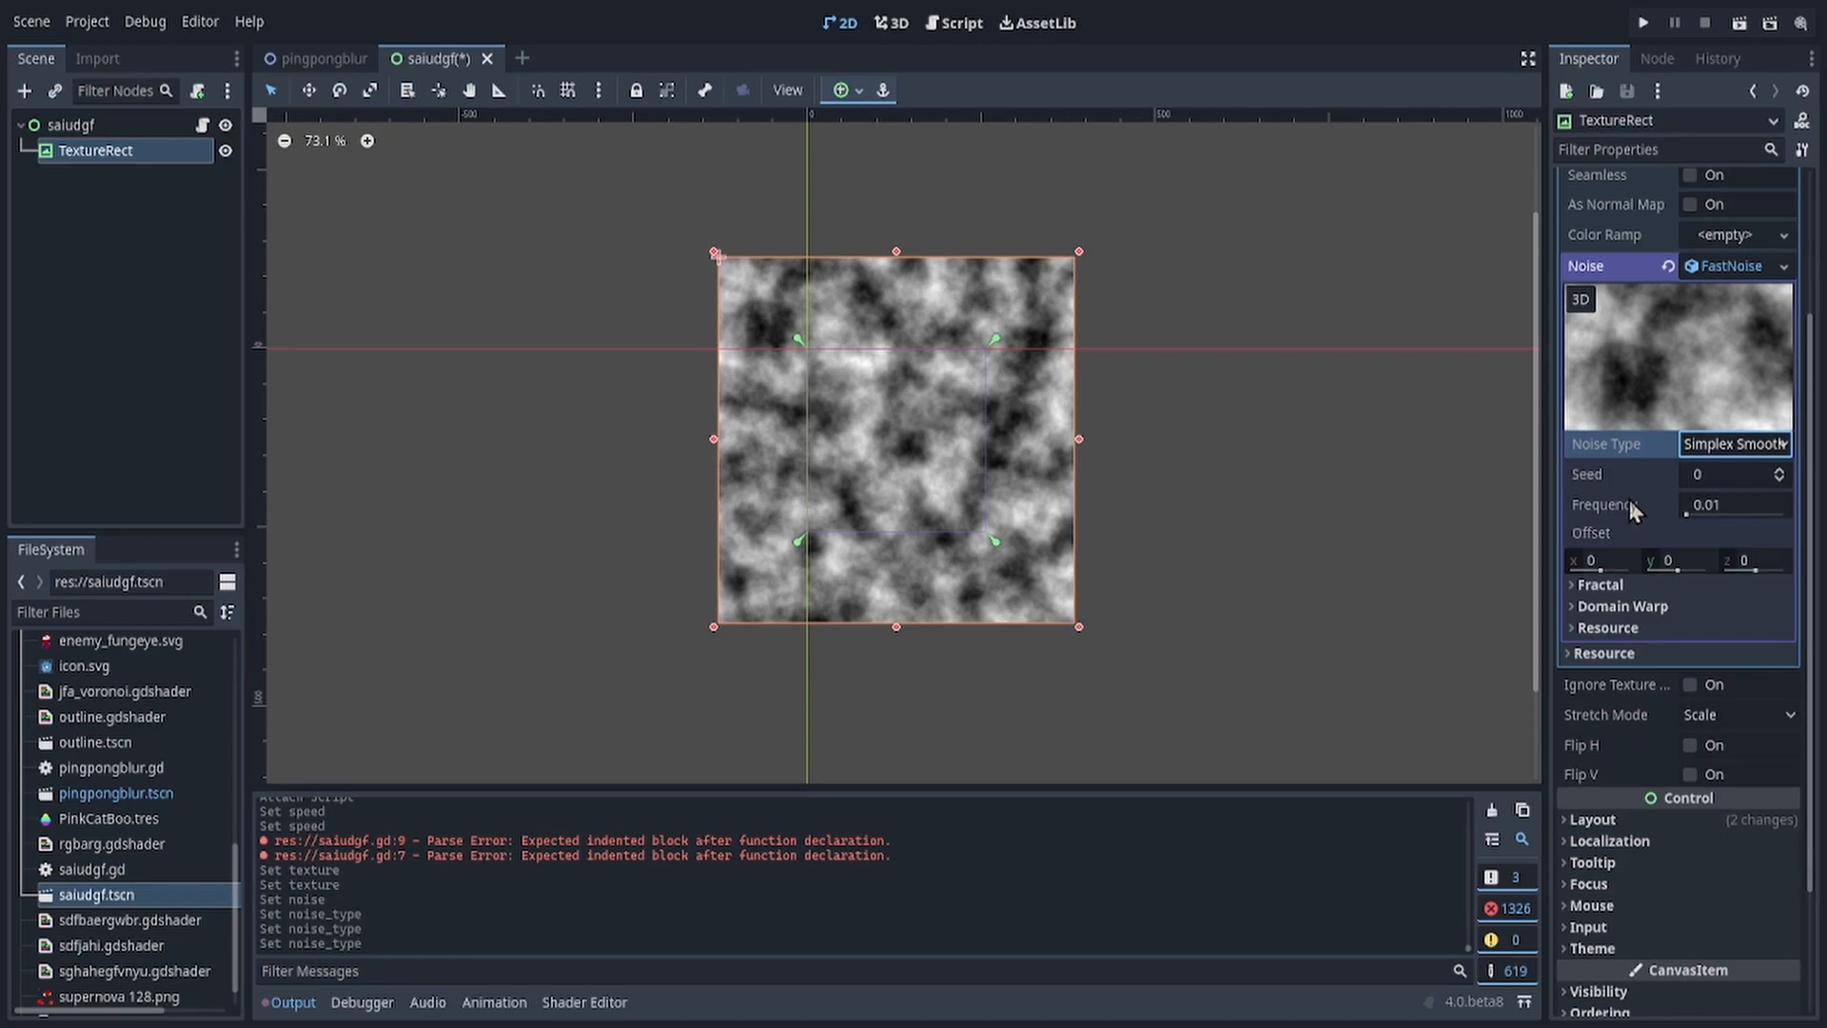
Step: Set fractal type Ping-Pong, lacunarity 1.4 and frequency 0.004 for a larger, softer pattern
left_click(1602, 584)
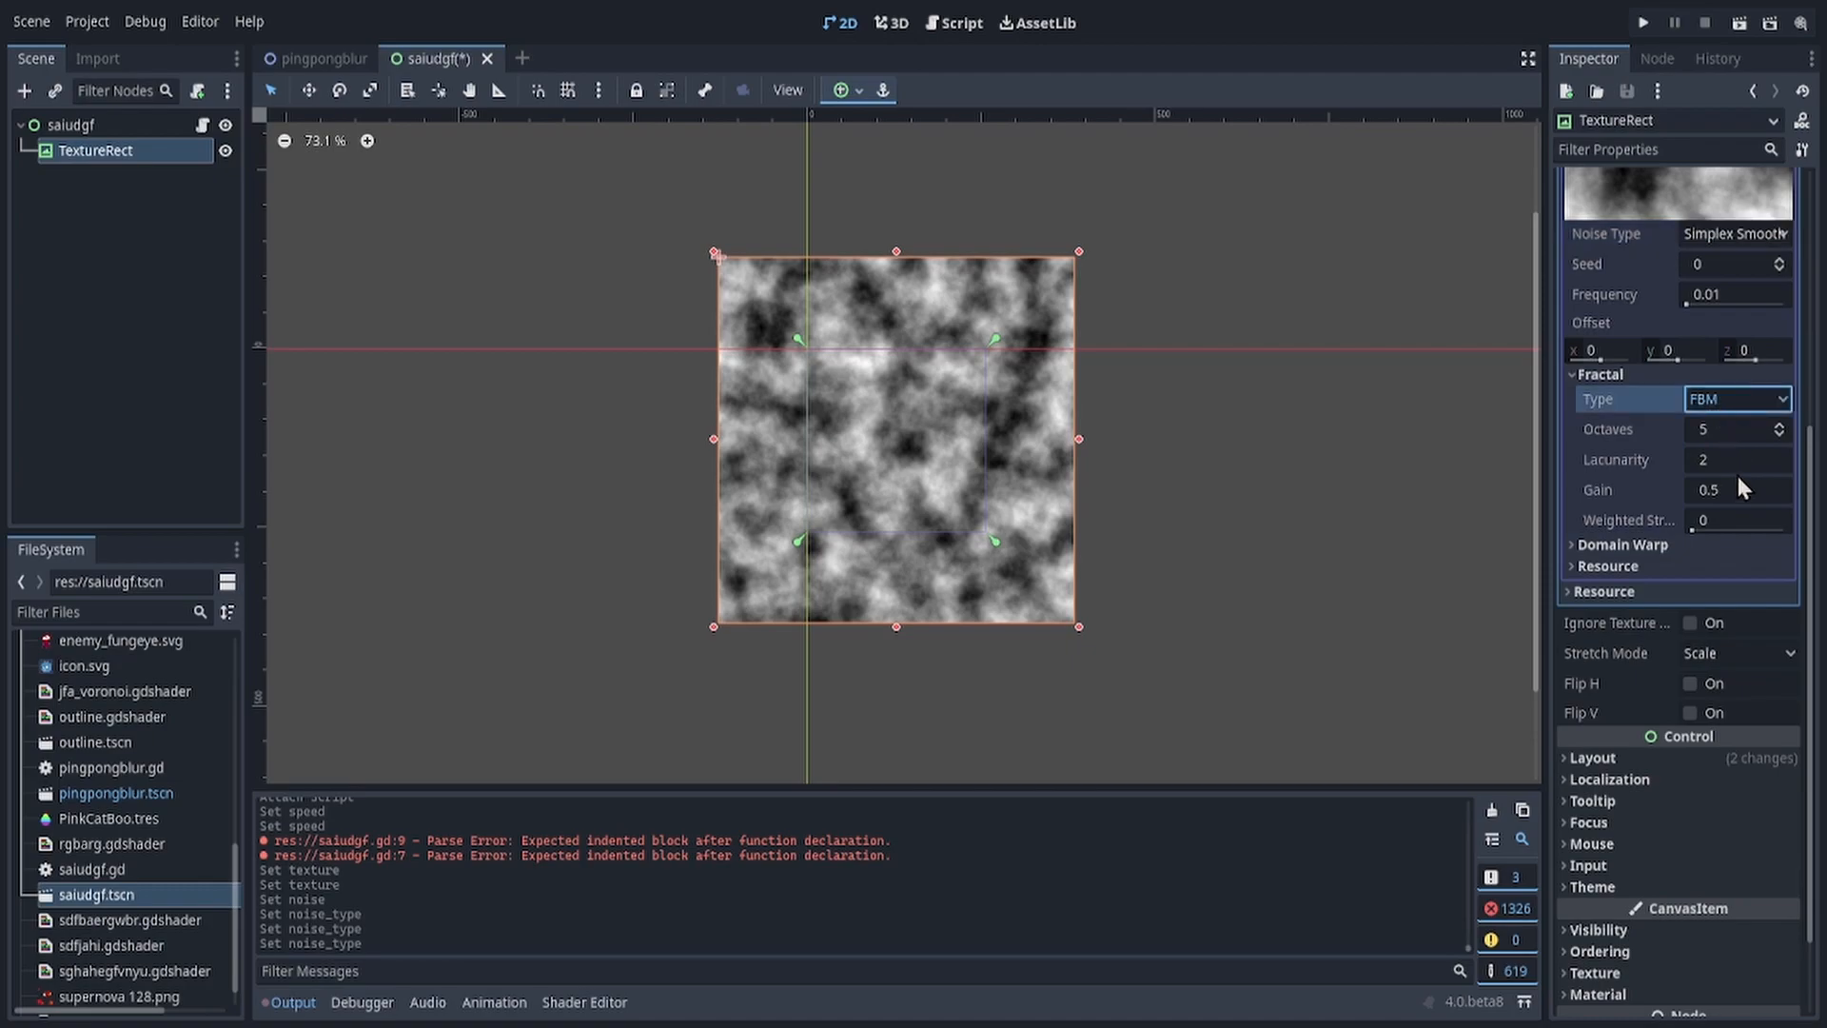
left_click(1735, 398)
type("2")
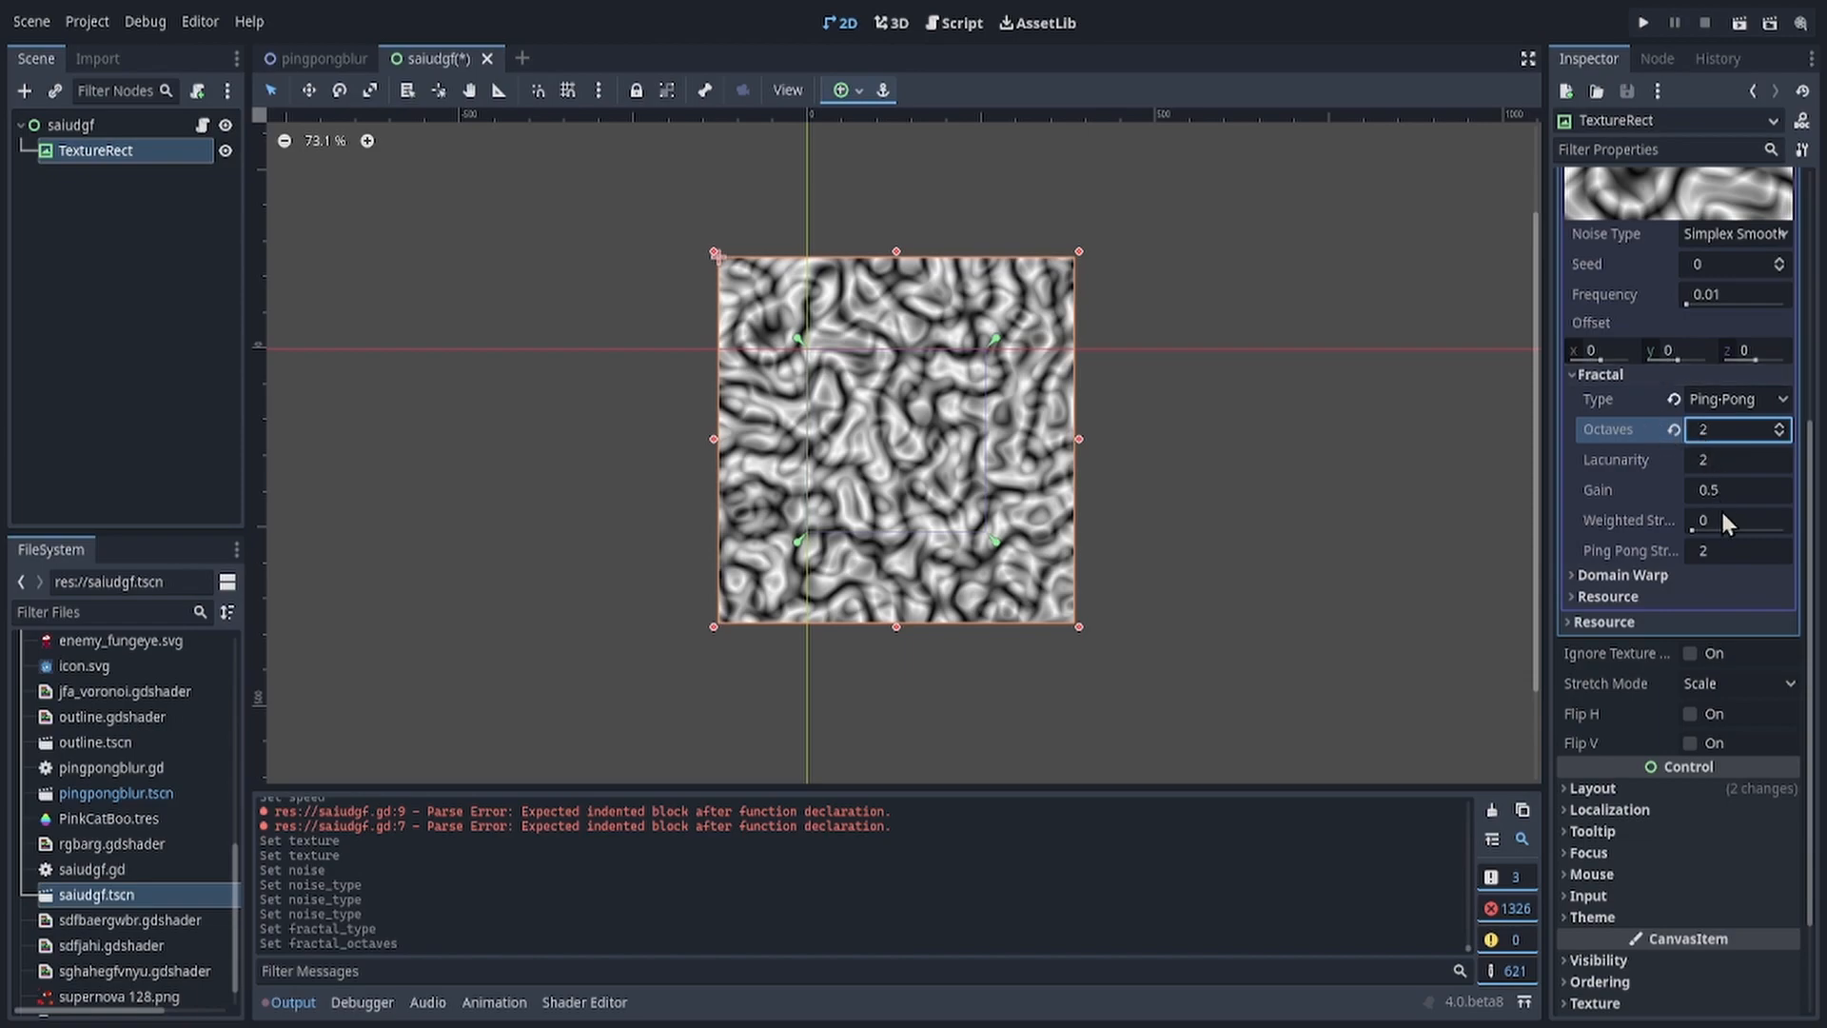
left_click(1735, 458)
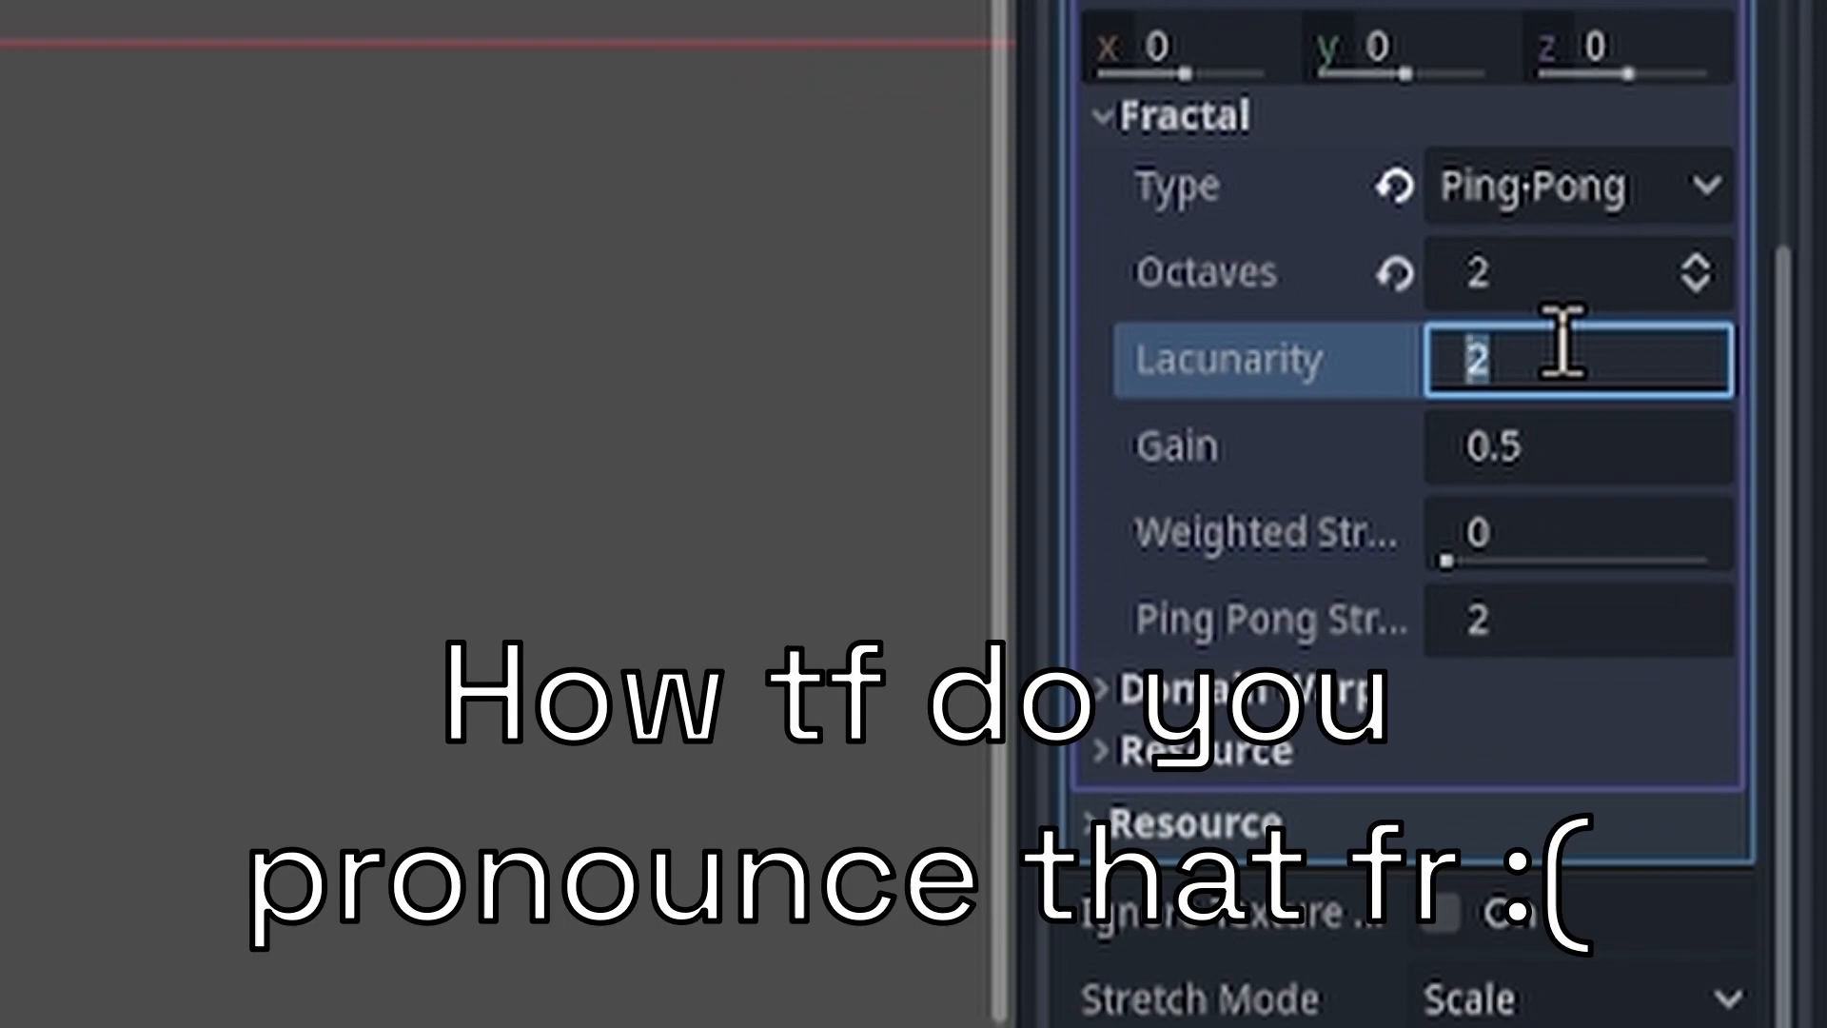
type("1.4")
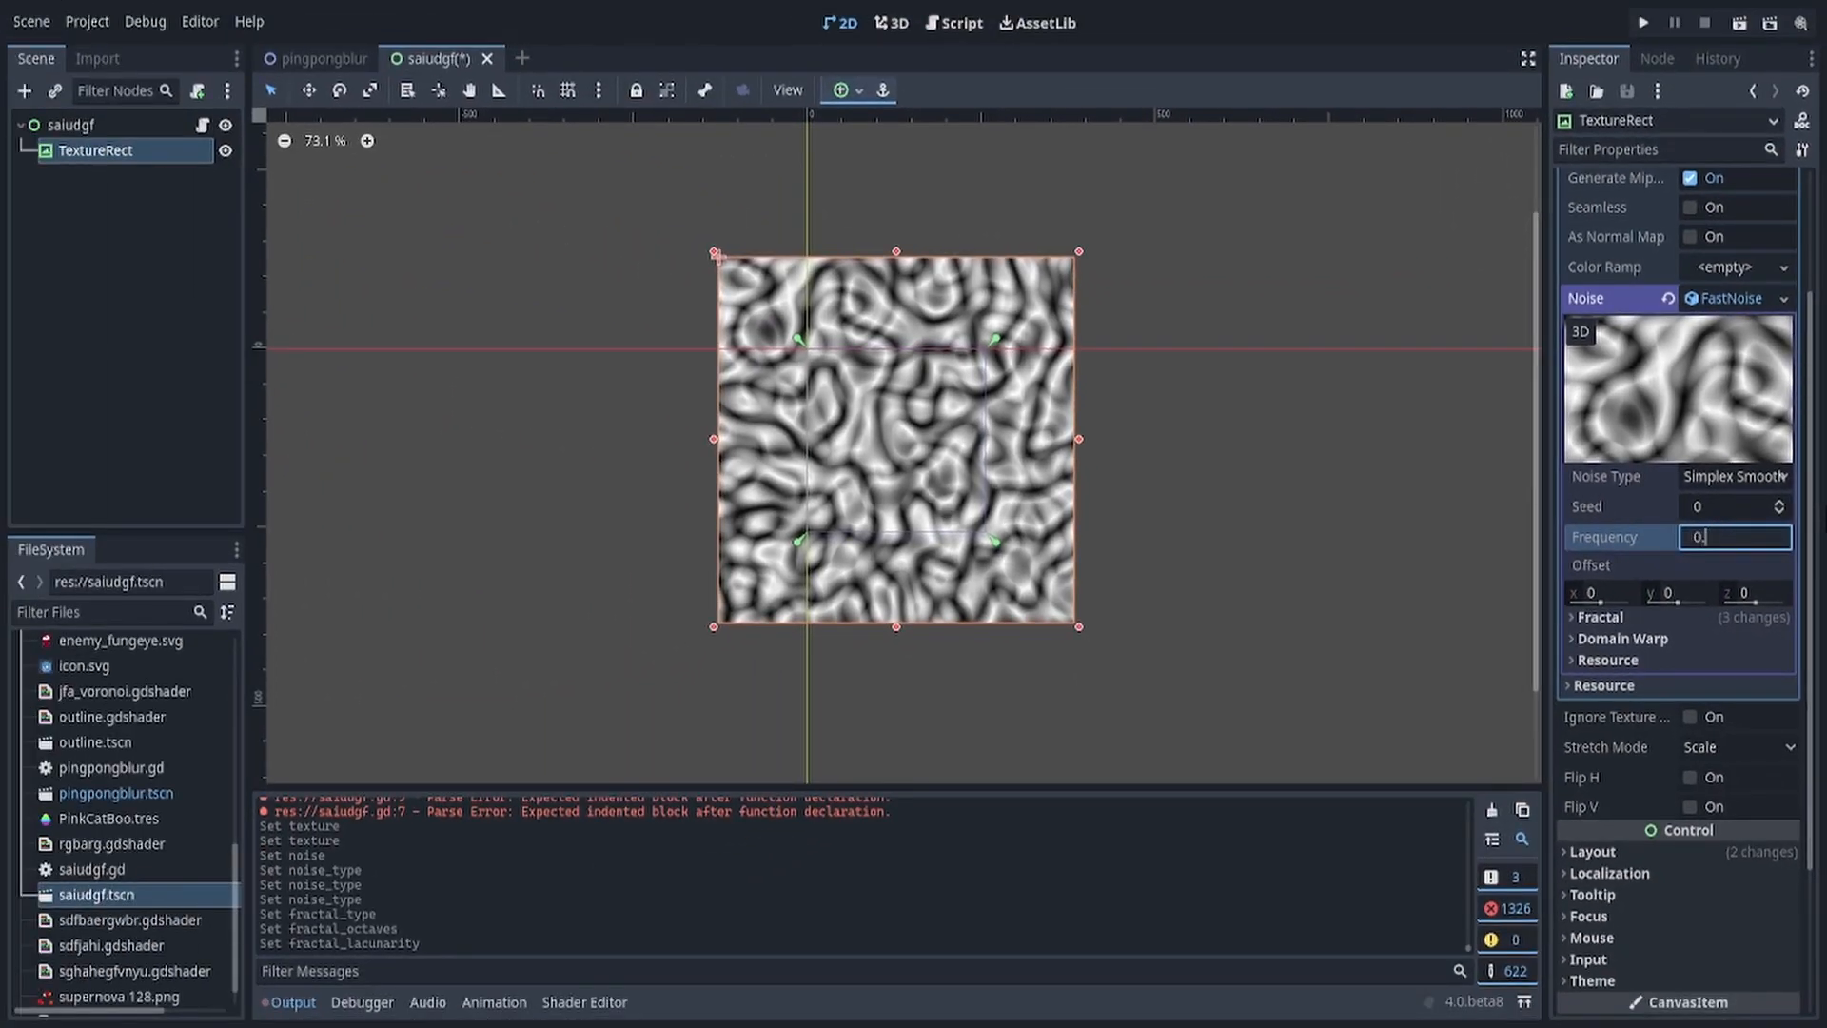
type("0.004")
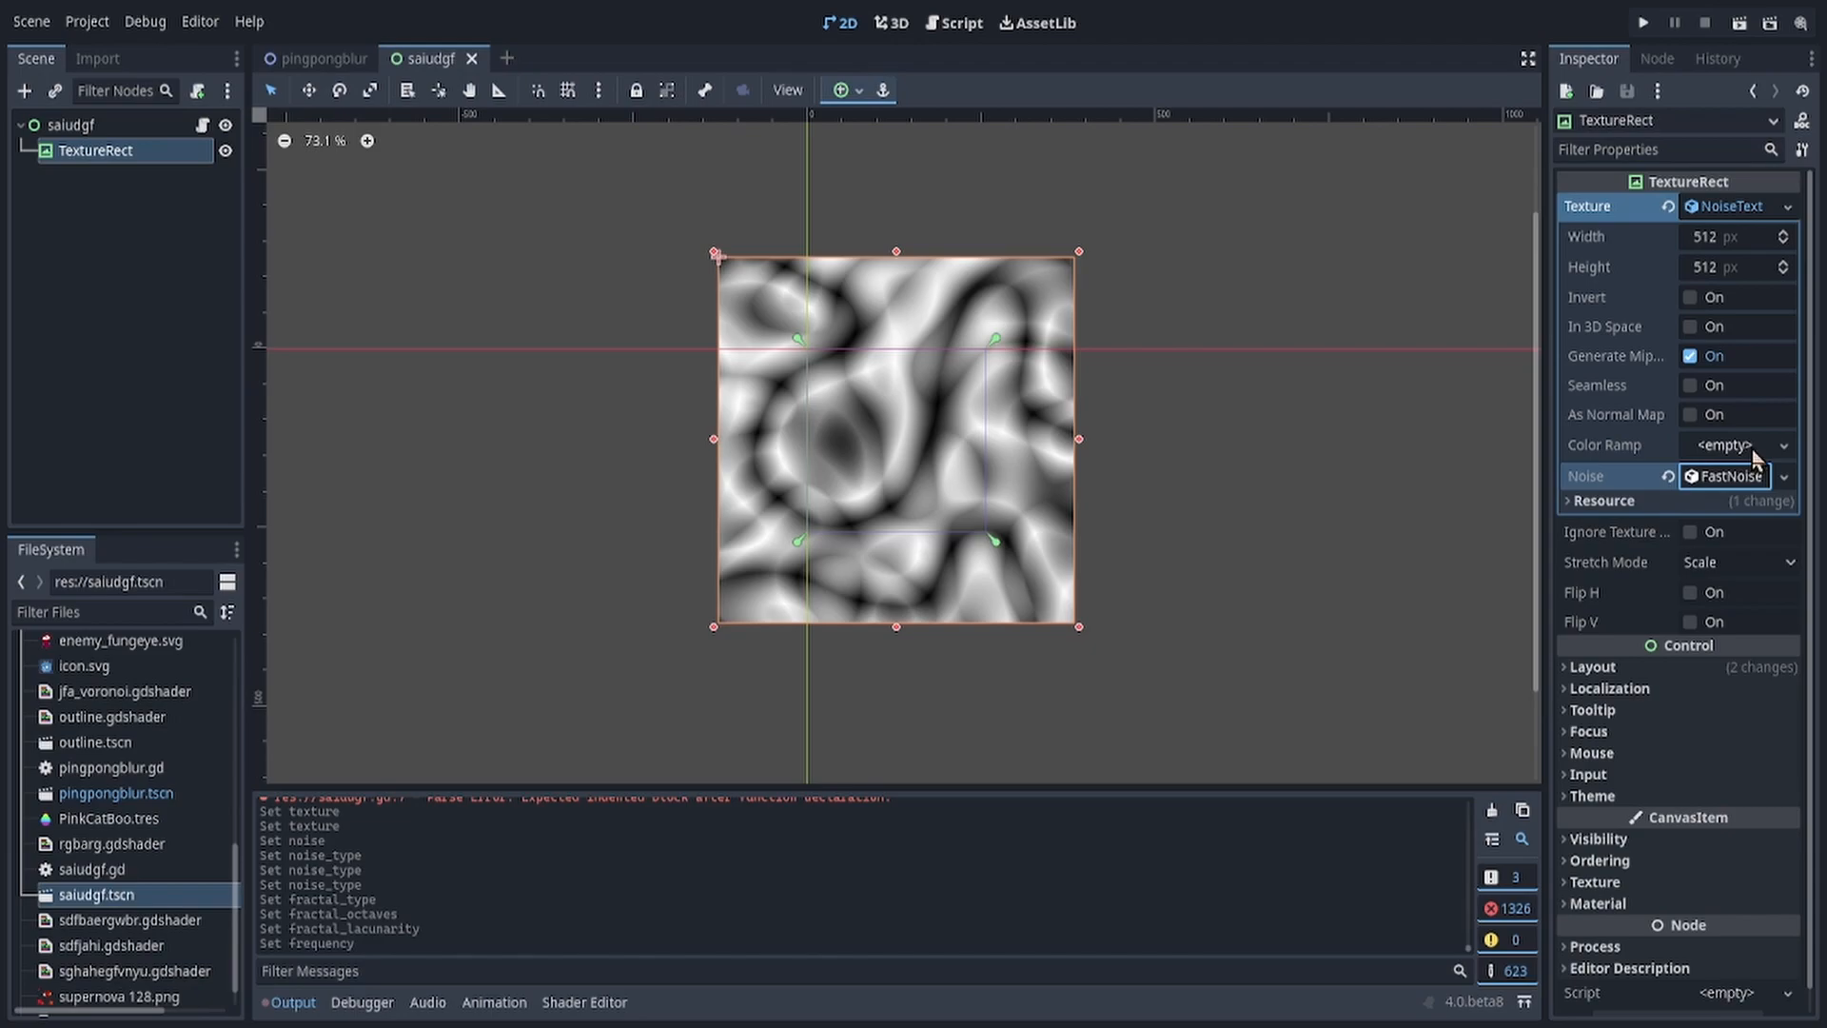
Step: Add a new gradient color ramp of red, orange and yellow with cubic interpolation
left_click(1724, 443)
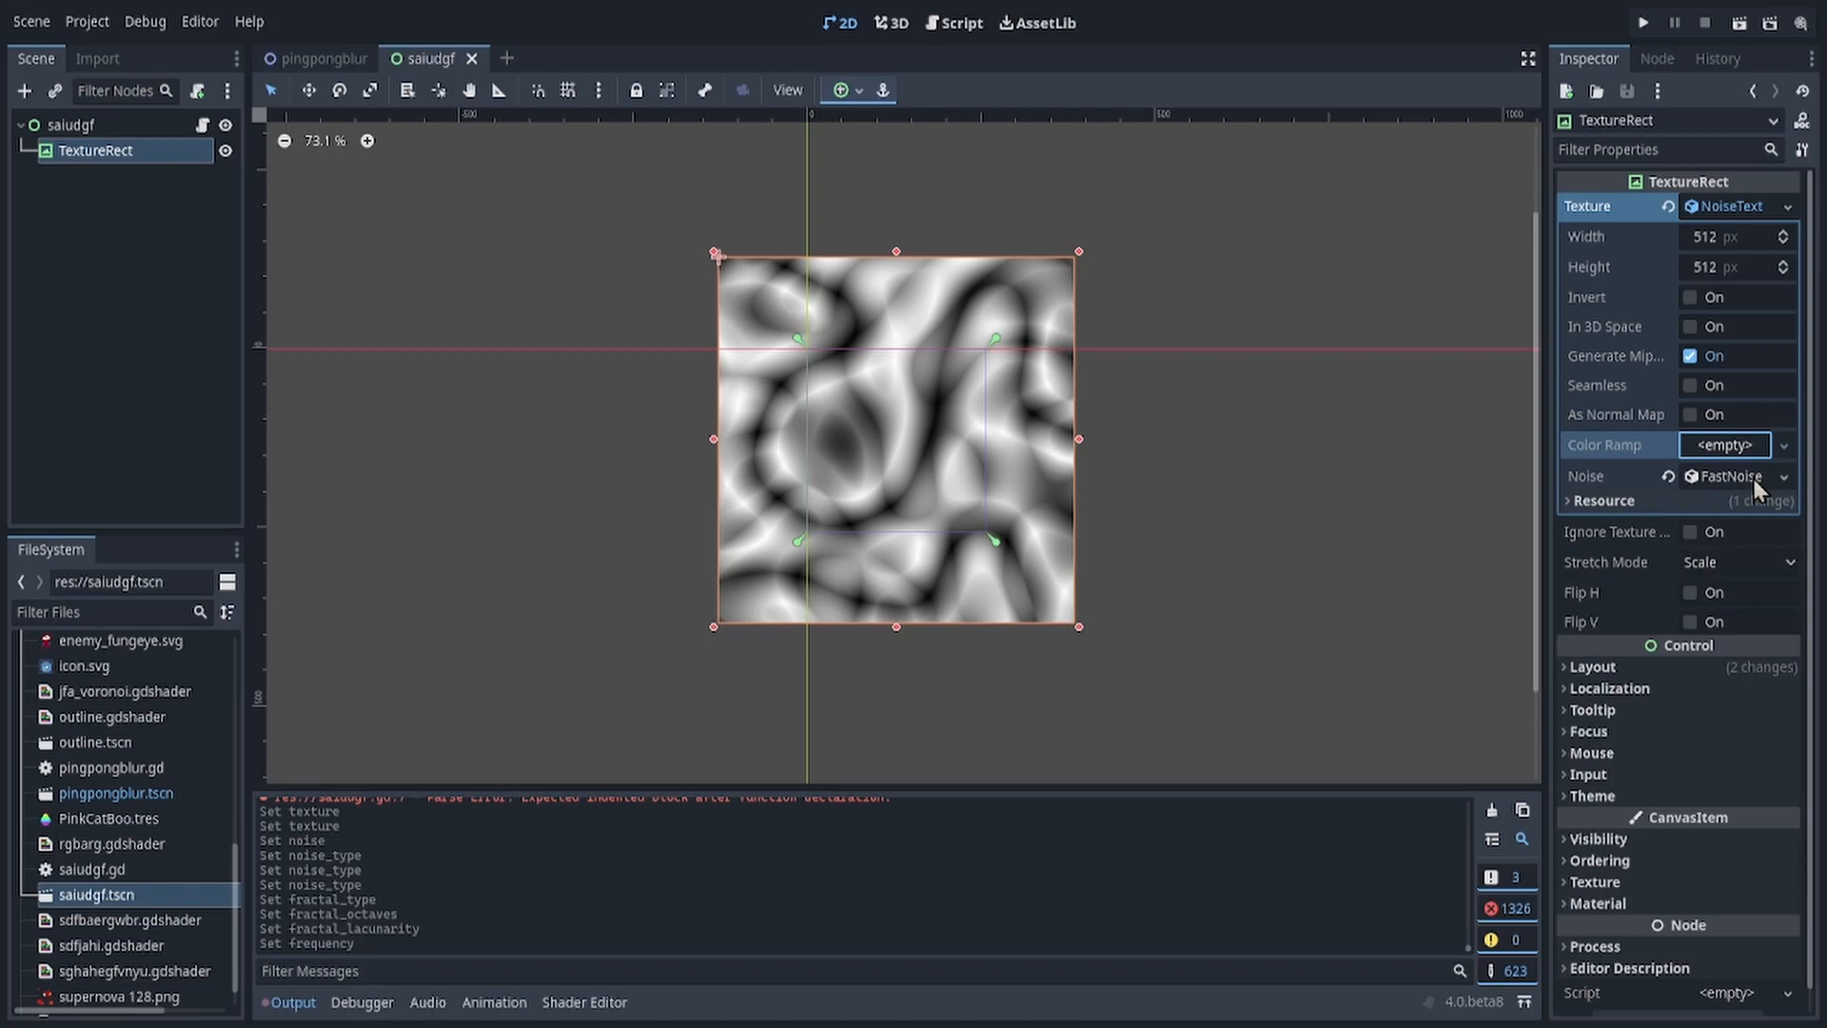
left_click(1726, 443)
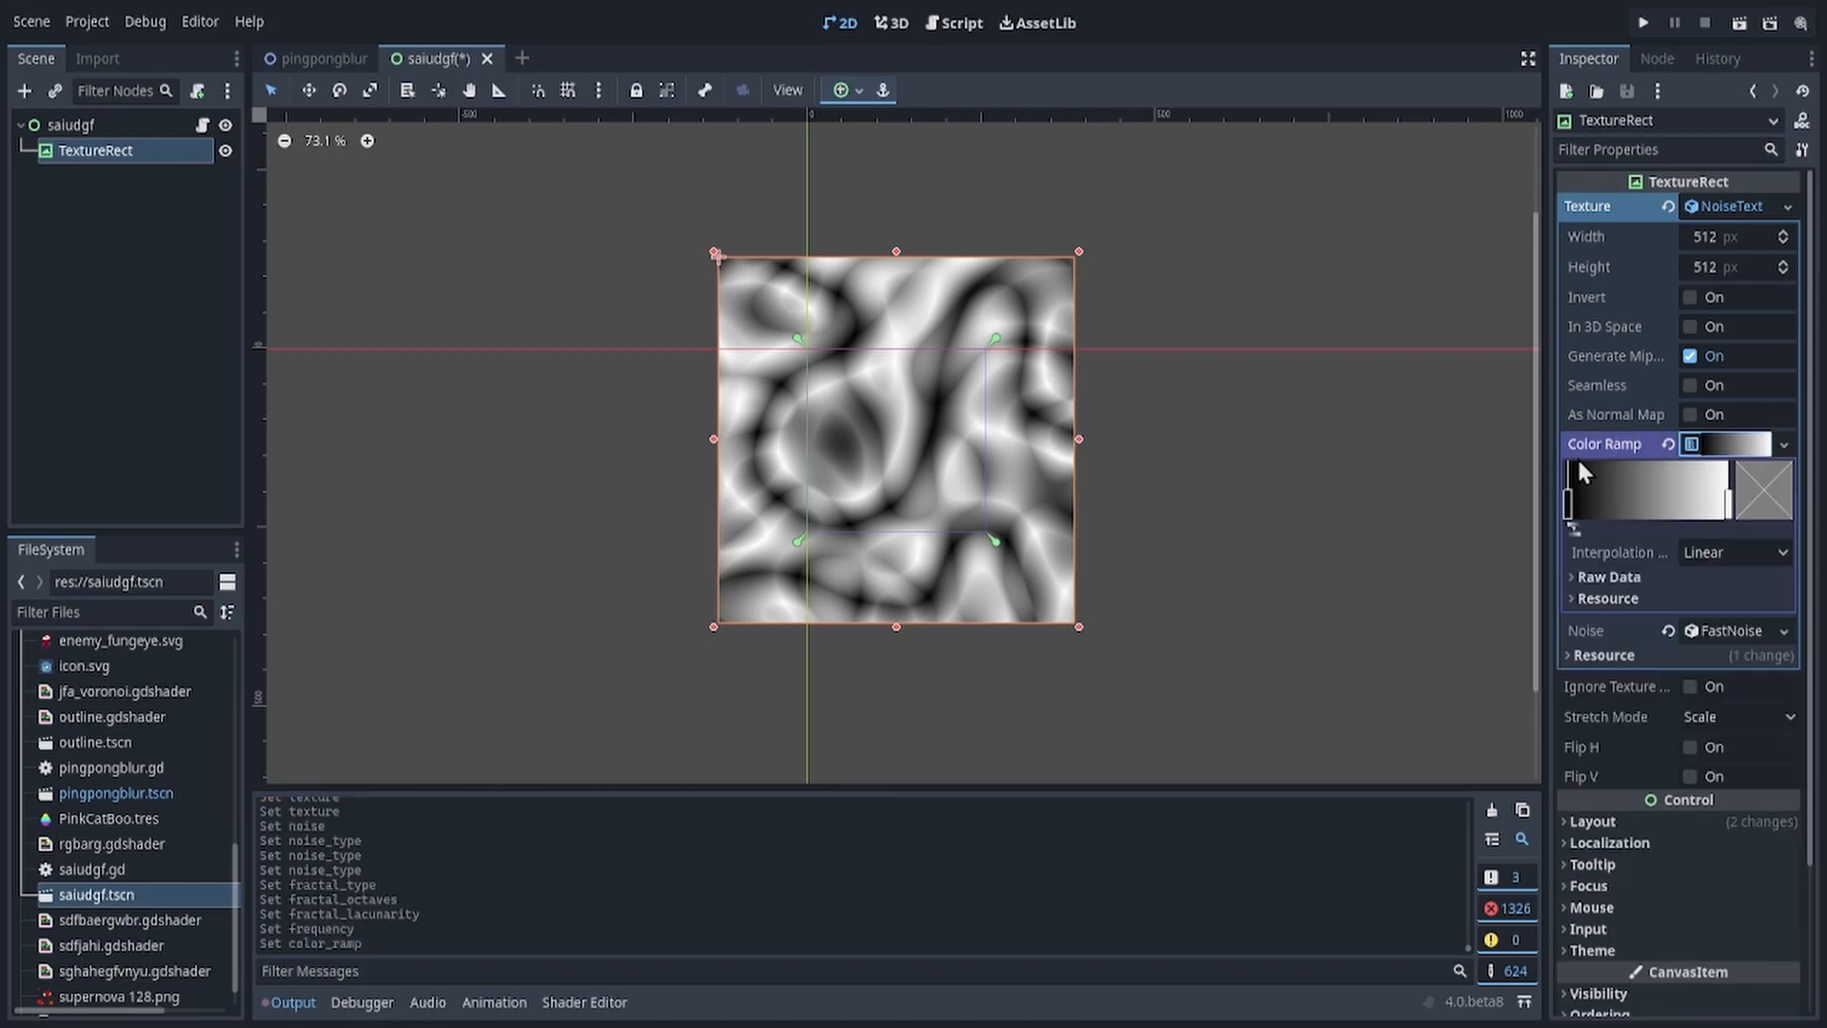
mouse_move(1573, 521)
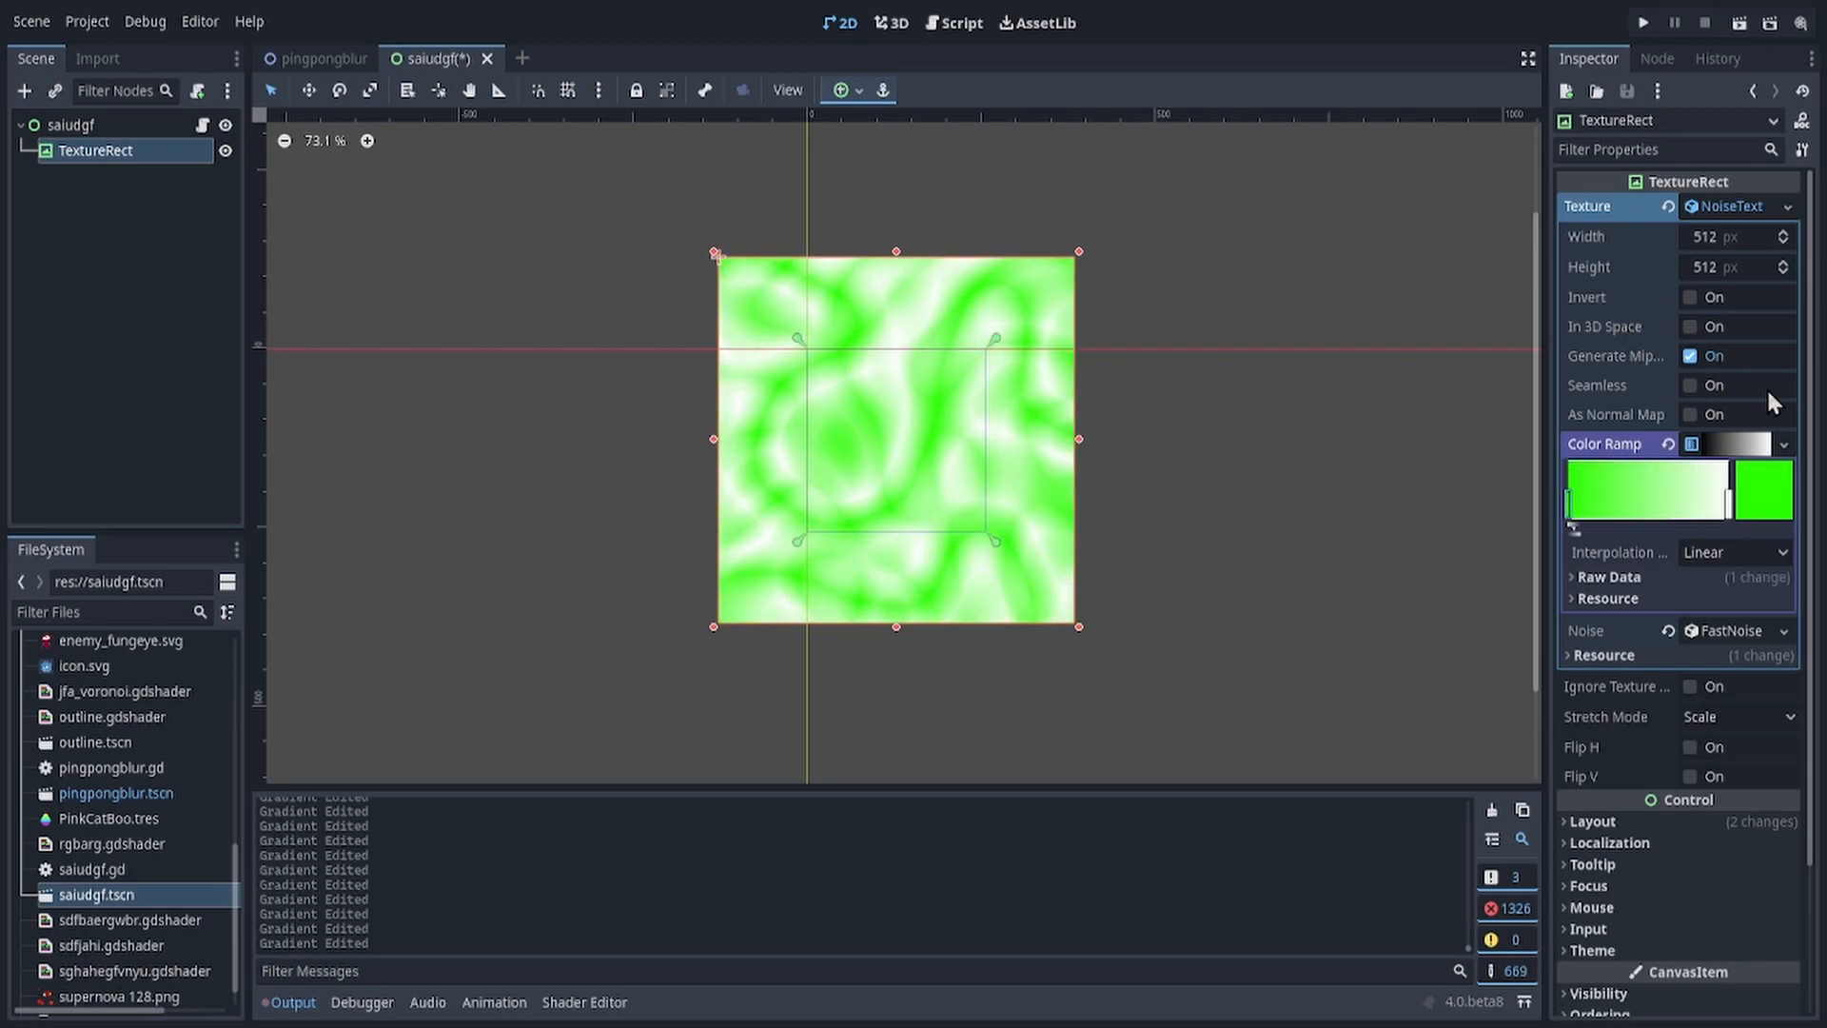
mouse_move(1639, 525)
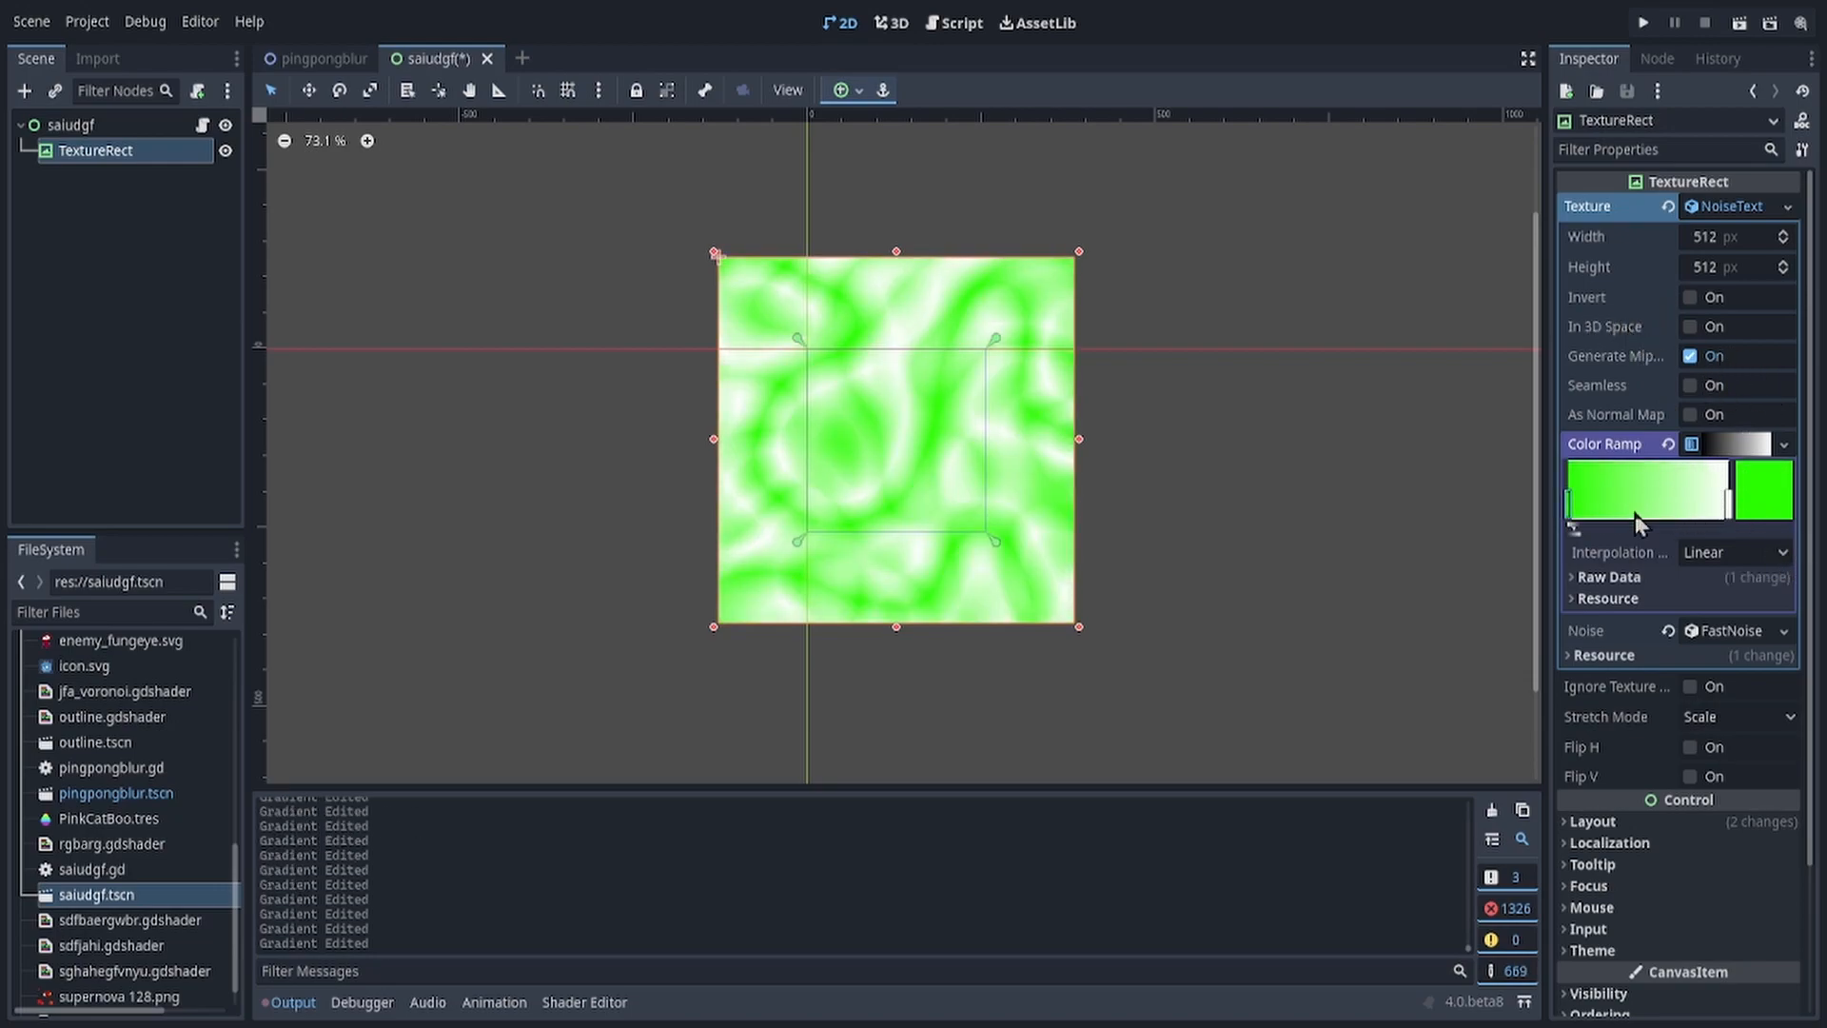
mouse_move(1138, 416)
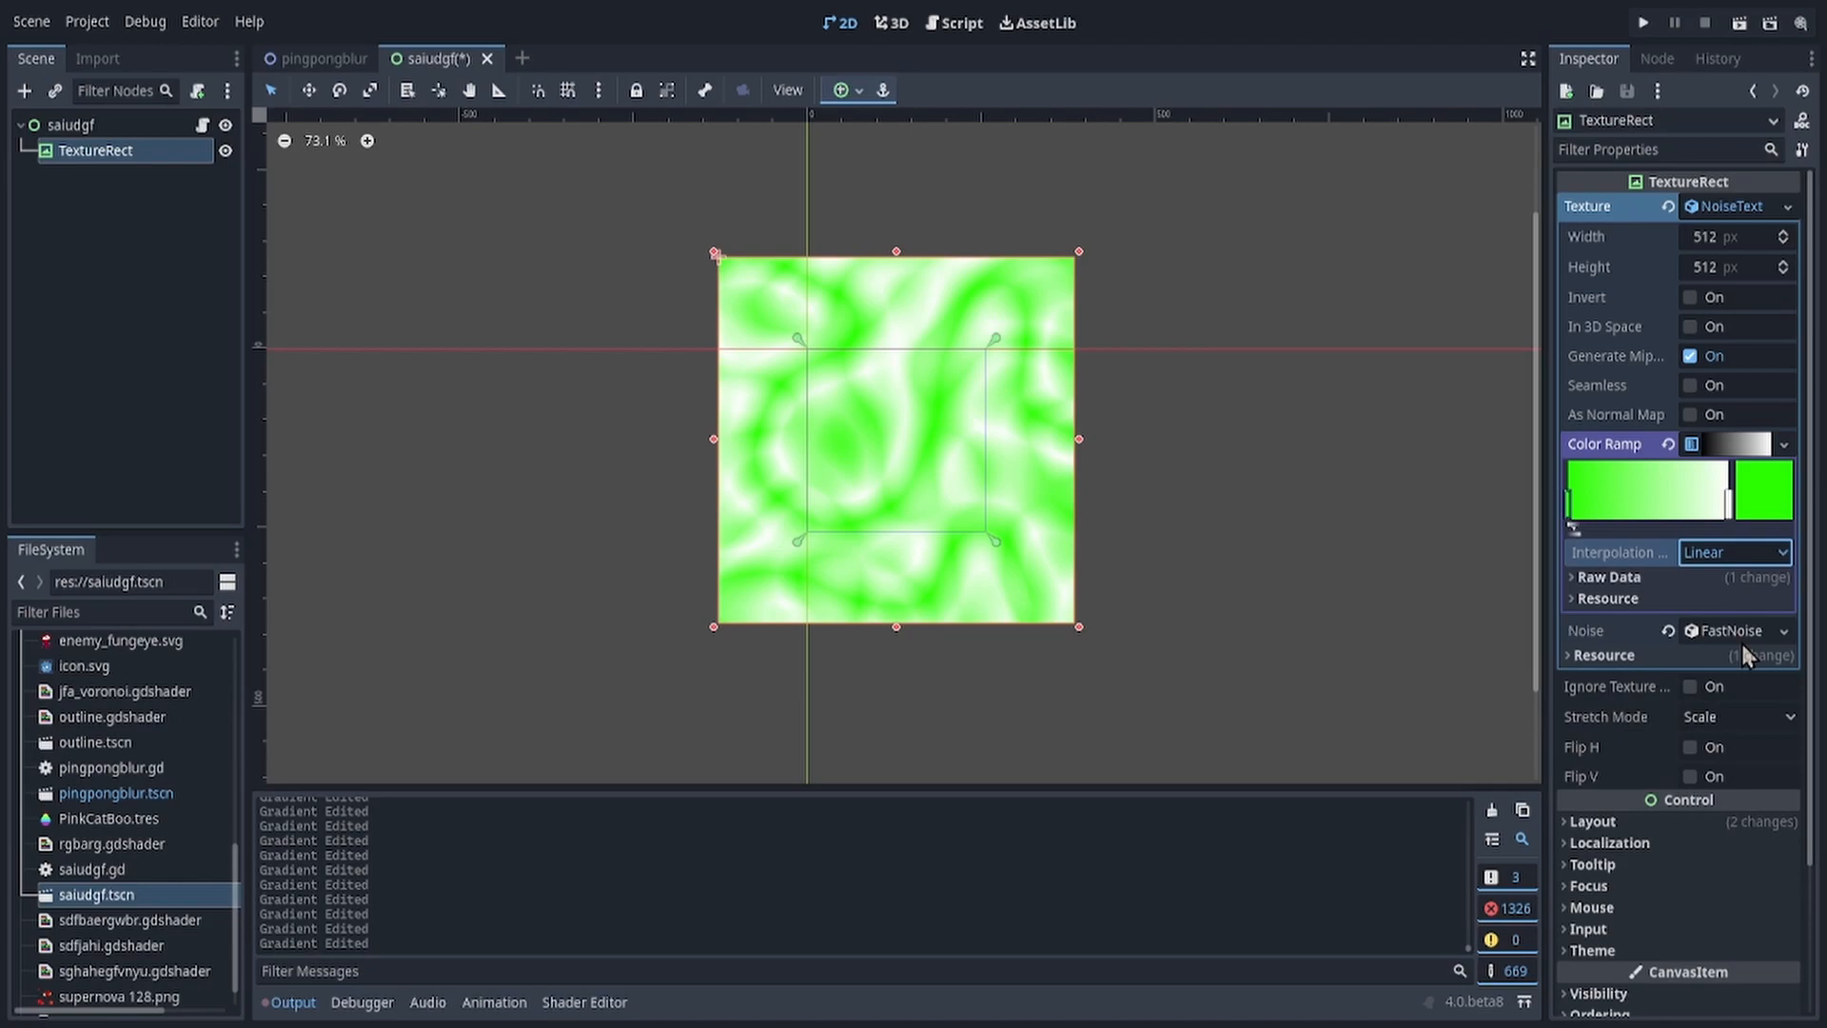
left_click(1735, 551)
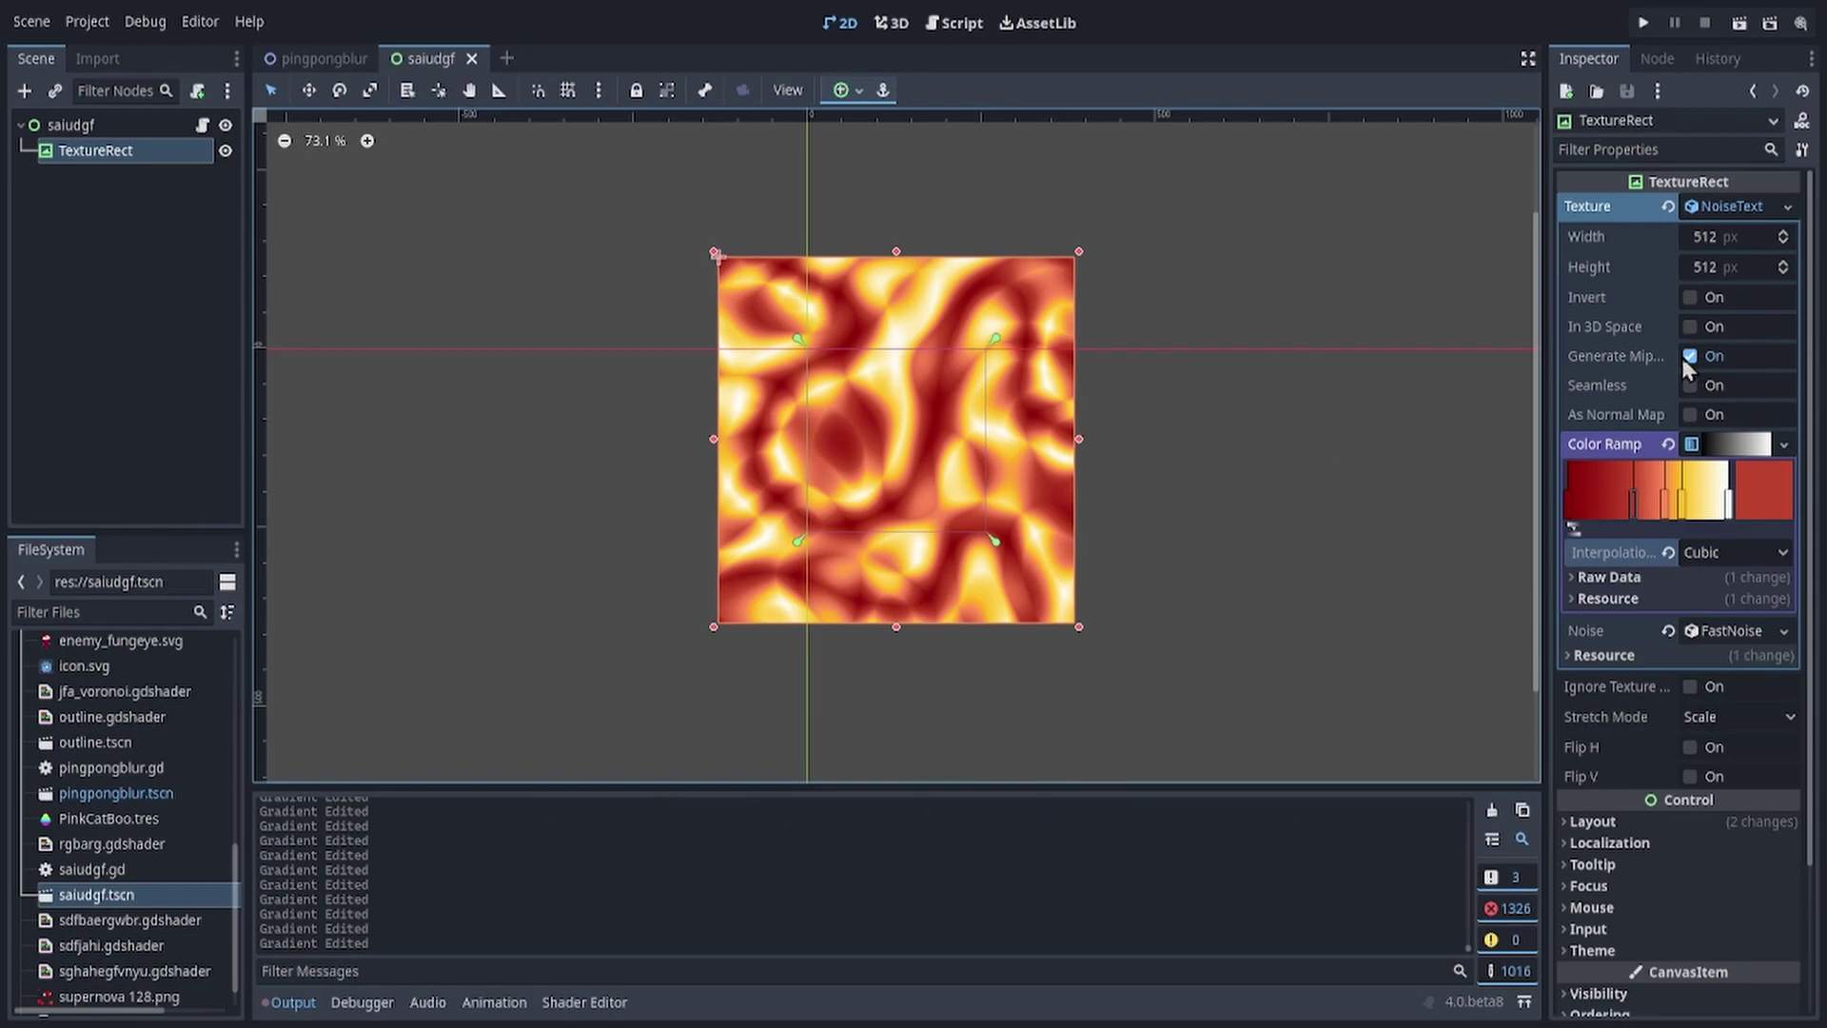
mouse_move(1724, 335)
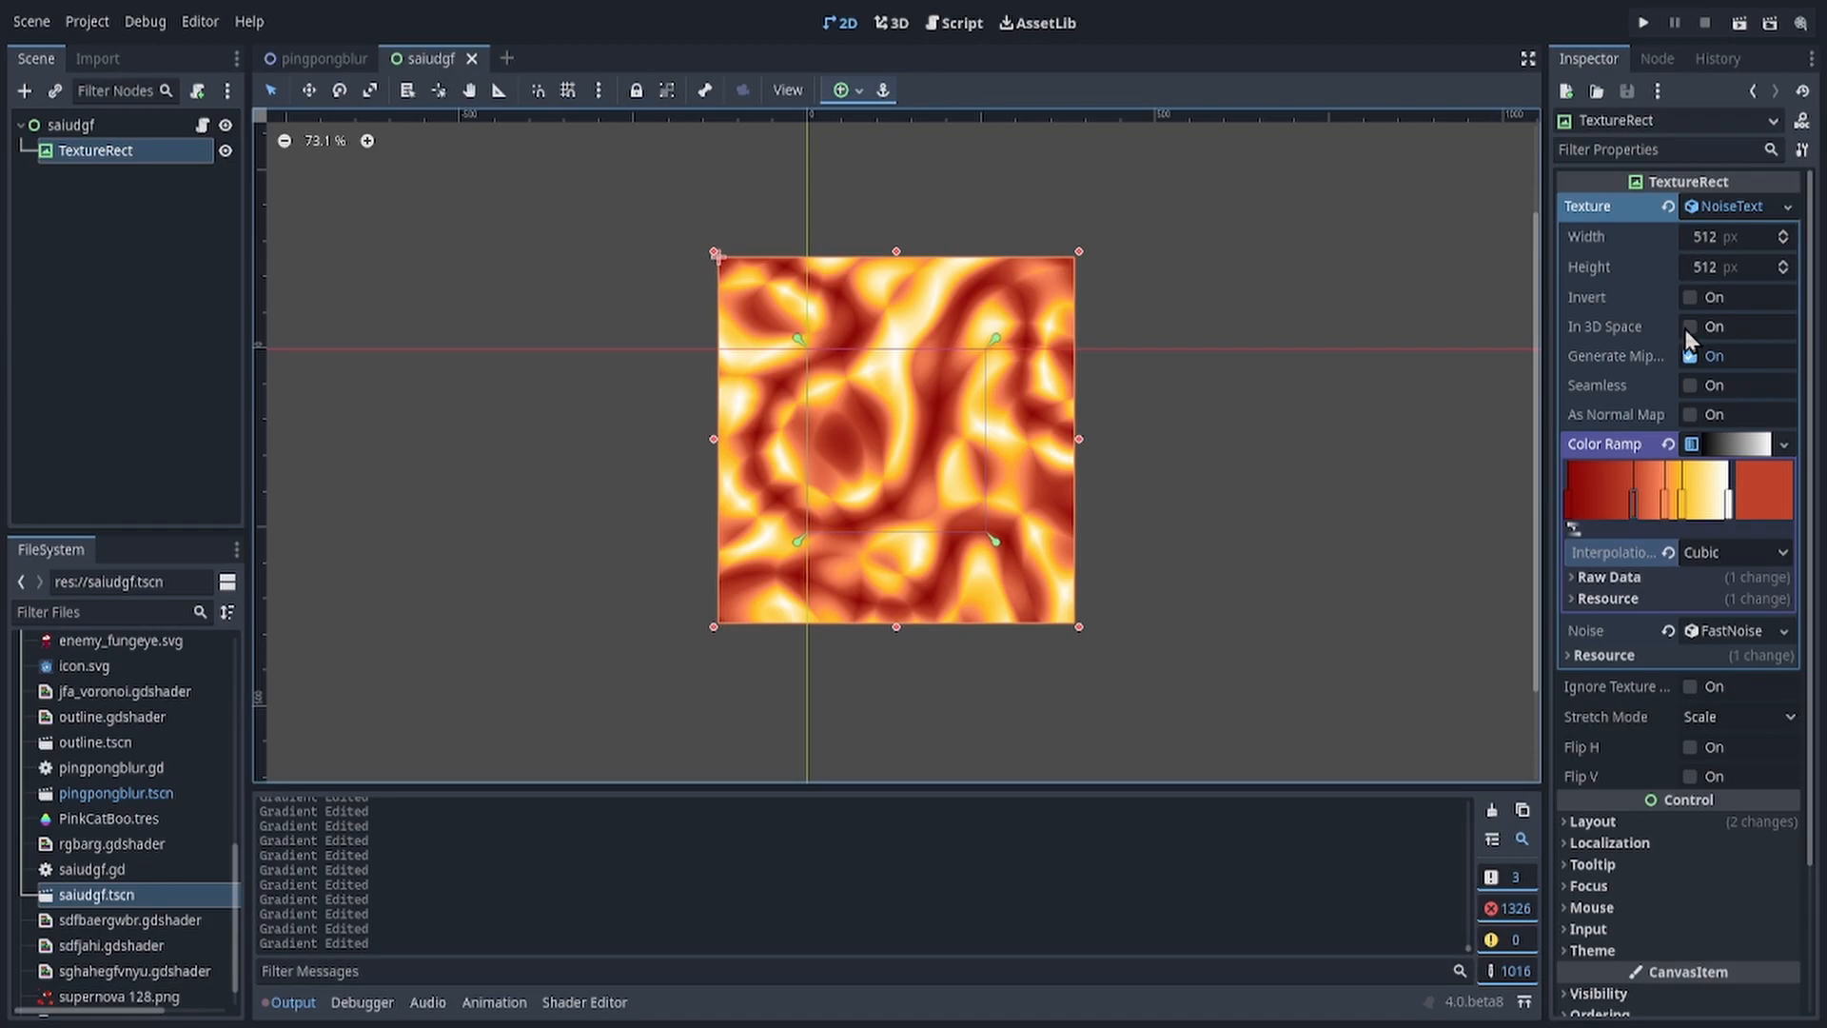
Step: Enable In 3D Space on the noise texture and open the root node's saiudgf.gd script
left_click(1690, 326)
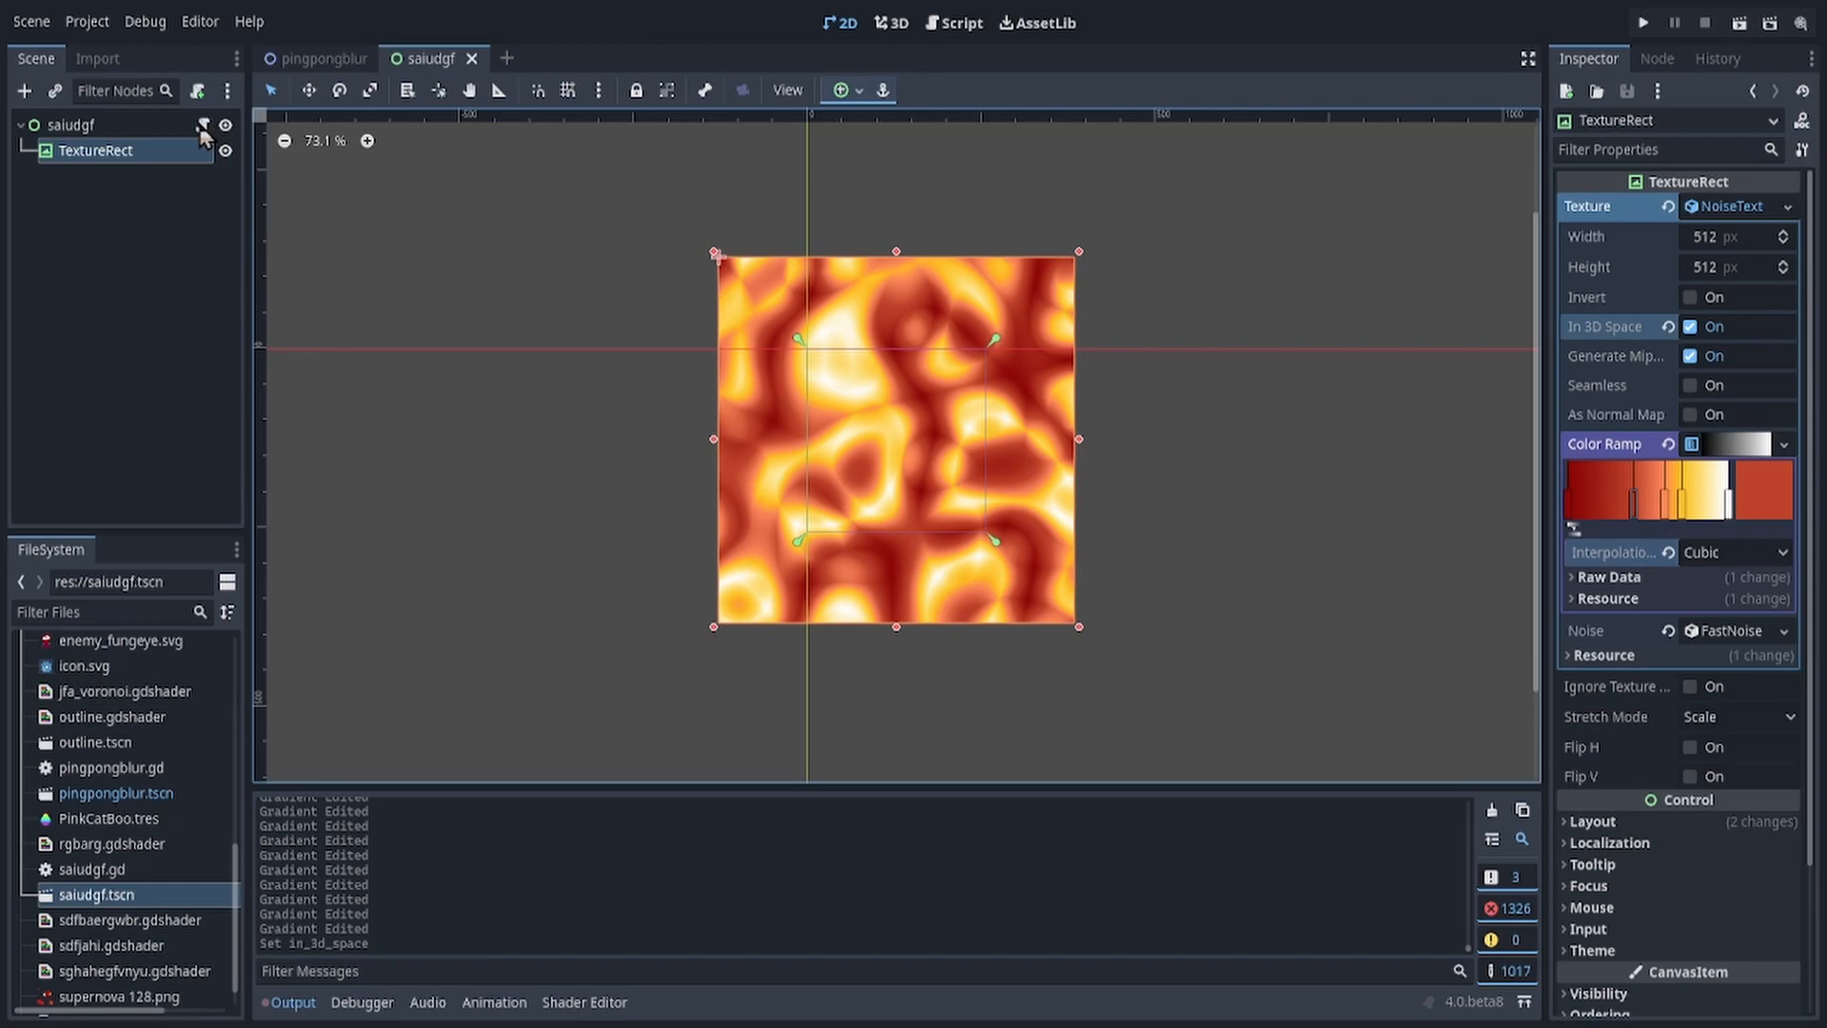
left_click(953, 22)
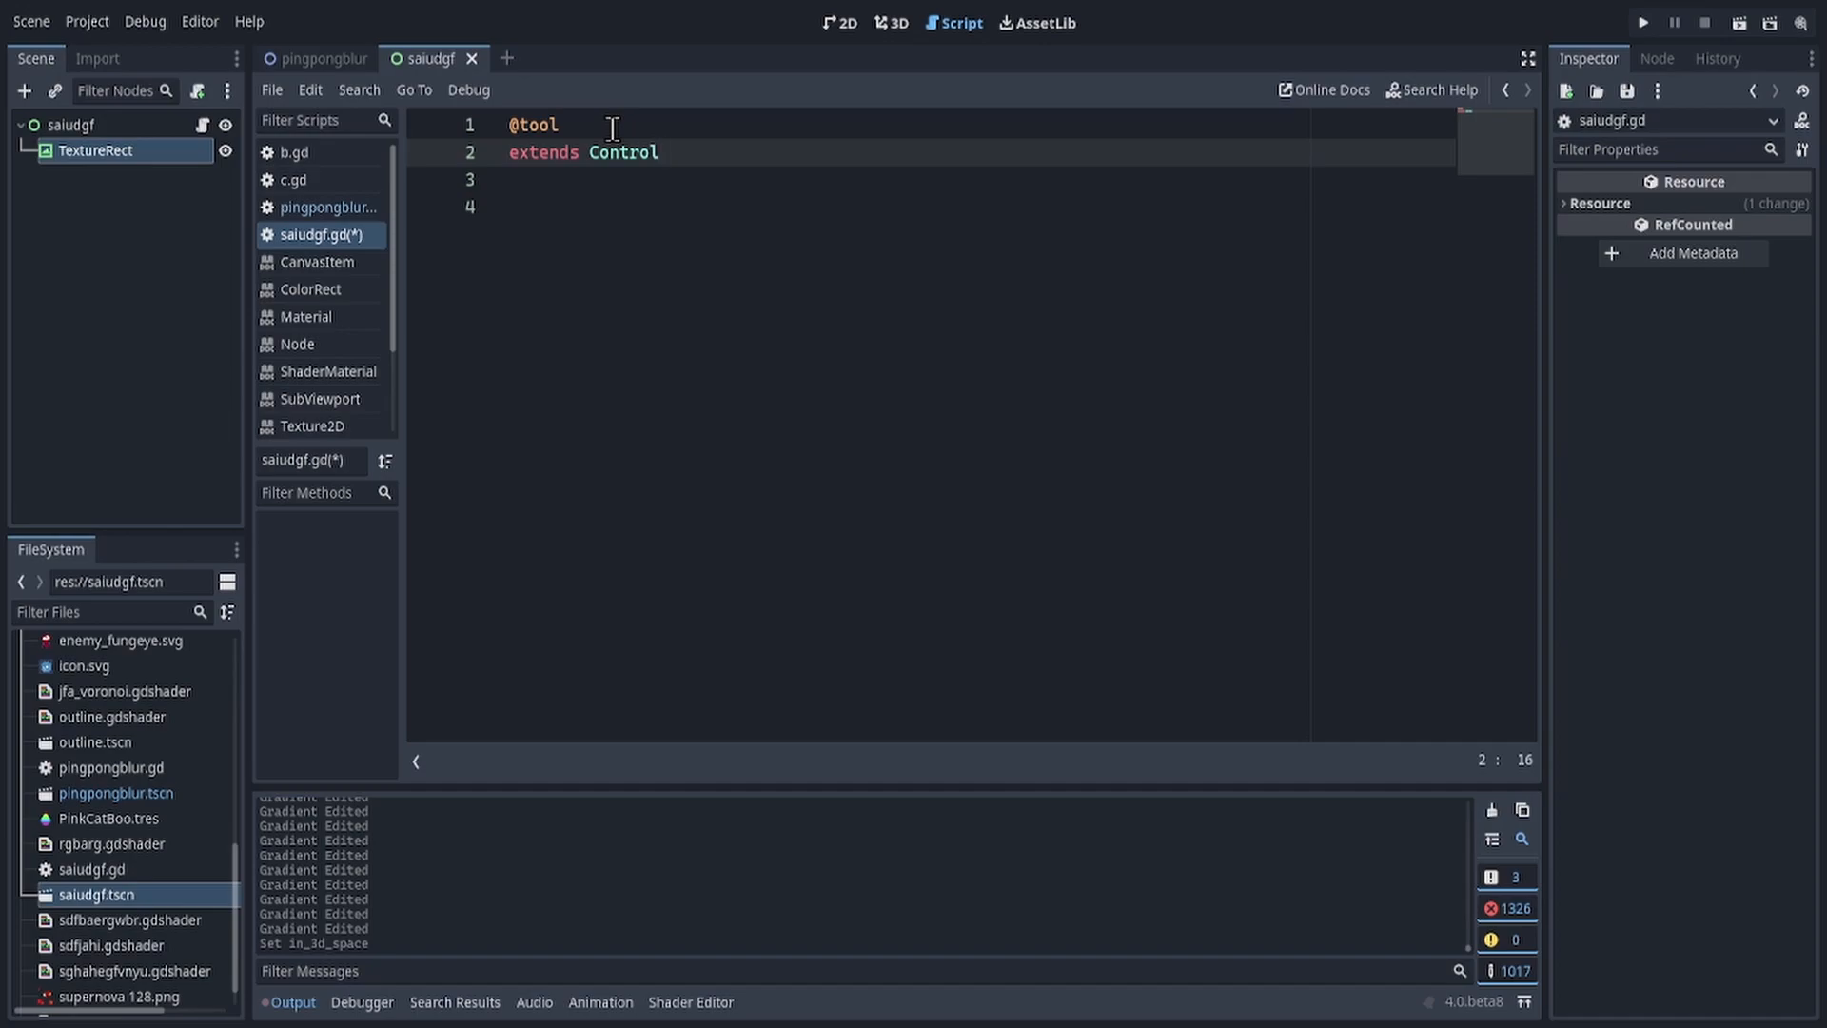
left_click(521, 125)
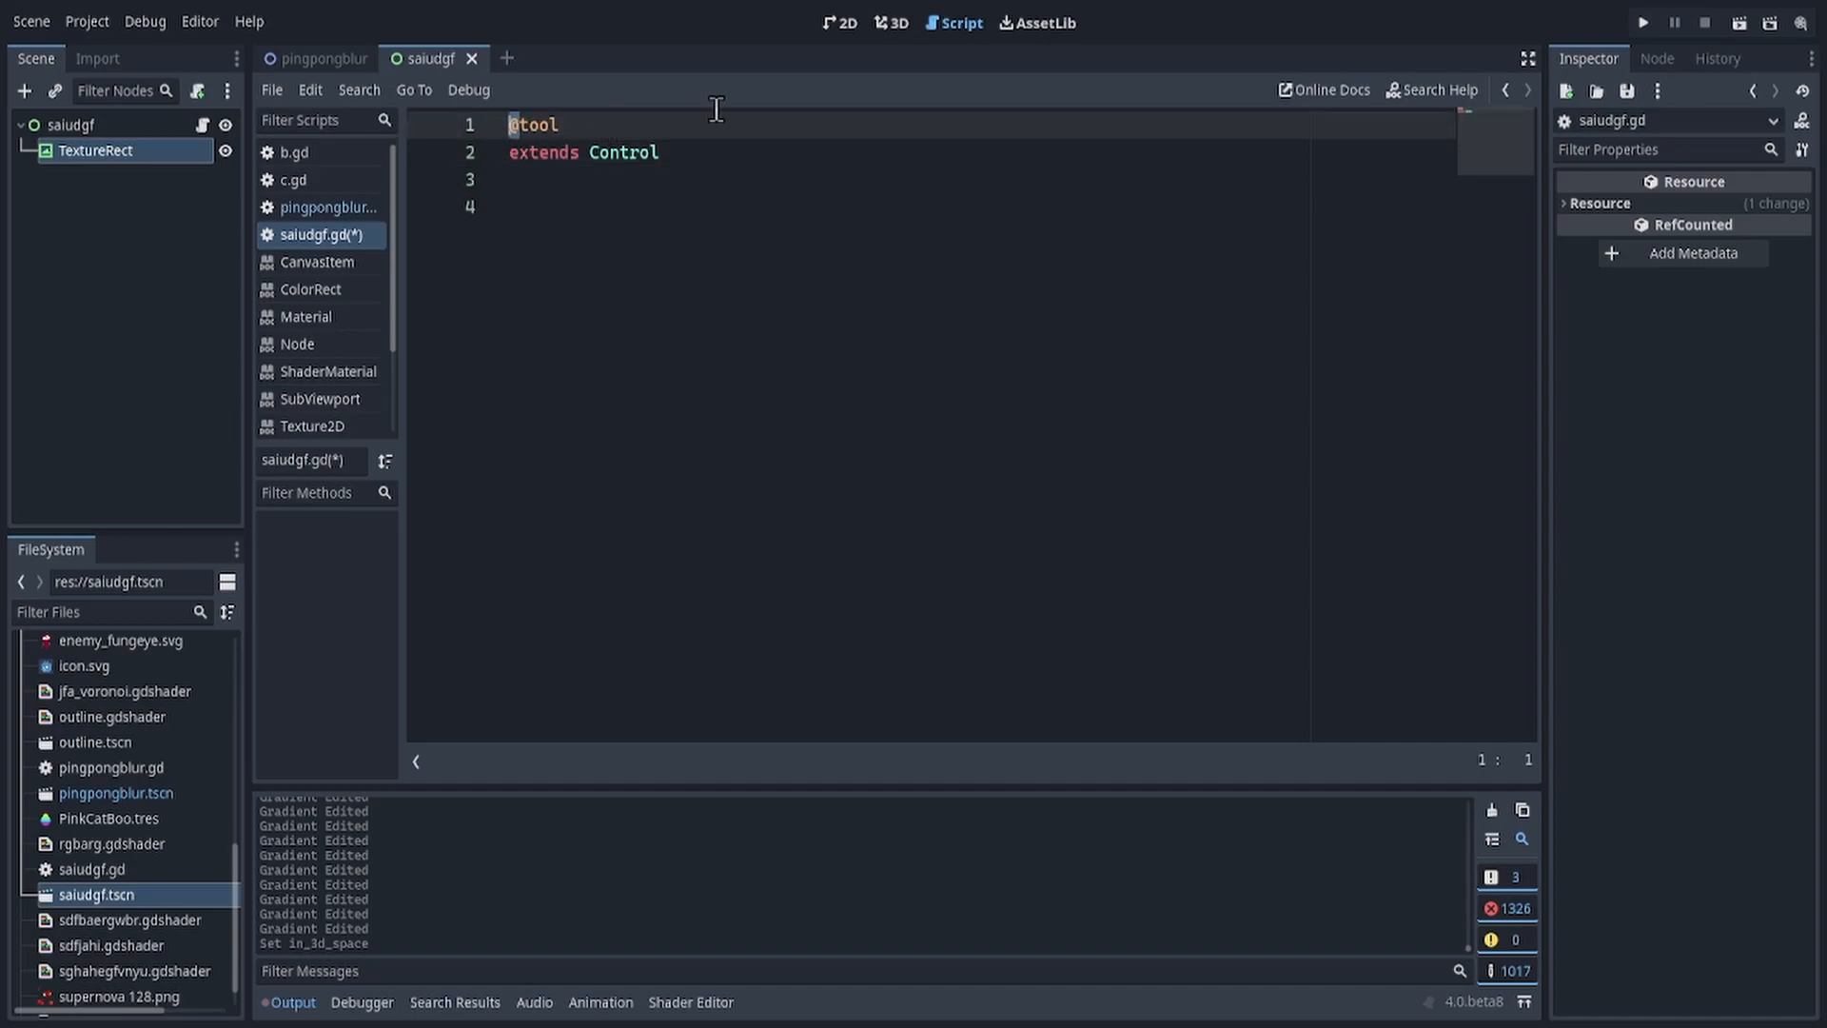
left_click(560, 126)
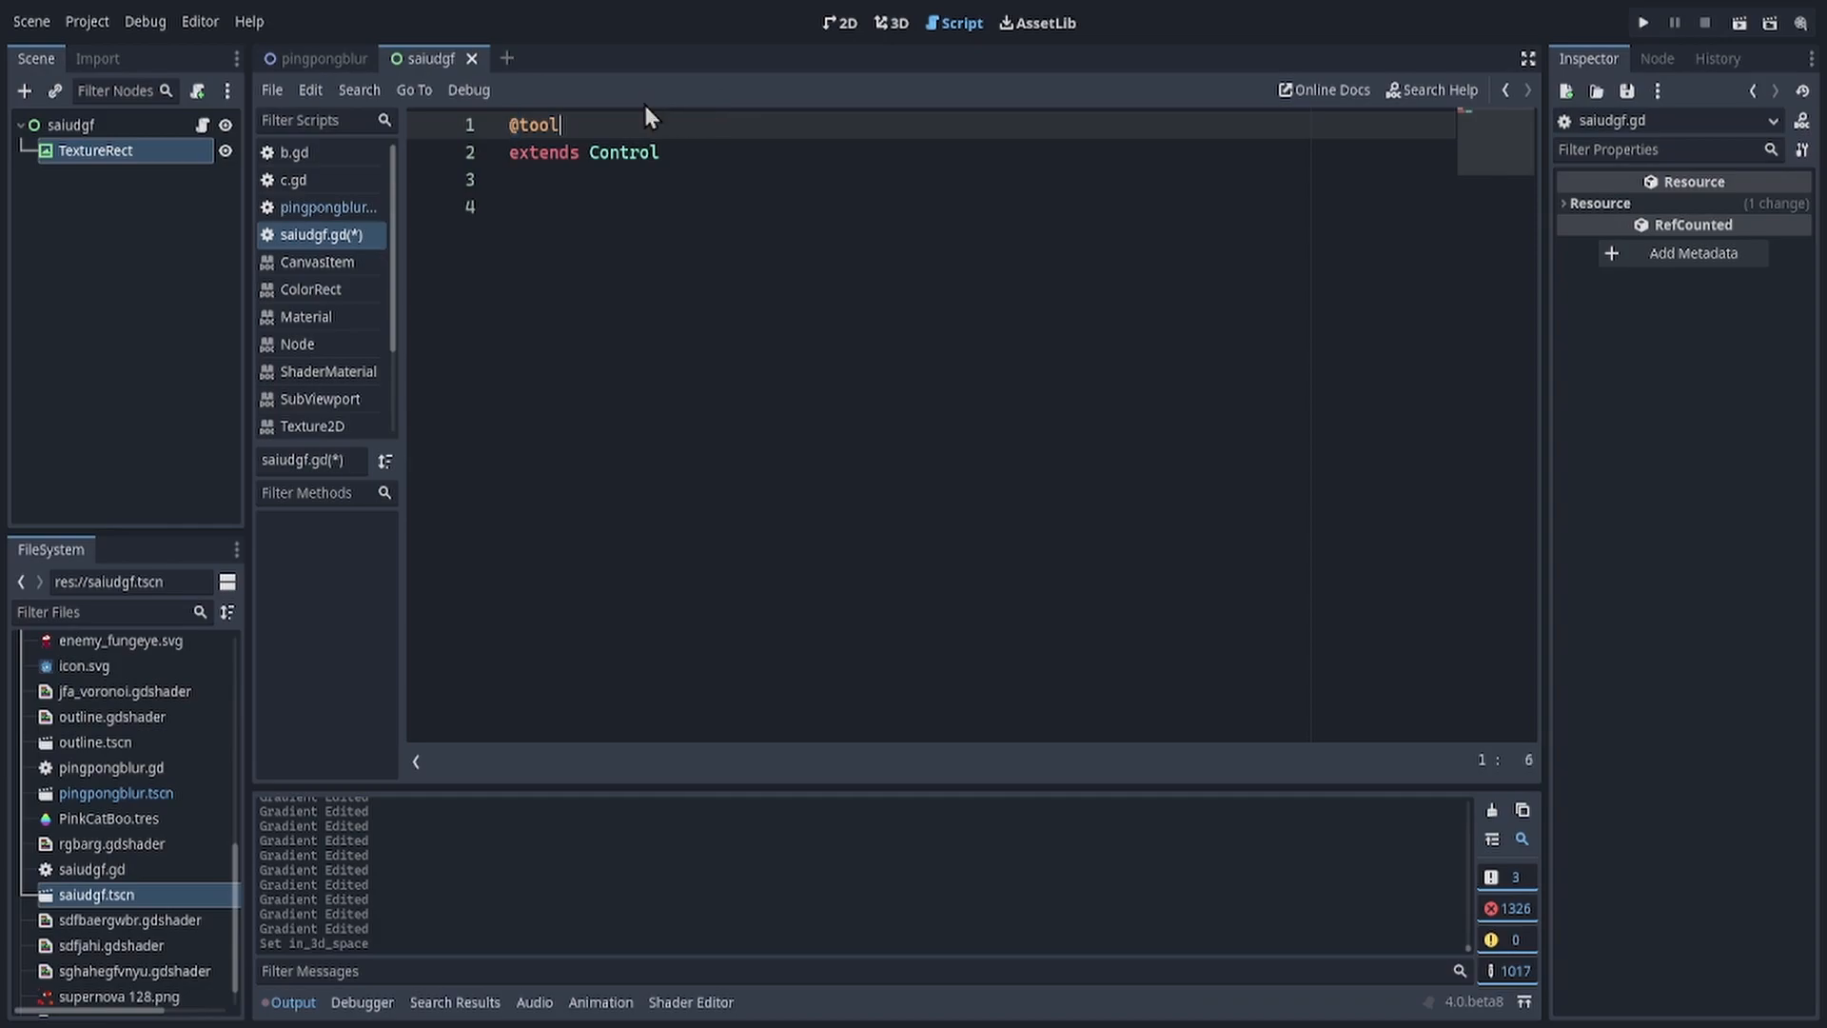
mouse_move(691, 61)
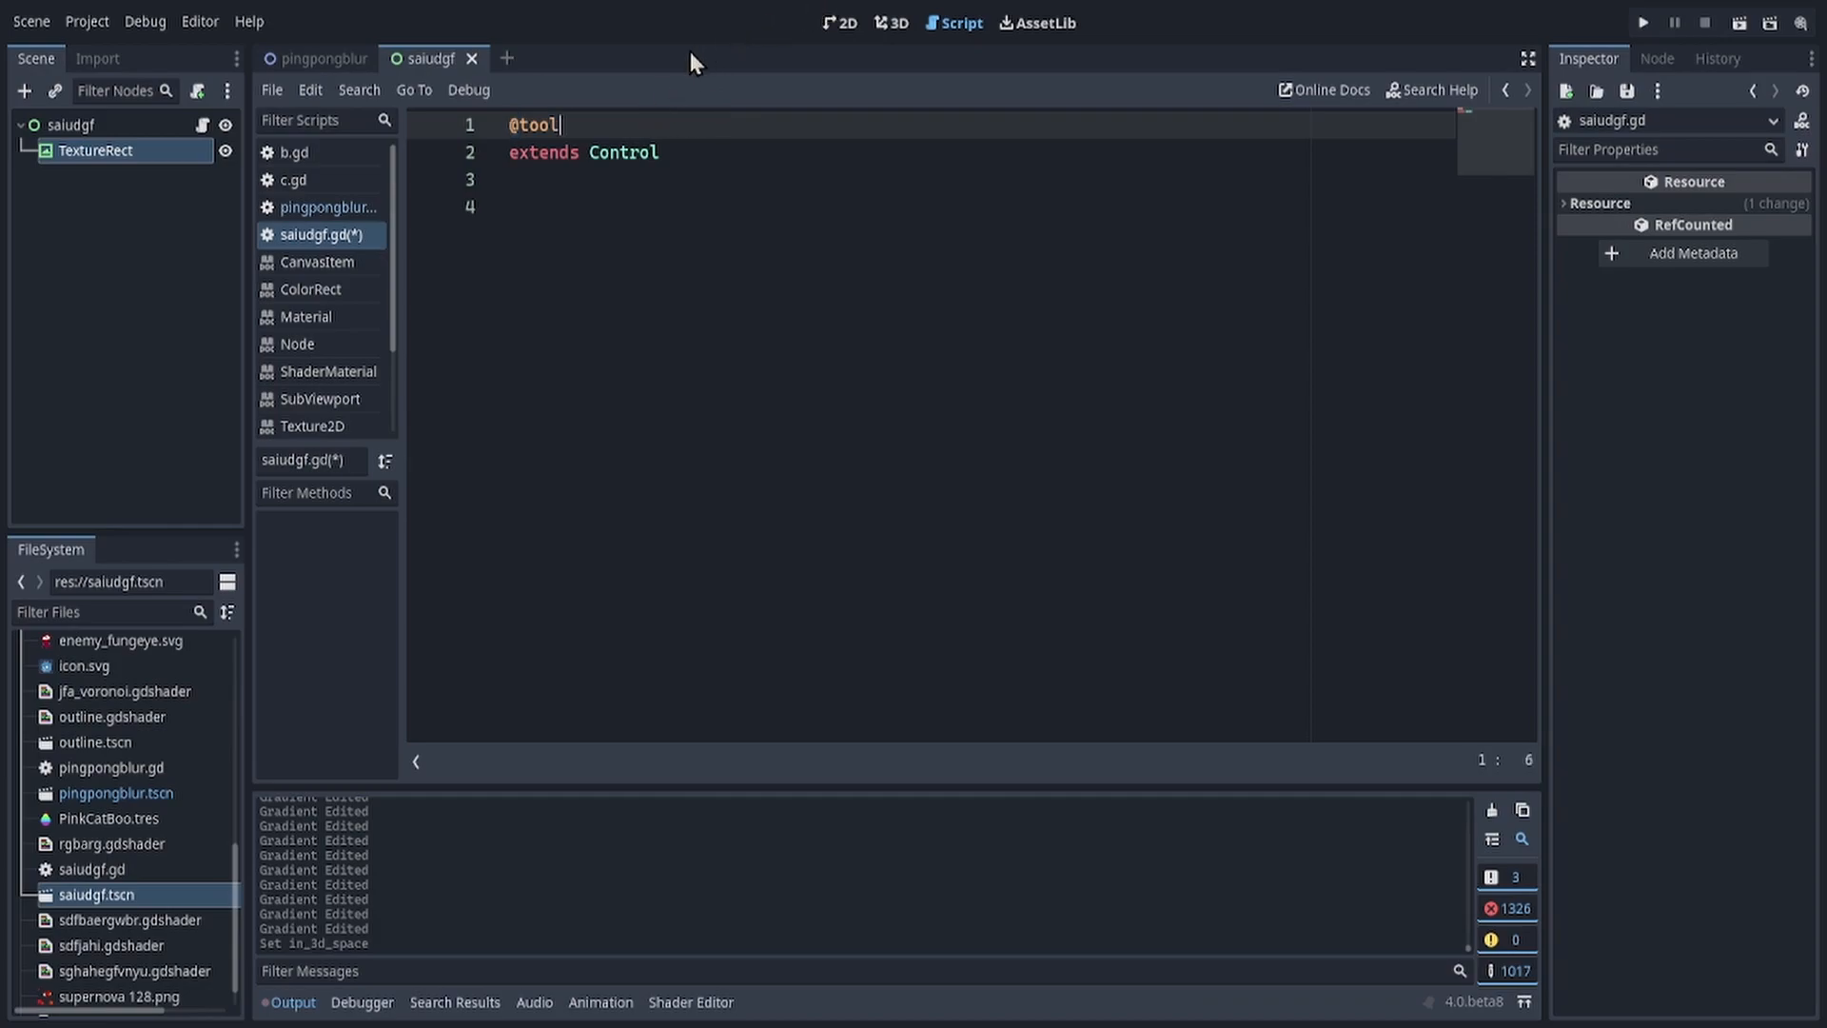
mouse_move(693, 139)
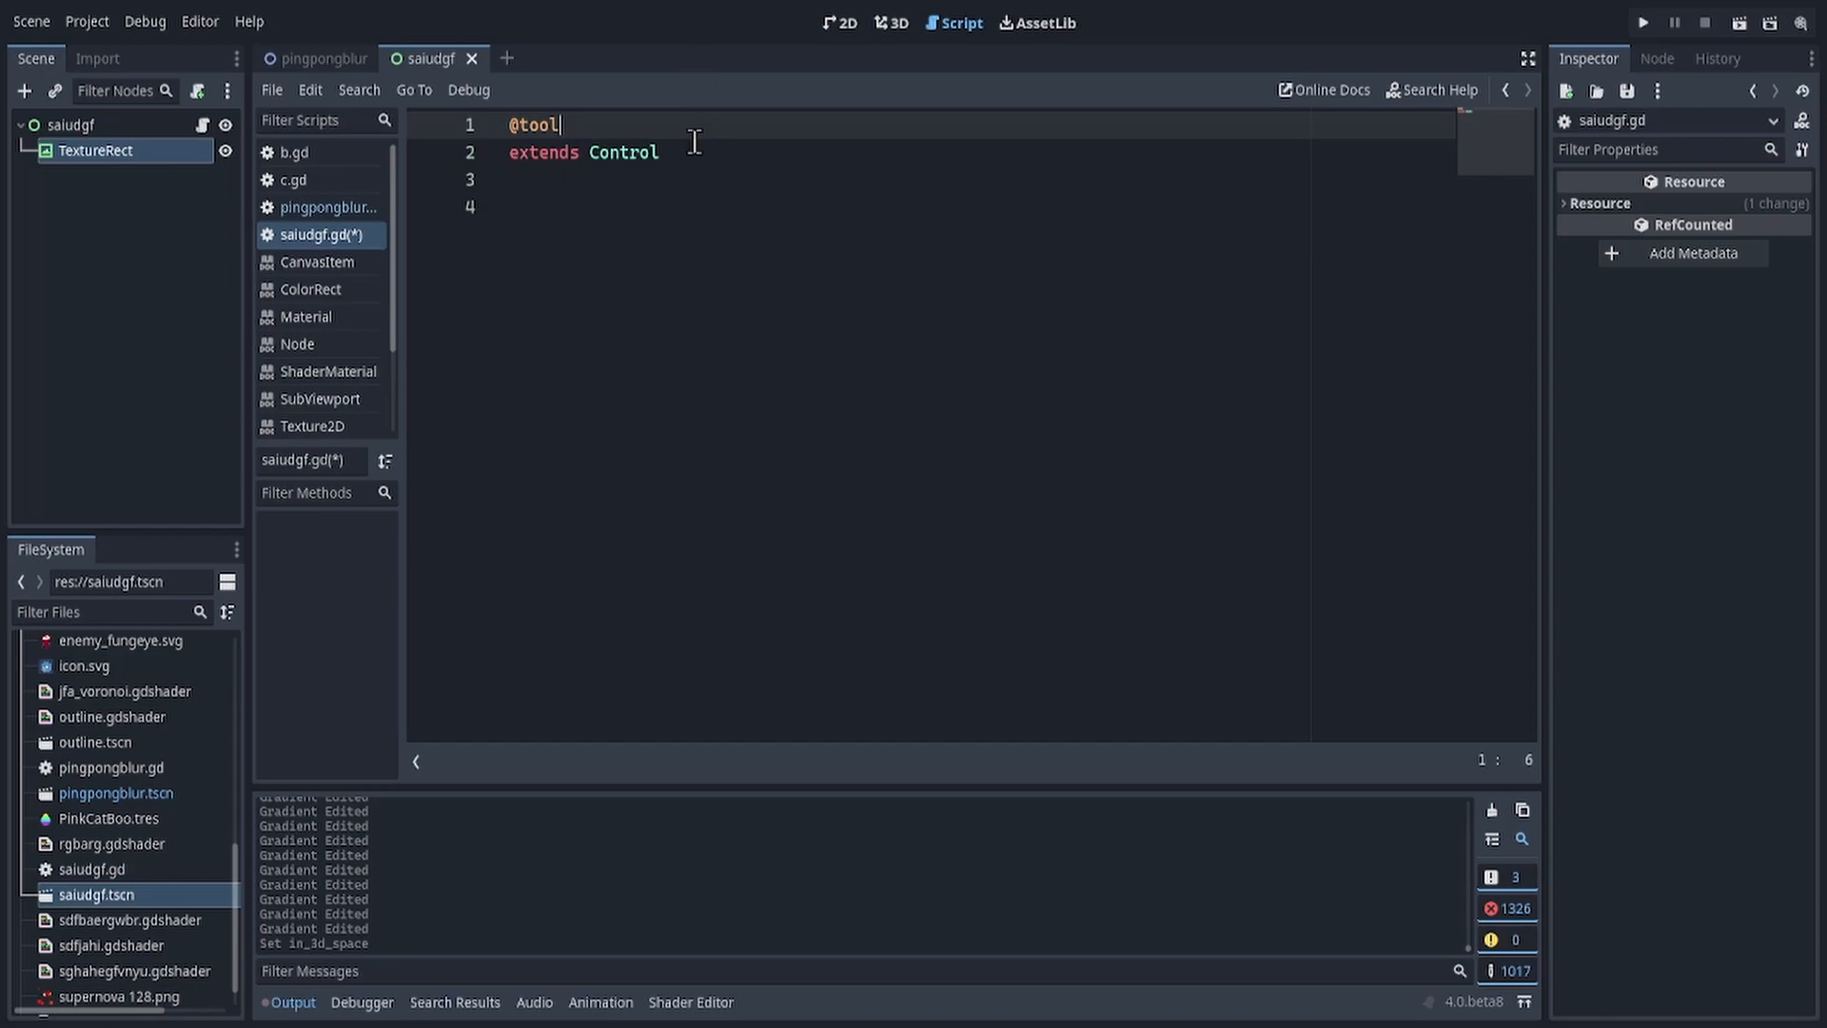
mouse_move(687, 232)
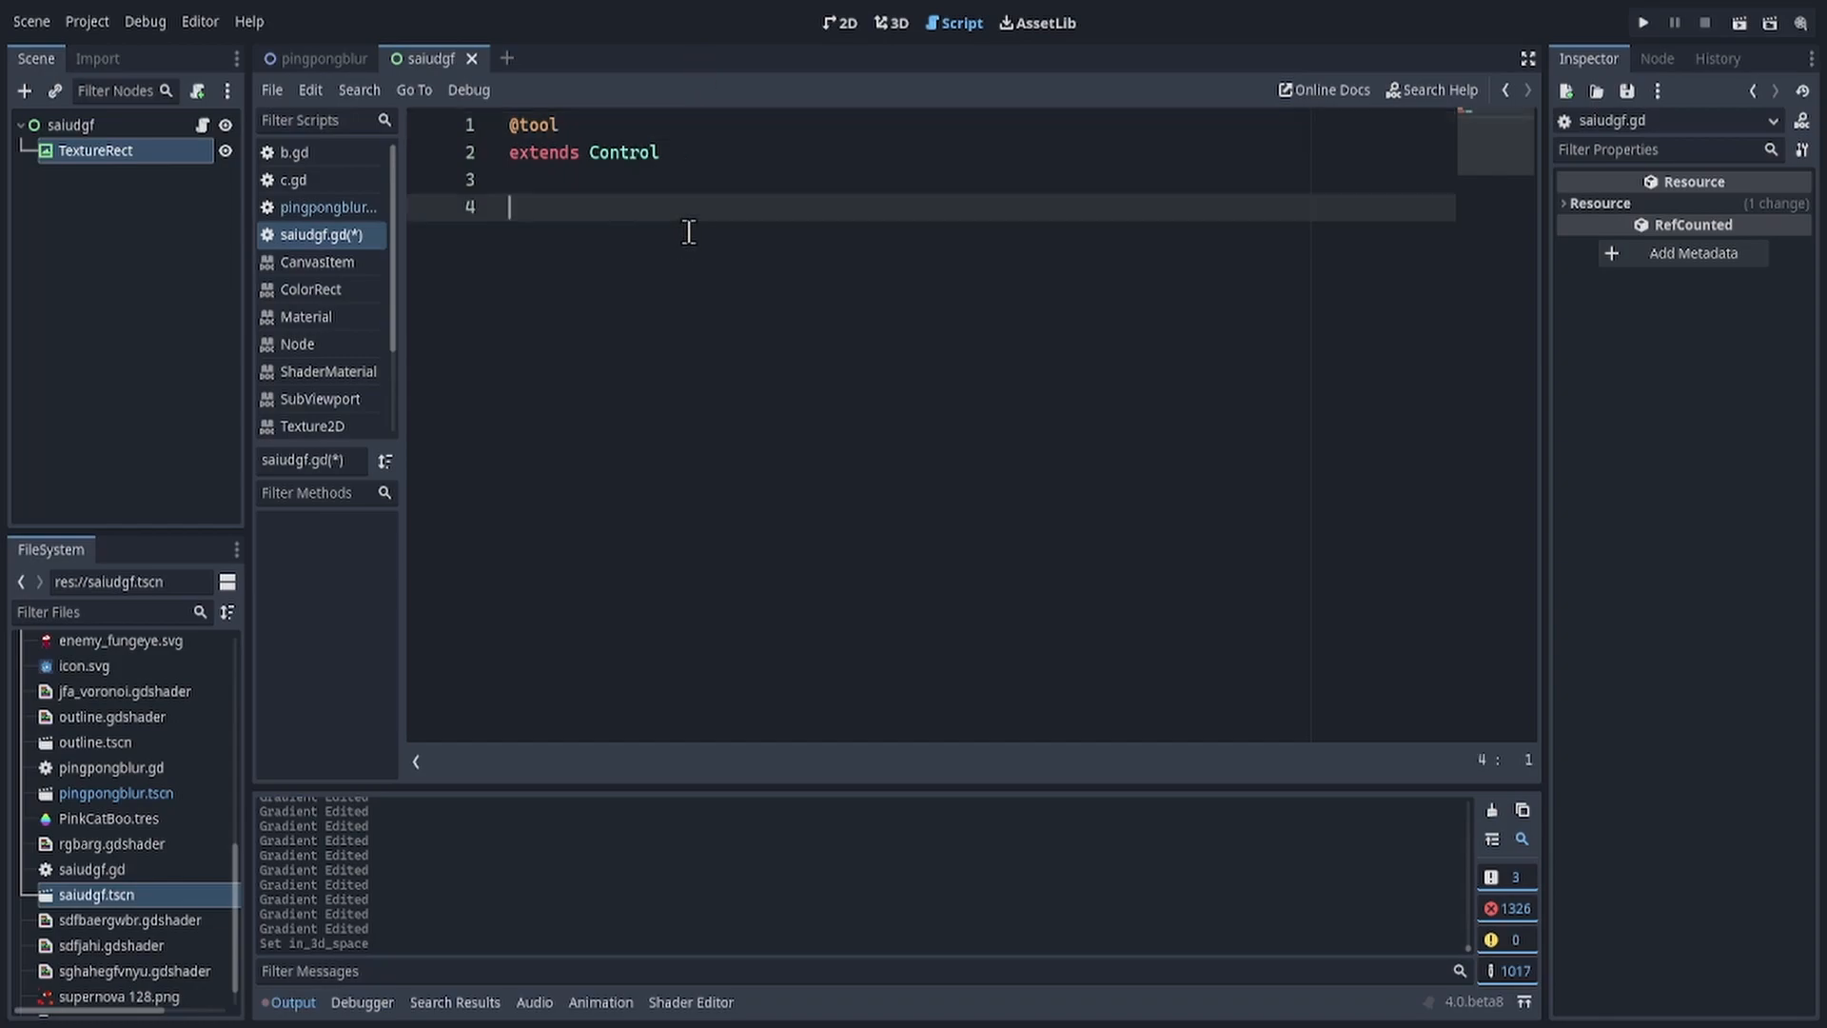
type("func _process(delta):")
type("@export var speed:Vector3")
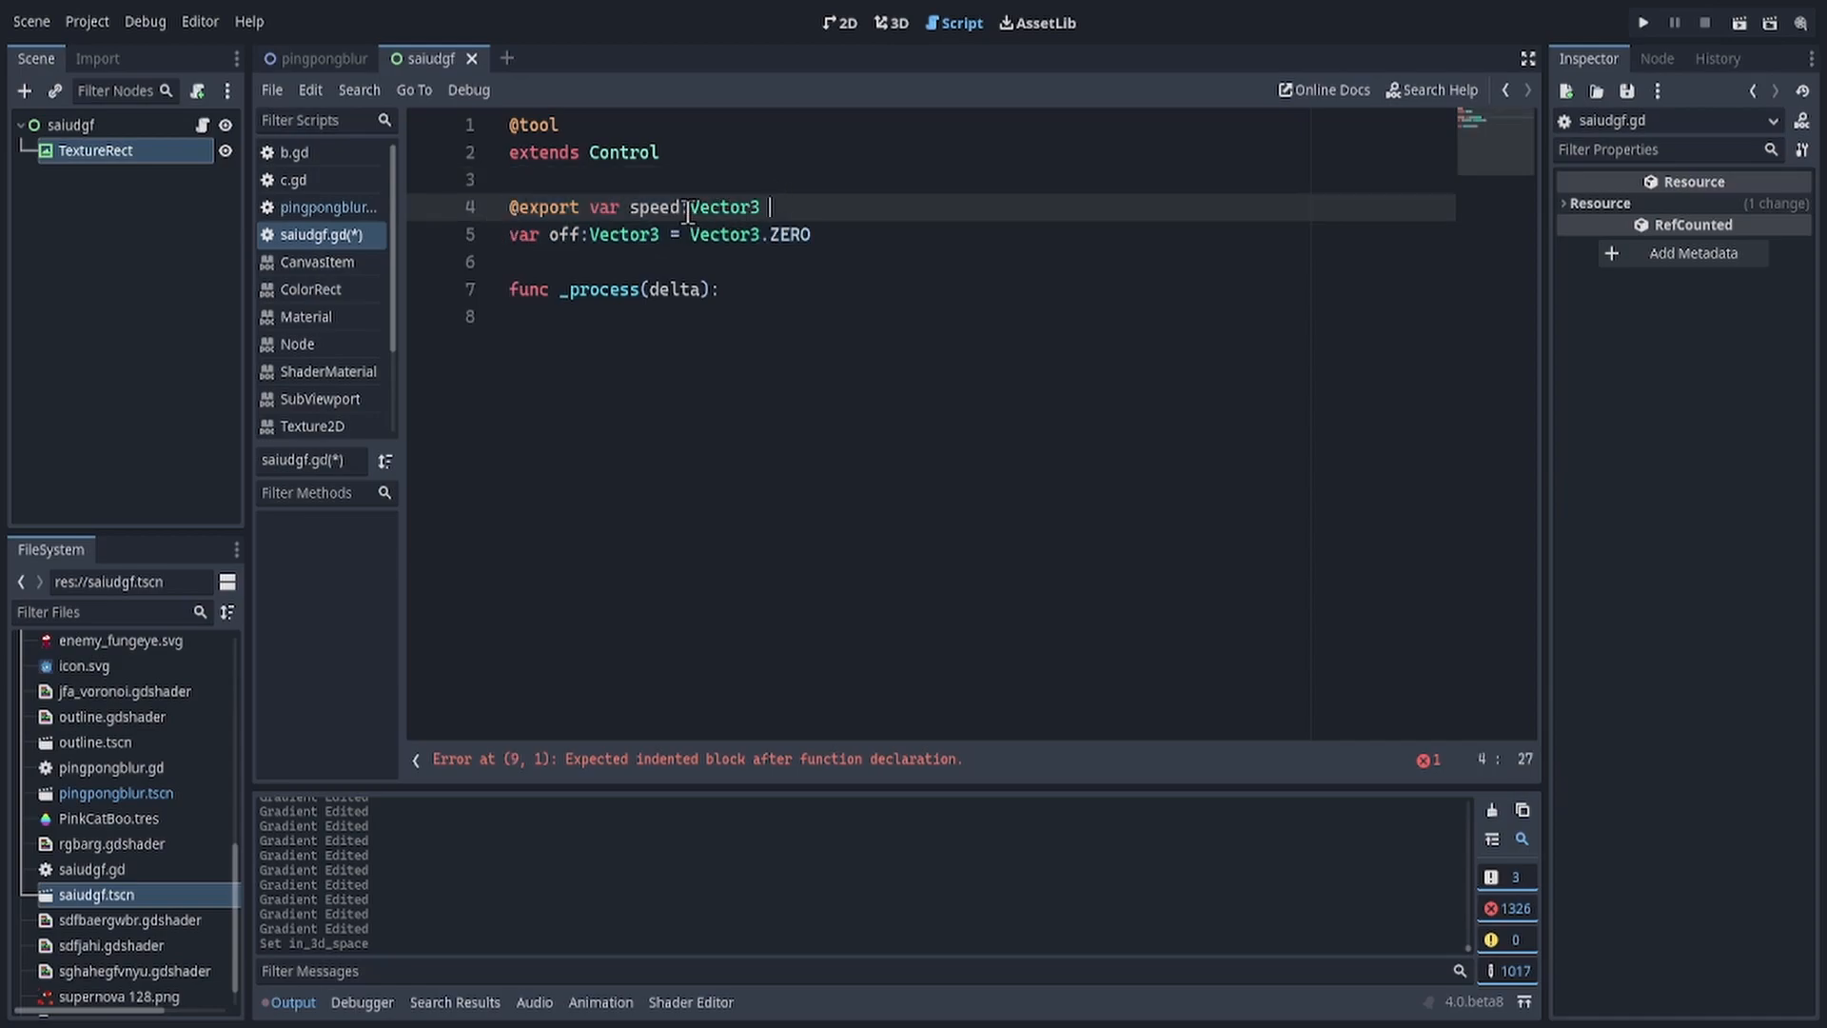
Step: In _process accumulate off += speed*delta and feed offset.x to the TextureRect's noise
double_click(656, 207)
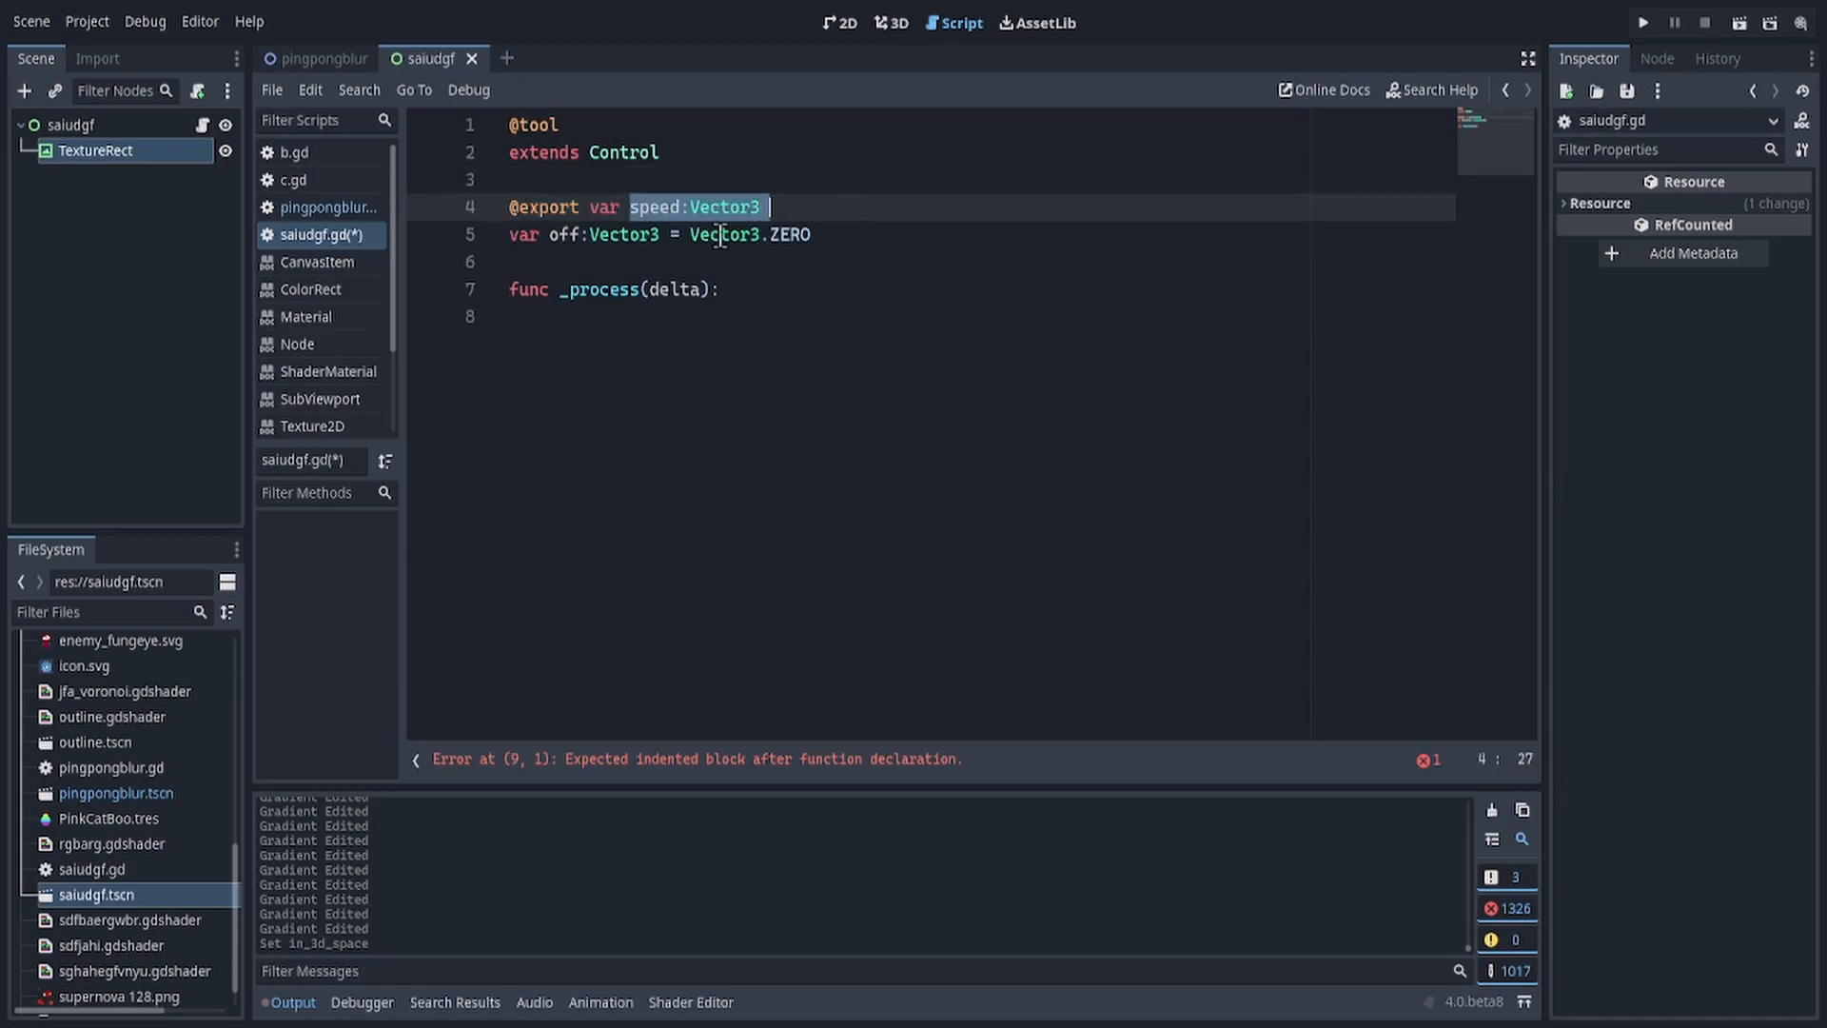
left_click(810, 234)
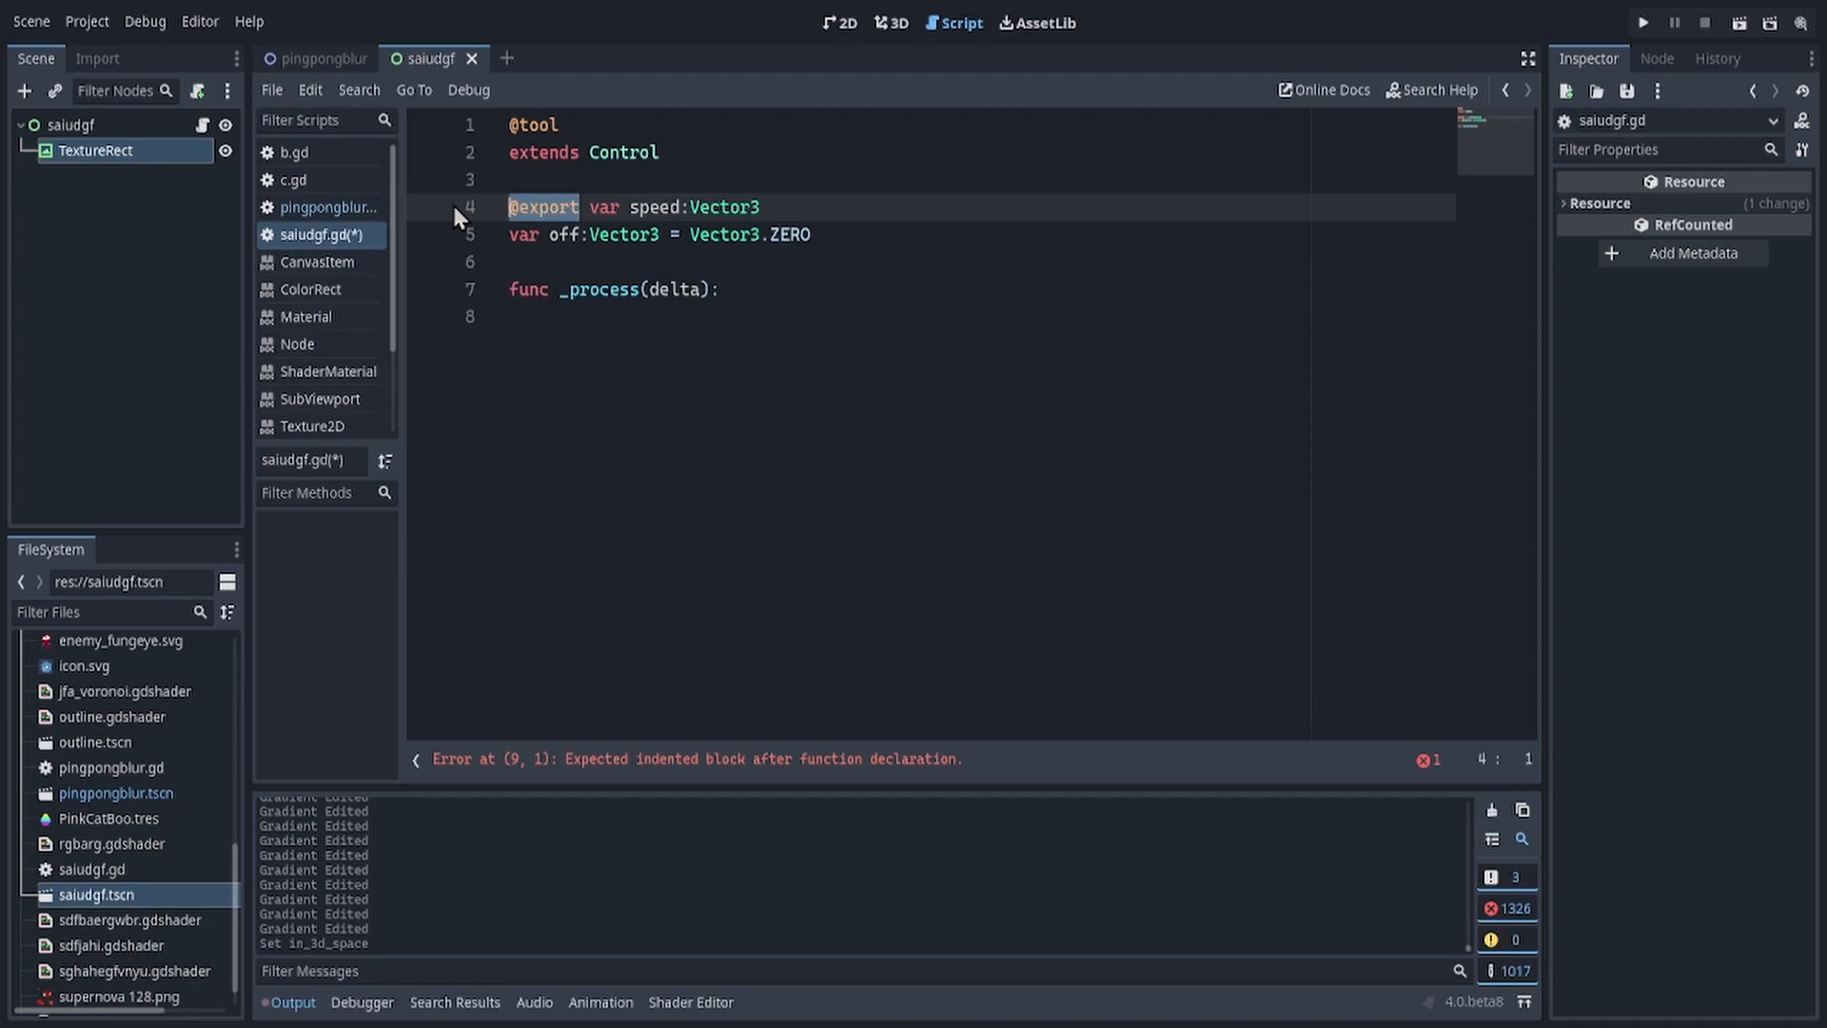
type("off += speed*delta")
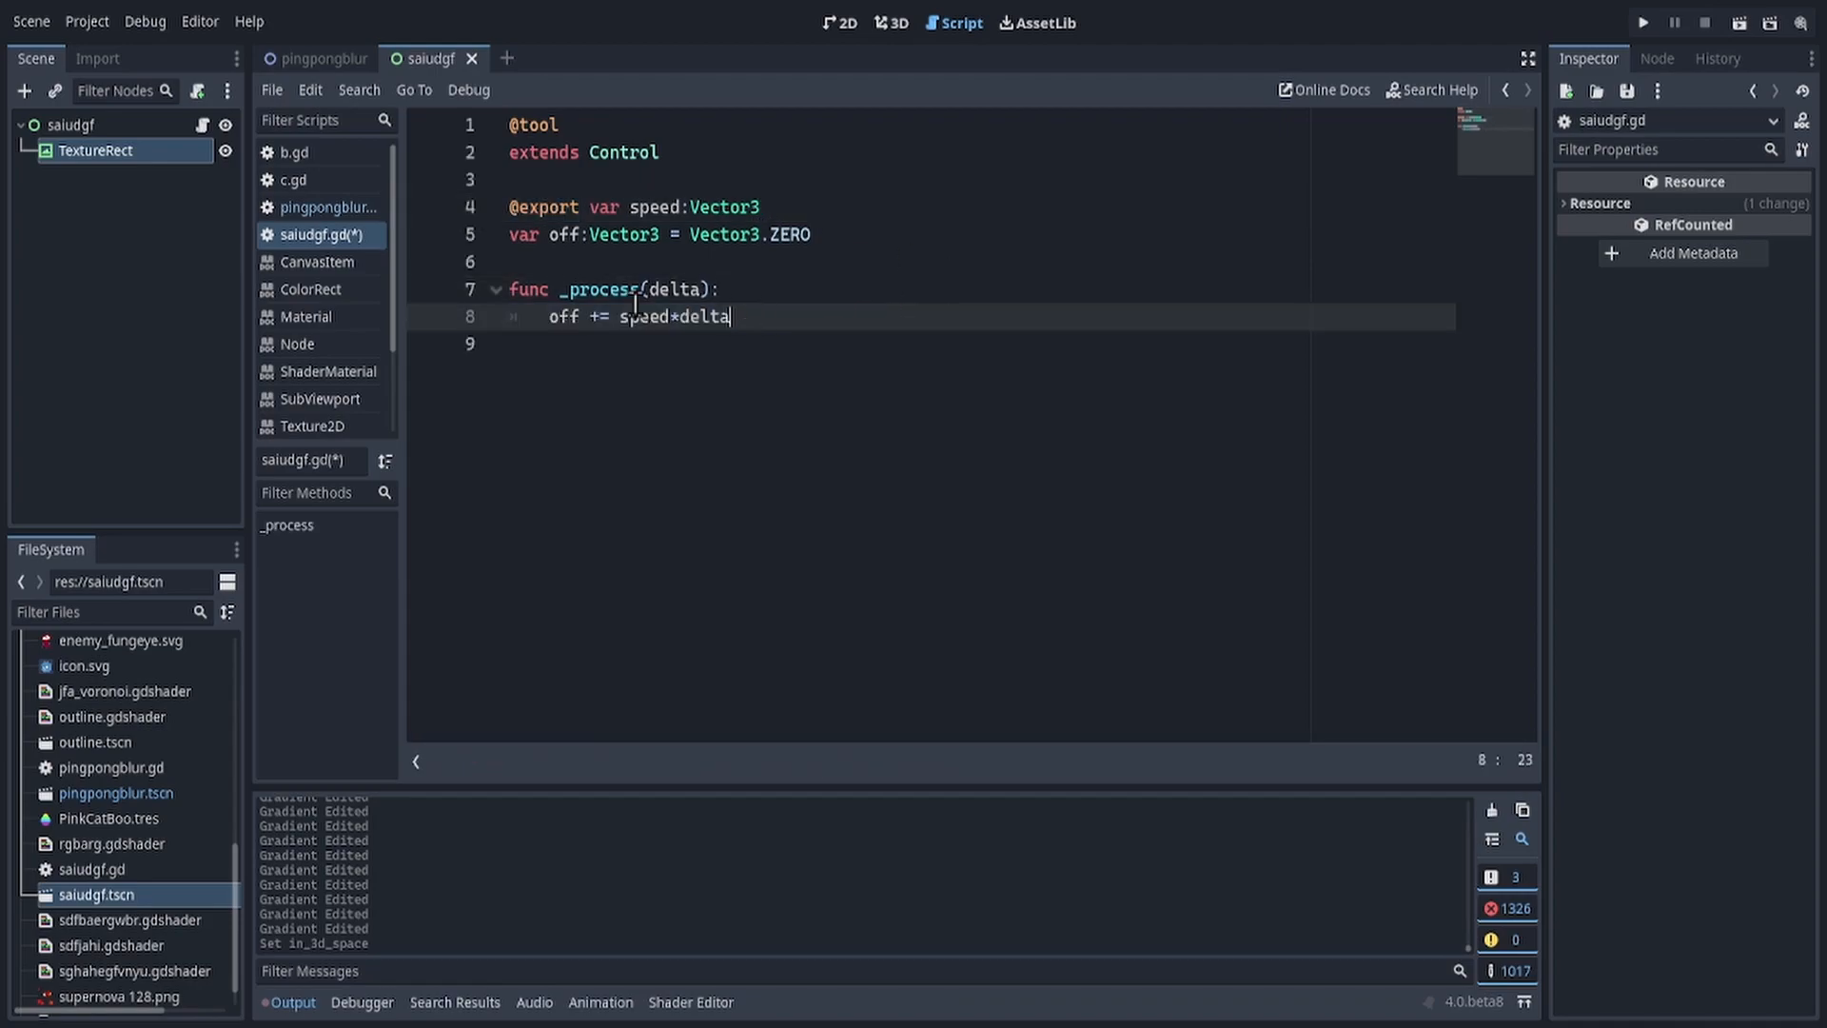
double_click(563, 315)
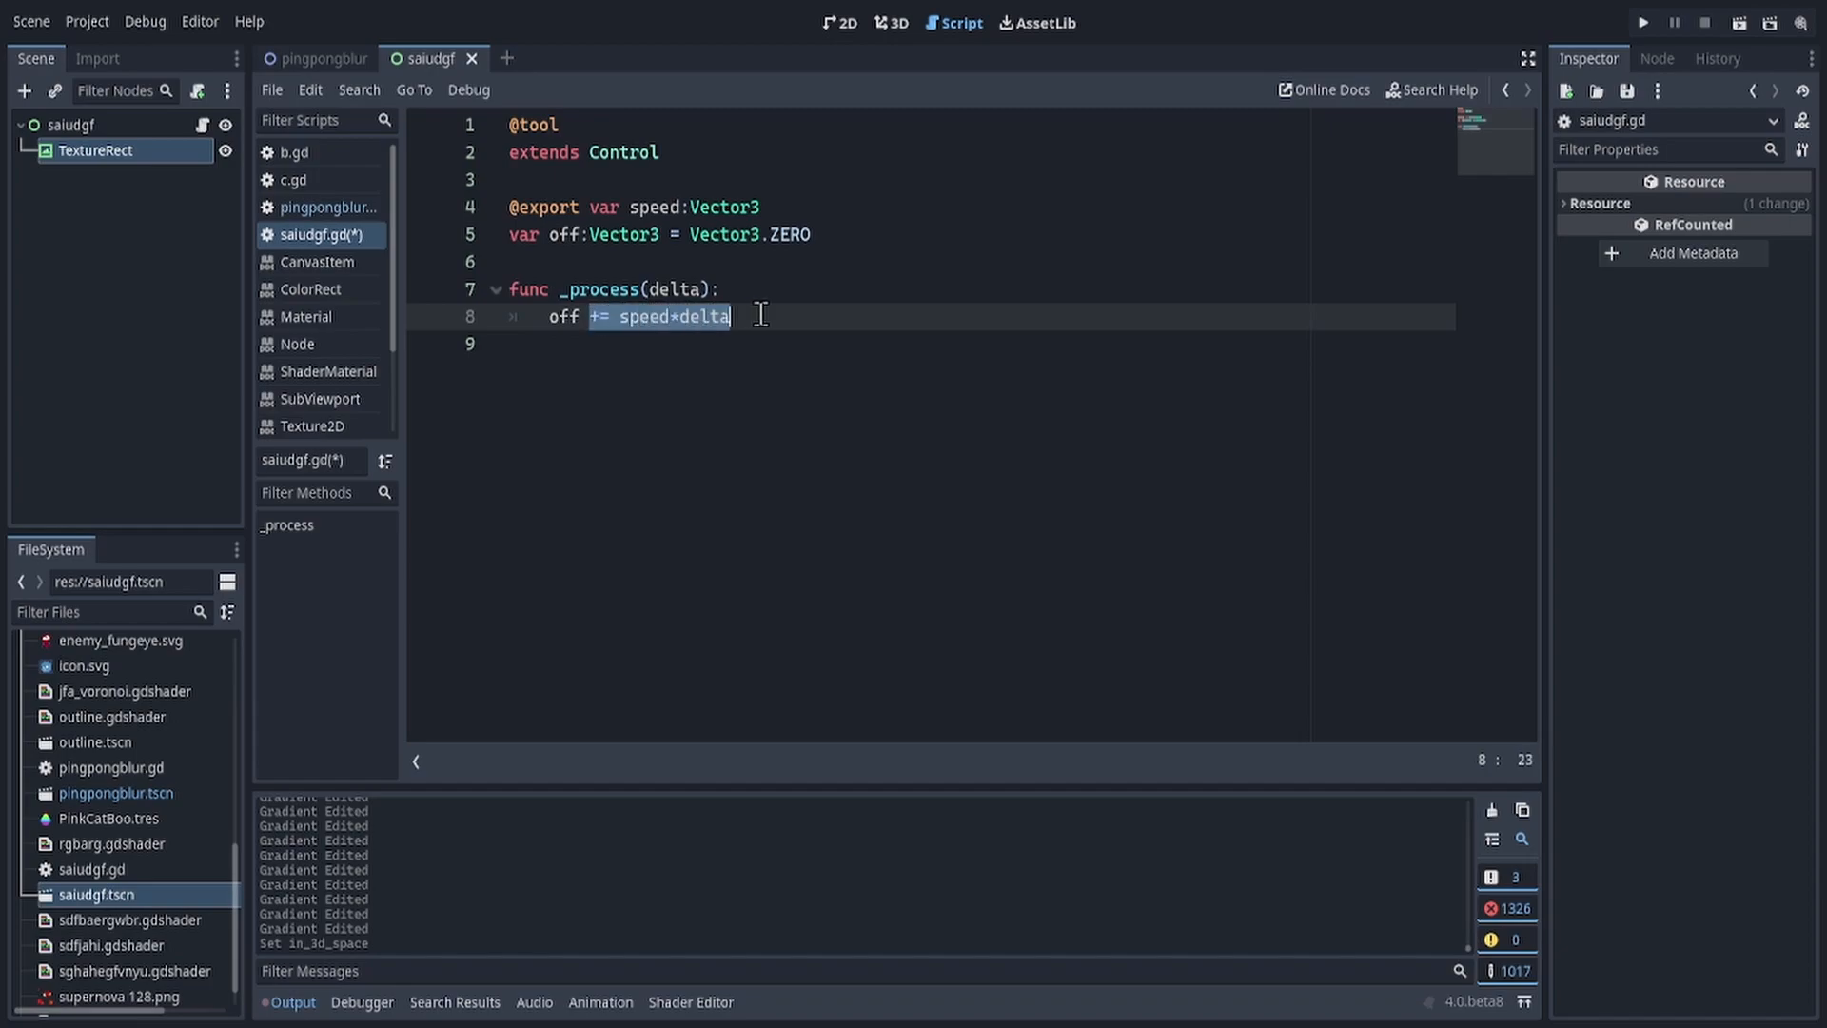
left_click(694, 316)
type("$\"TextureRect\".texture.noise.offset.x = off.x")
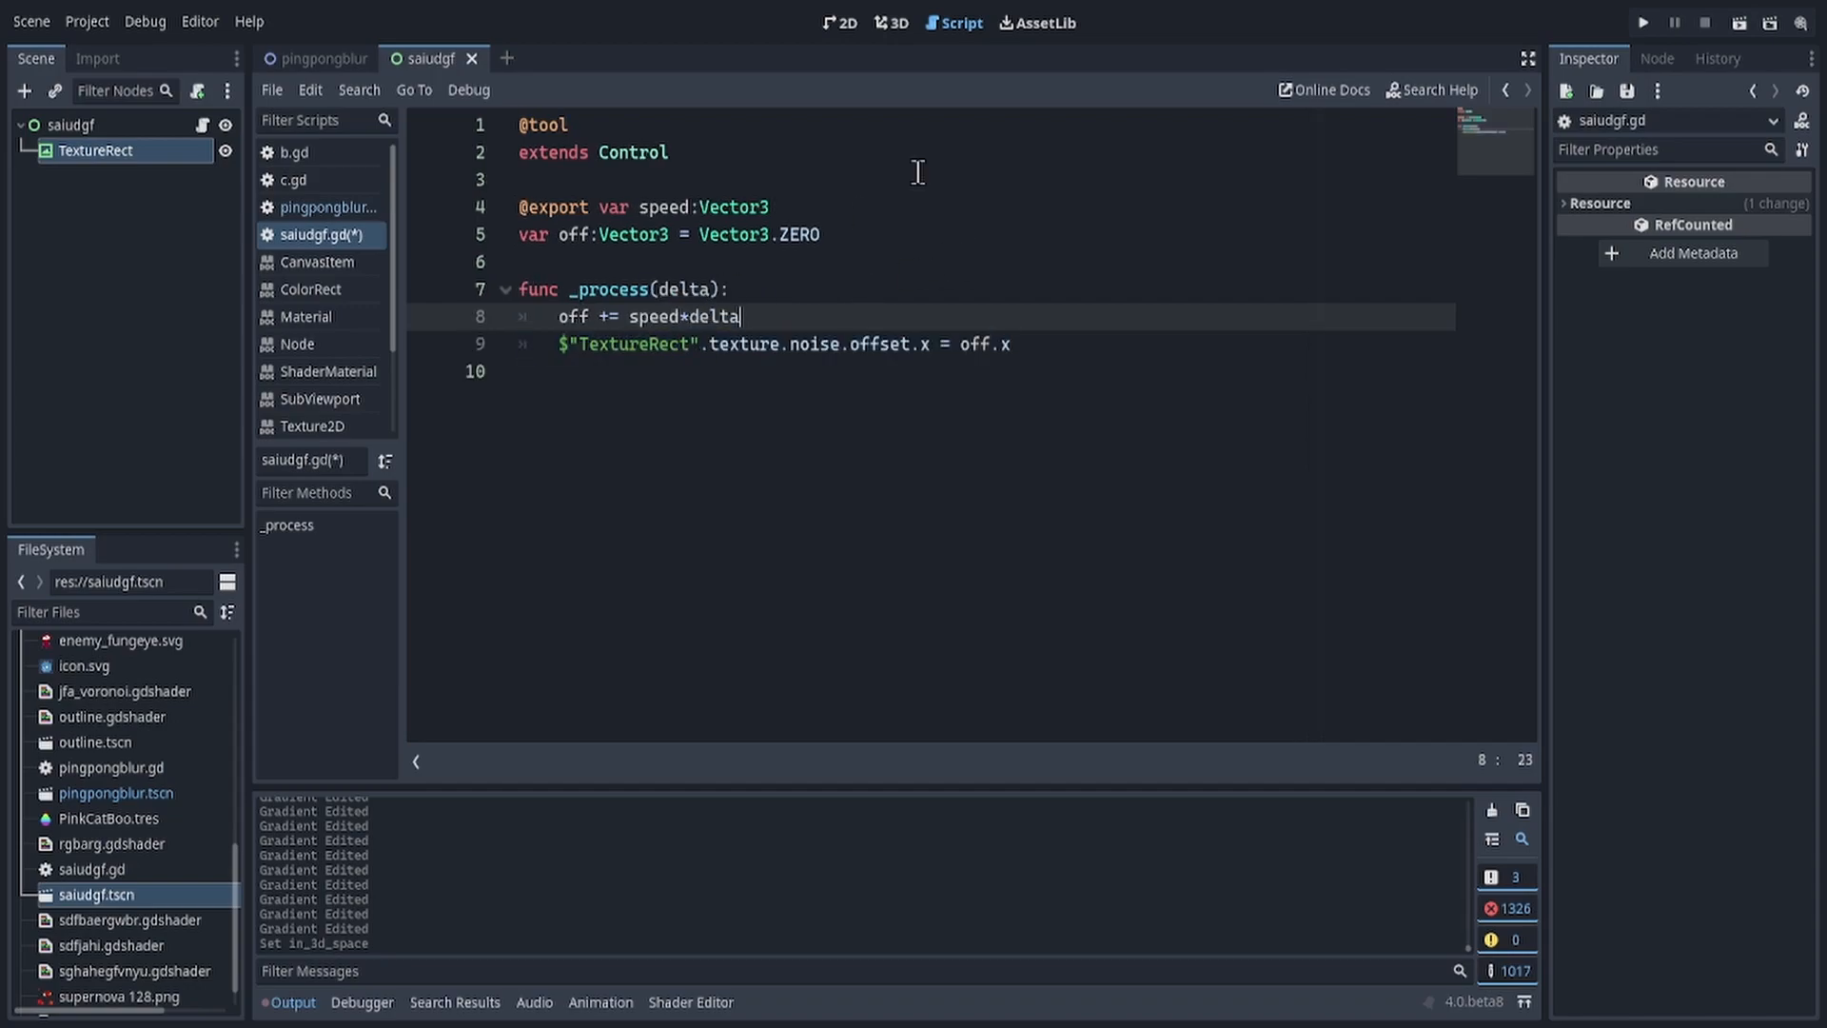
left_click(840, 23)
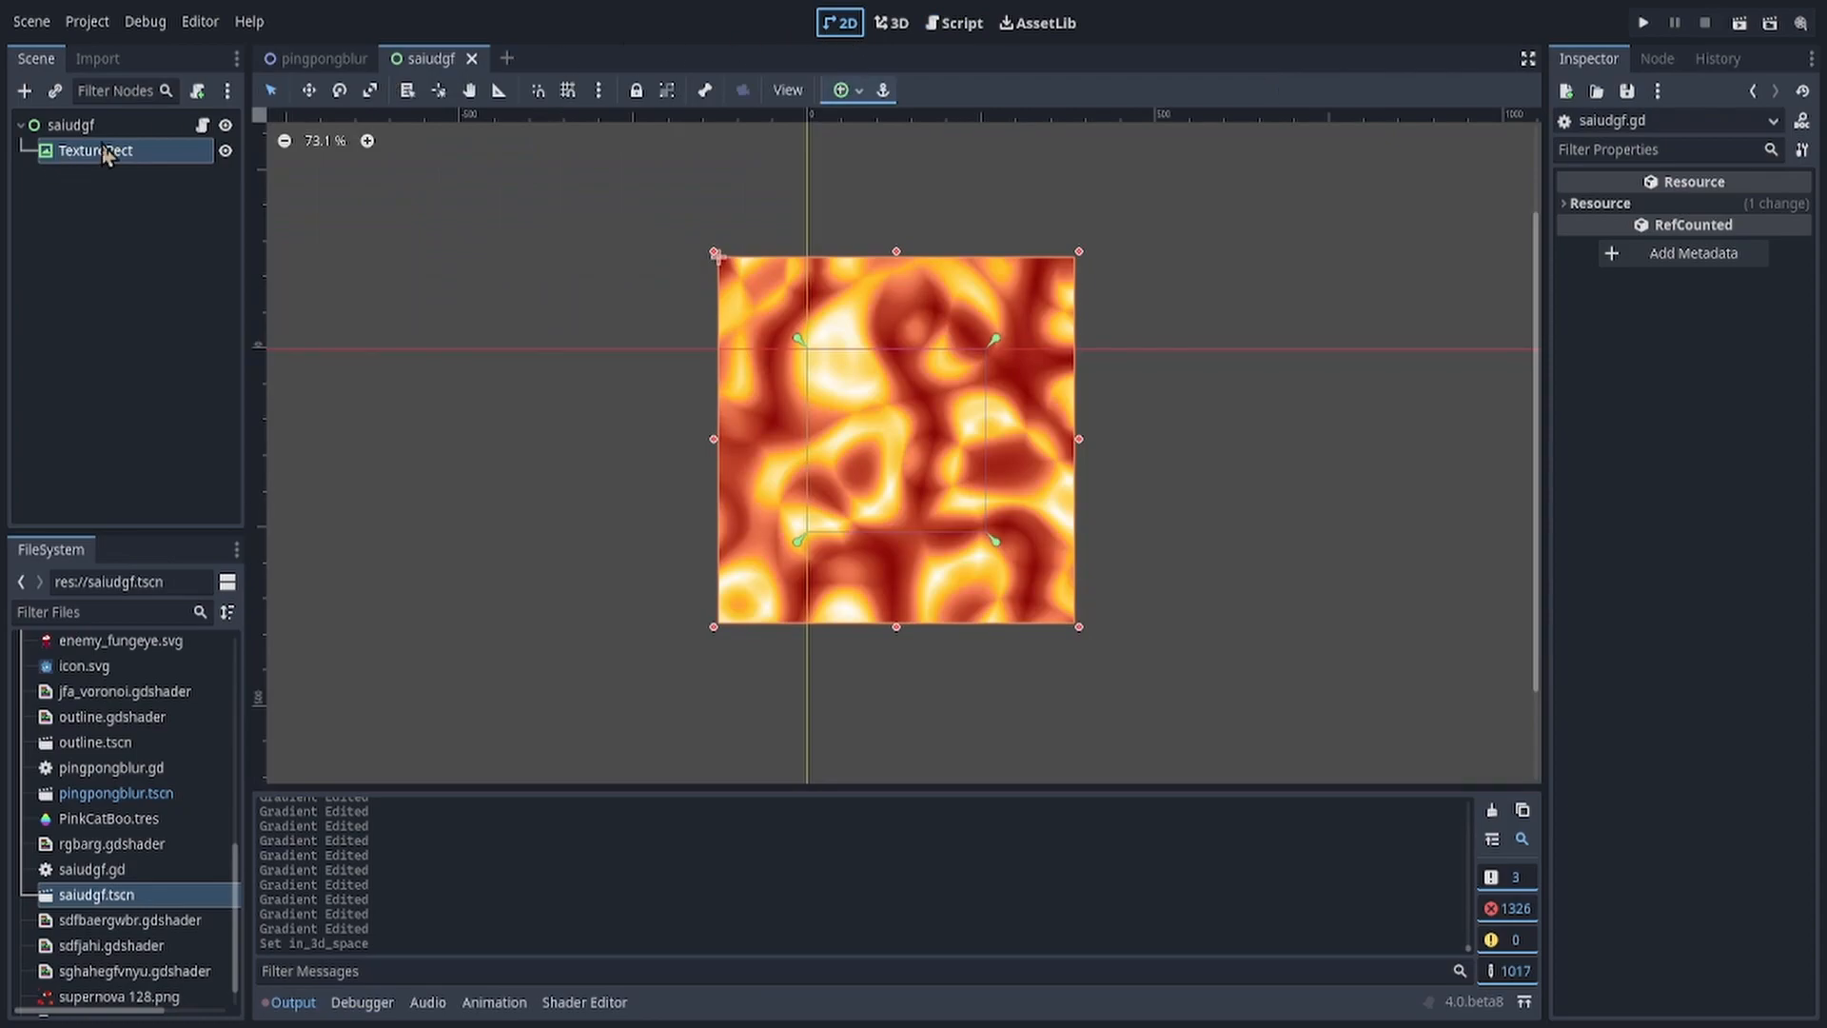
Step: Assign noise.offset = off and set the root node's Speed to (0, 50, 10)
left_click(95, 149)
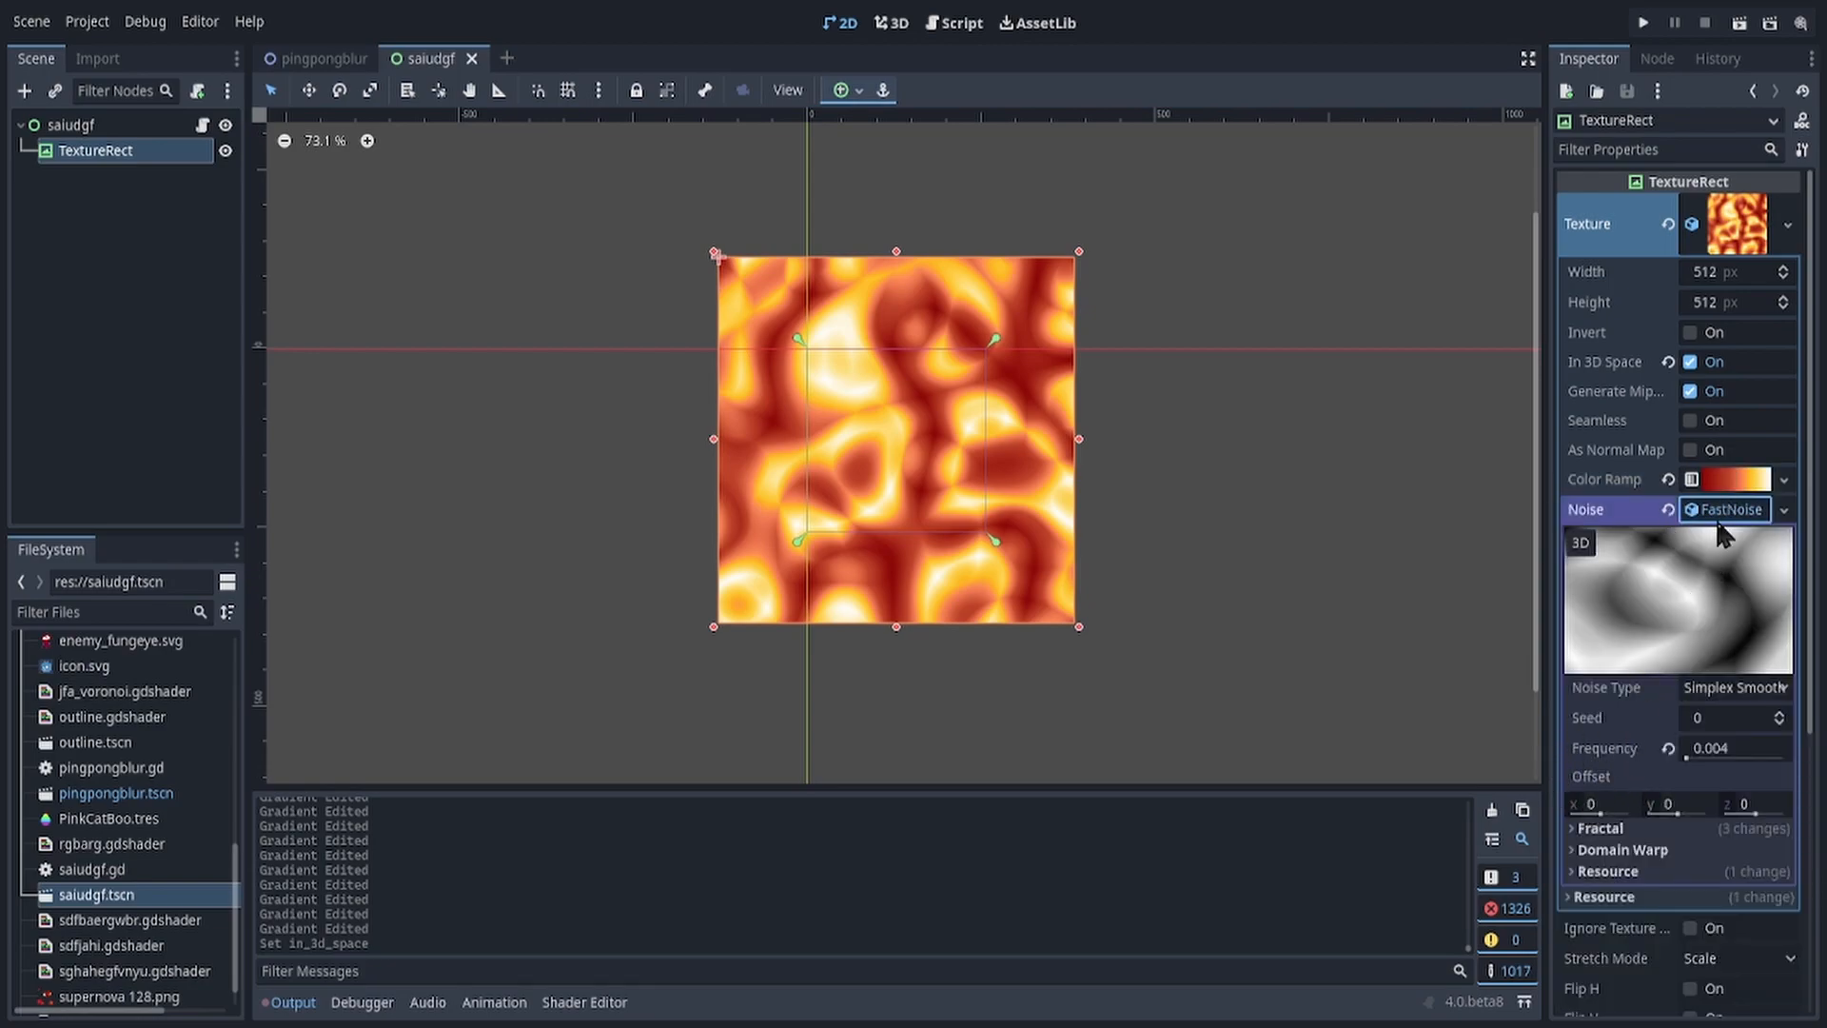
left_click(953, 23)
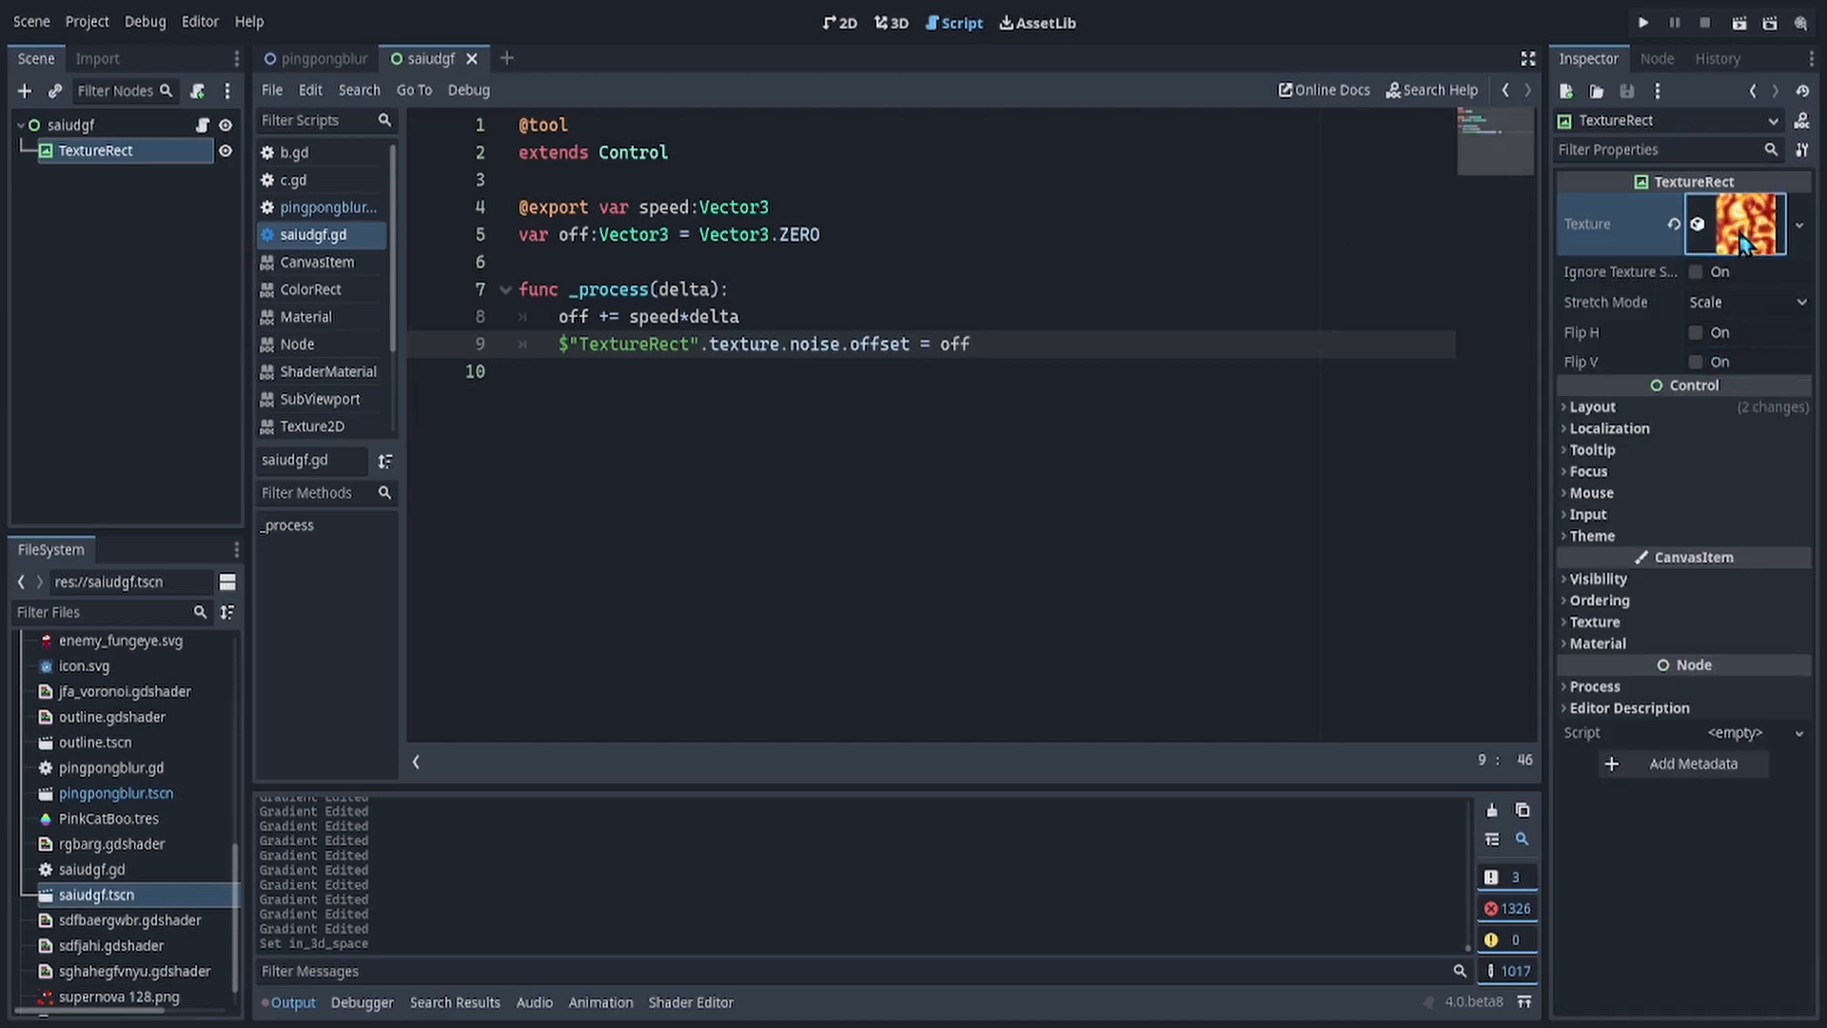
left_click(69, 126)
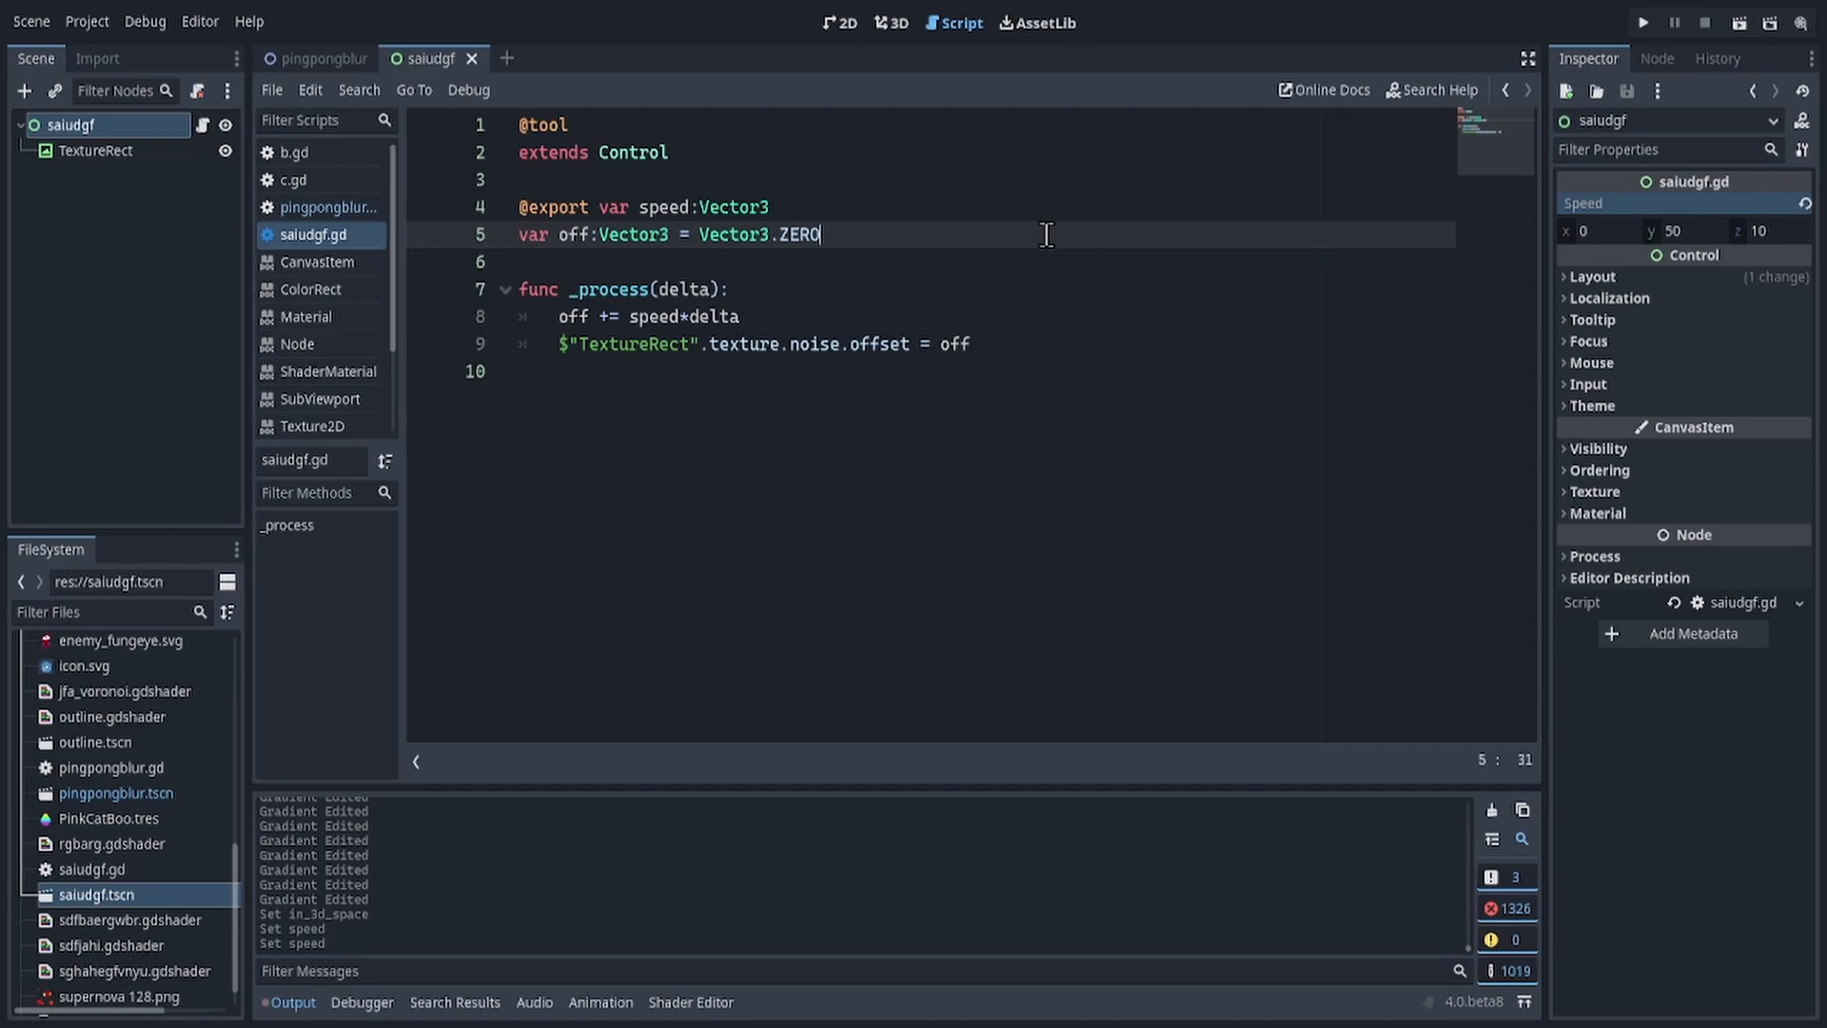
left_click(838, 23)
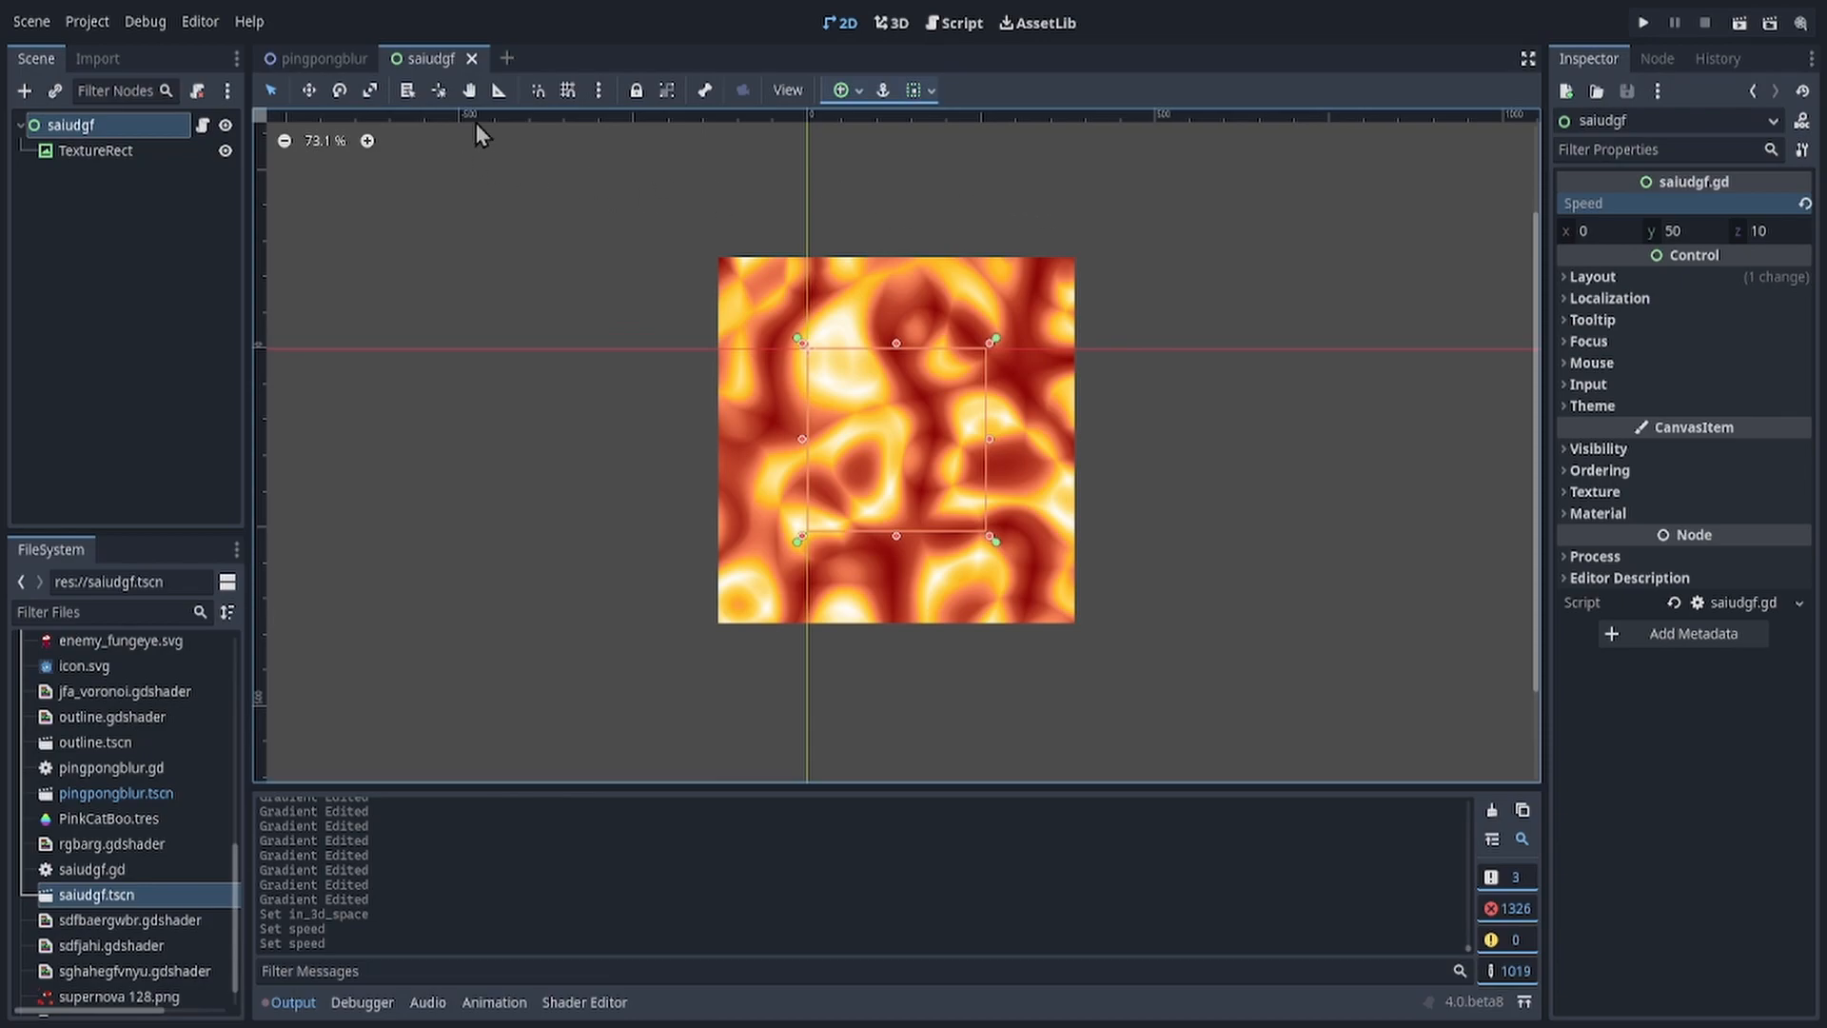
left_click(959, 23)
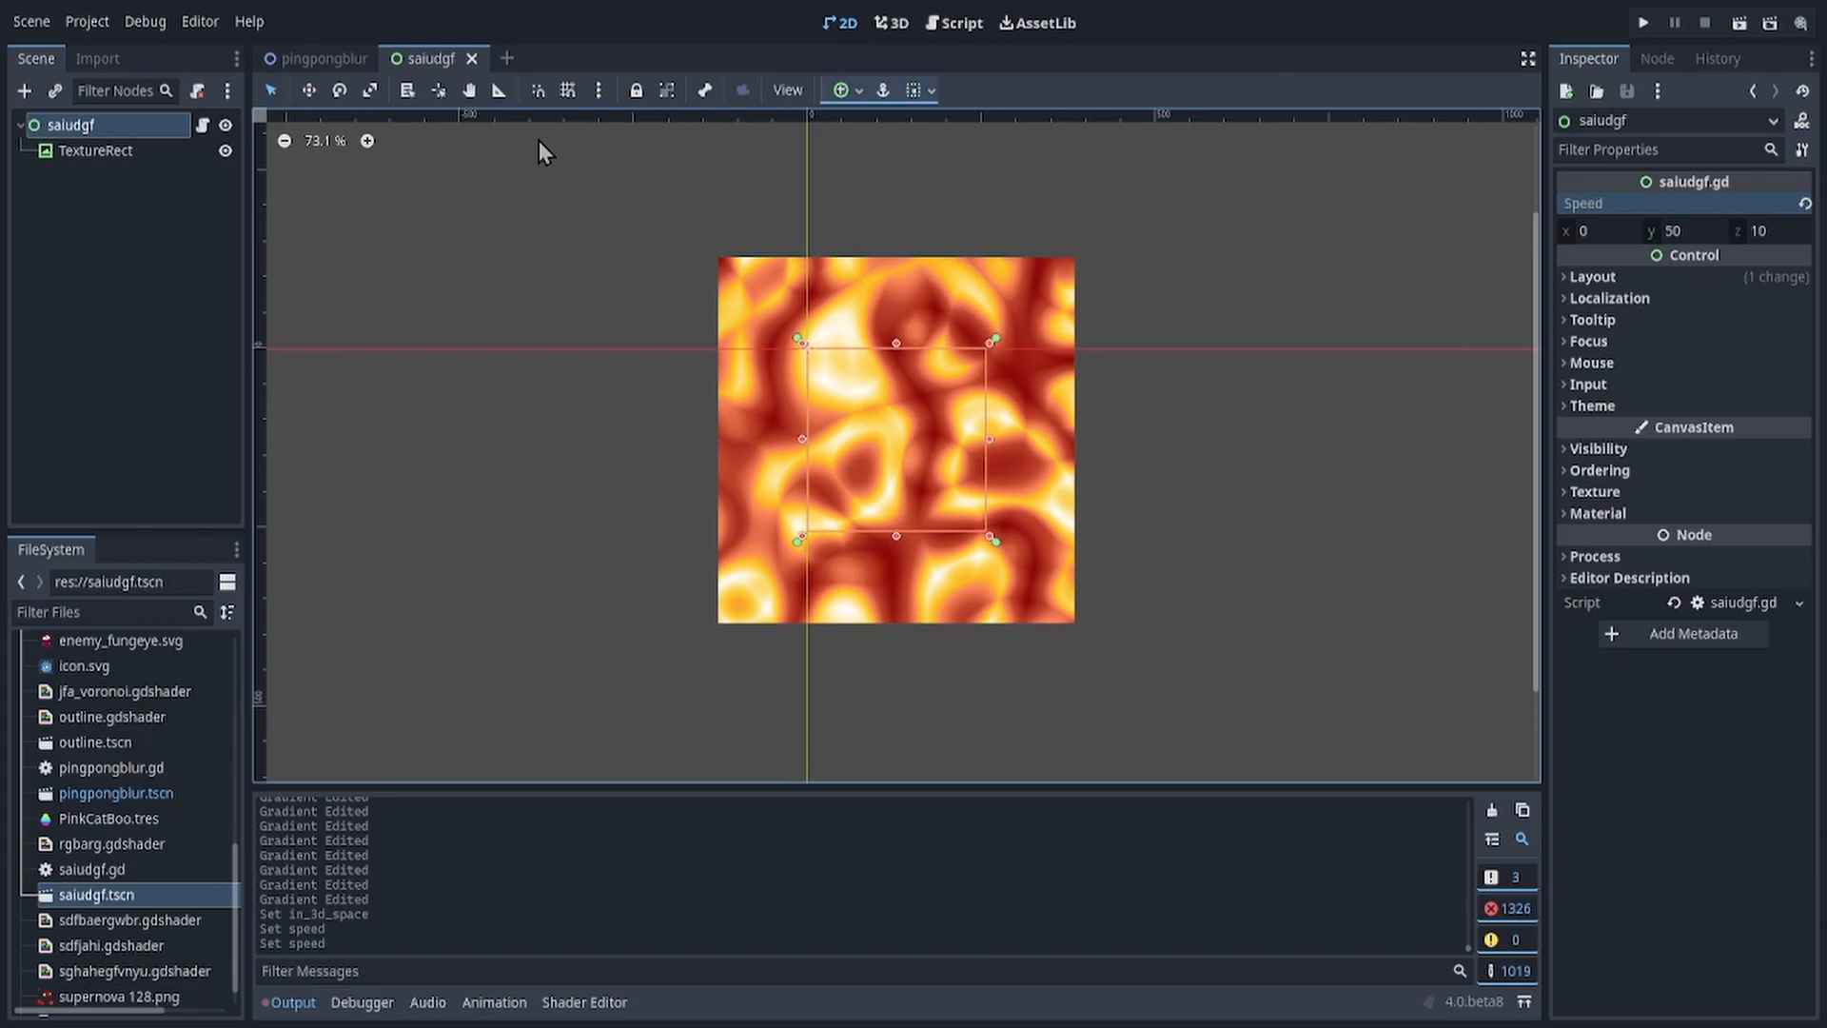
mouse_move(552, 158)
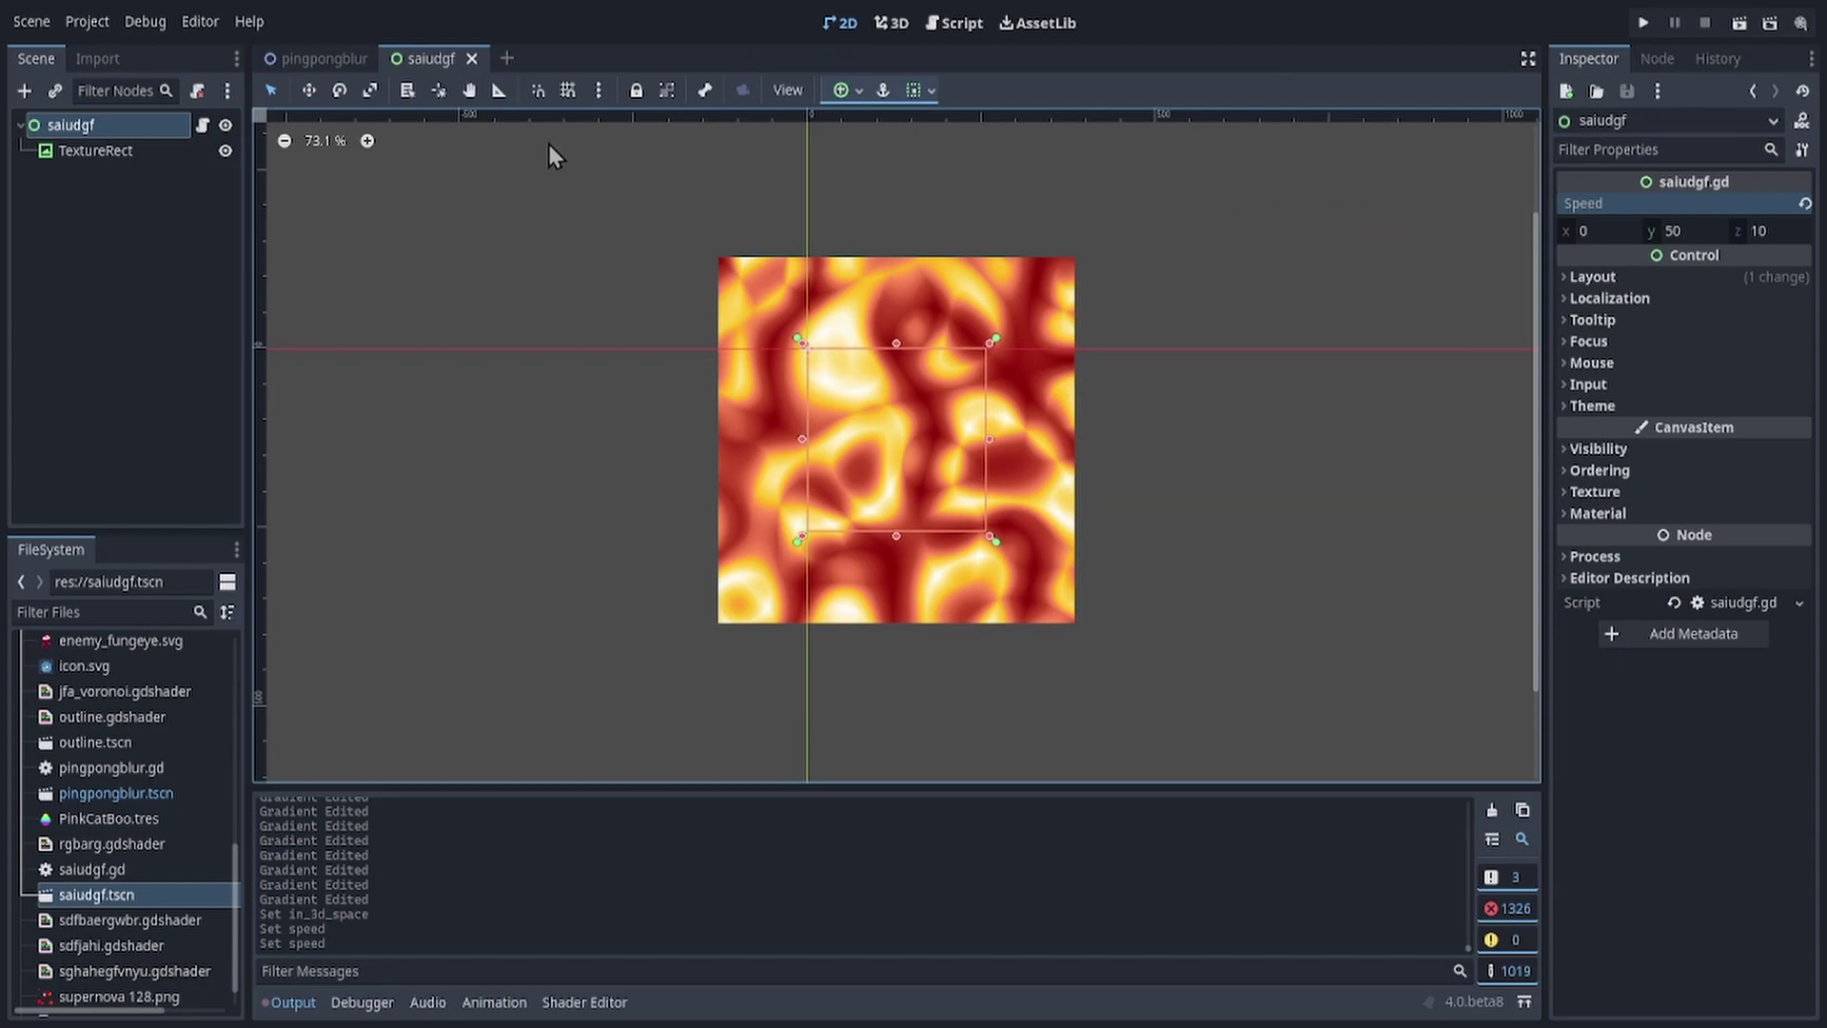
mouse_move(487, 72)
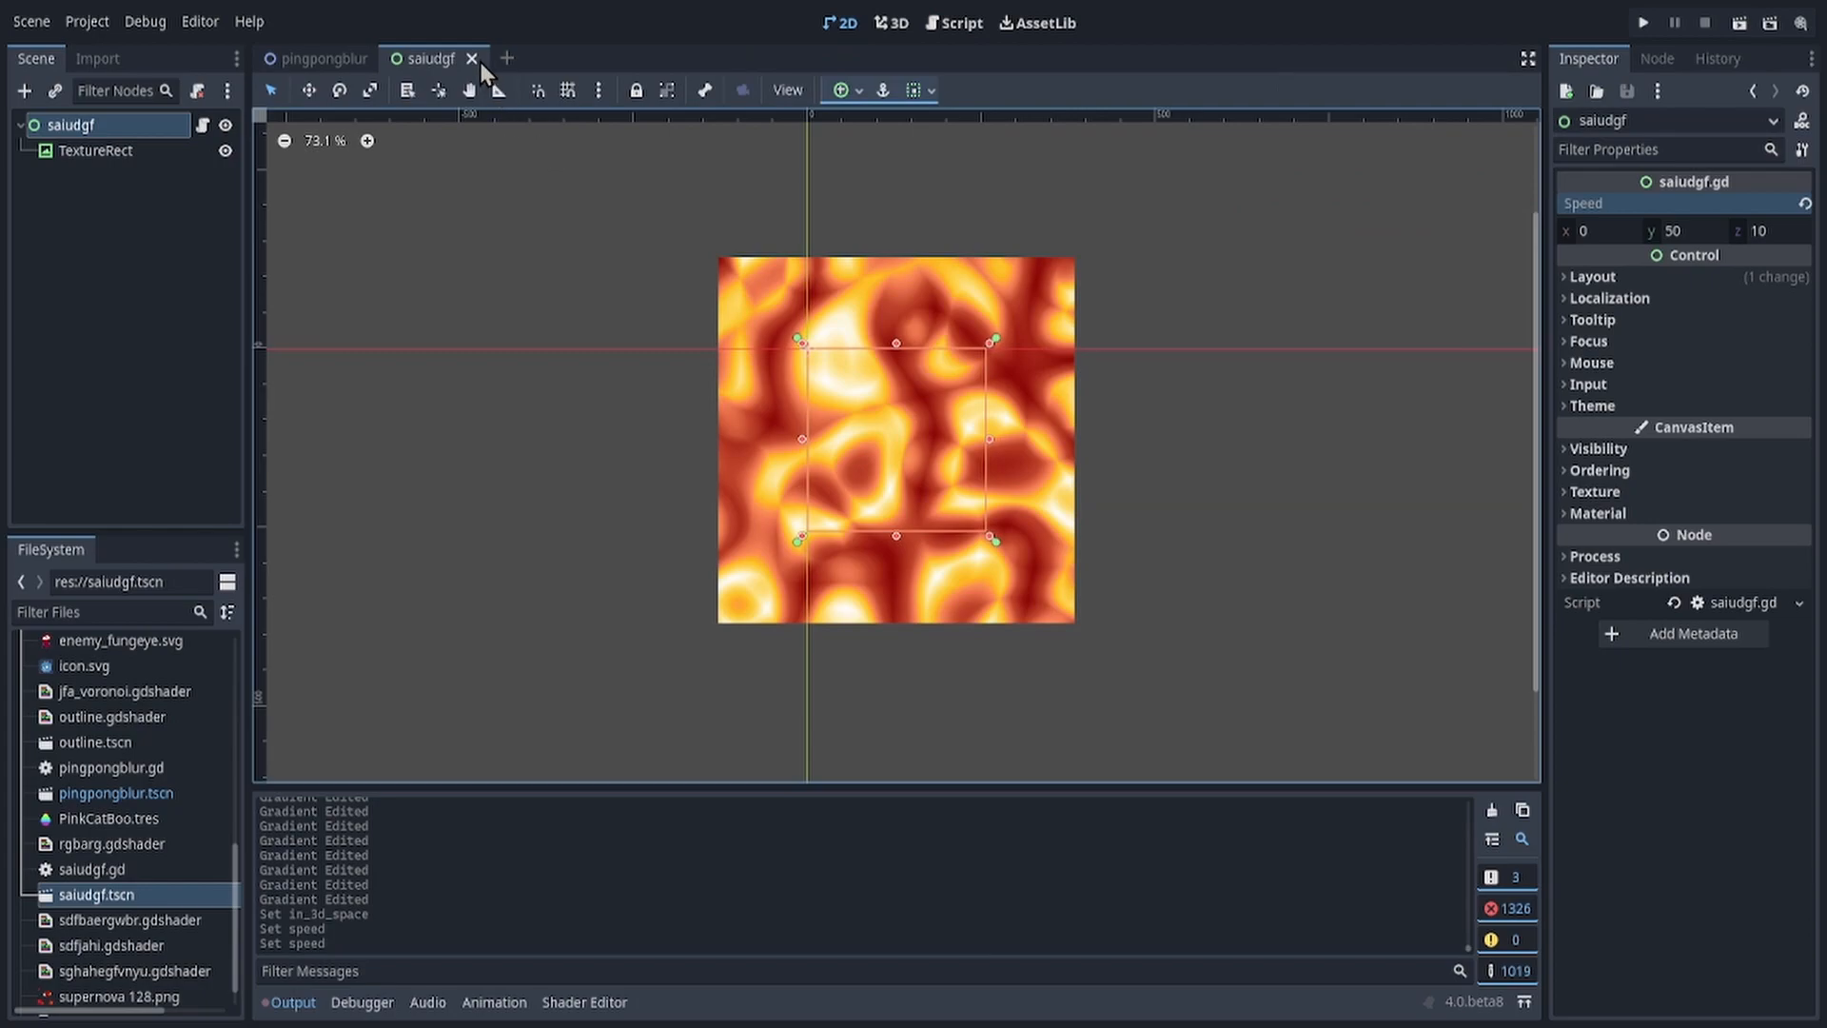
Step: Close and reopen saiudgf.tscn so the tool script starts scrolling the noise
left_click(472, 59)
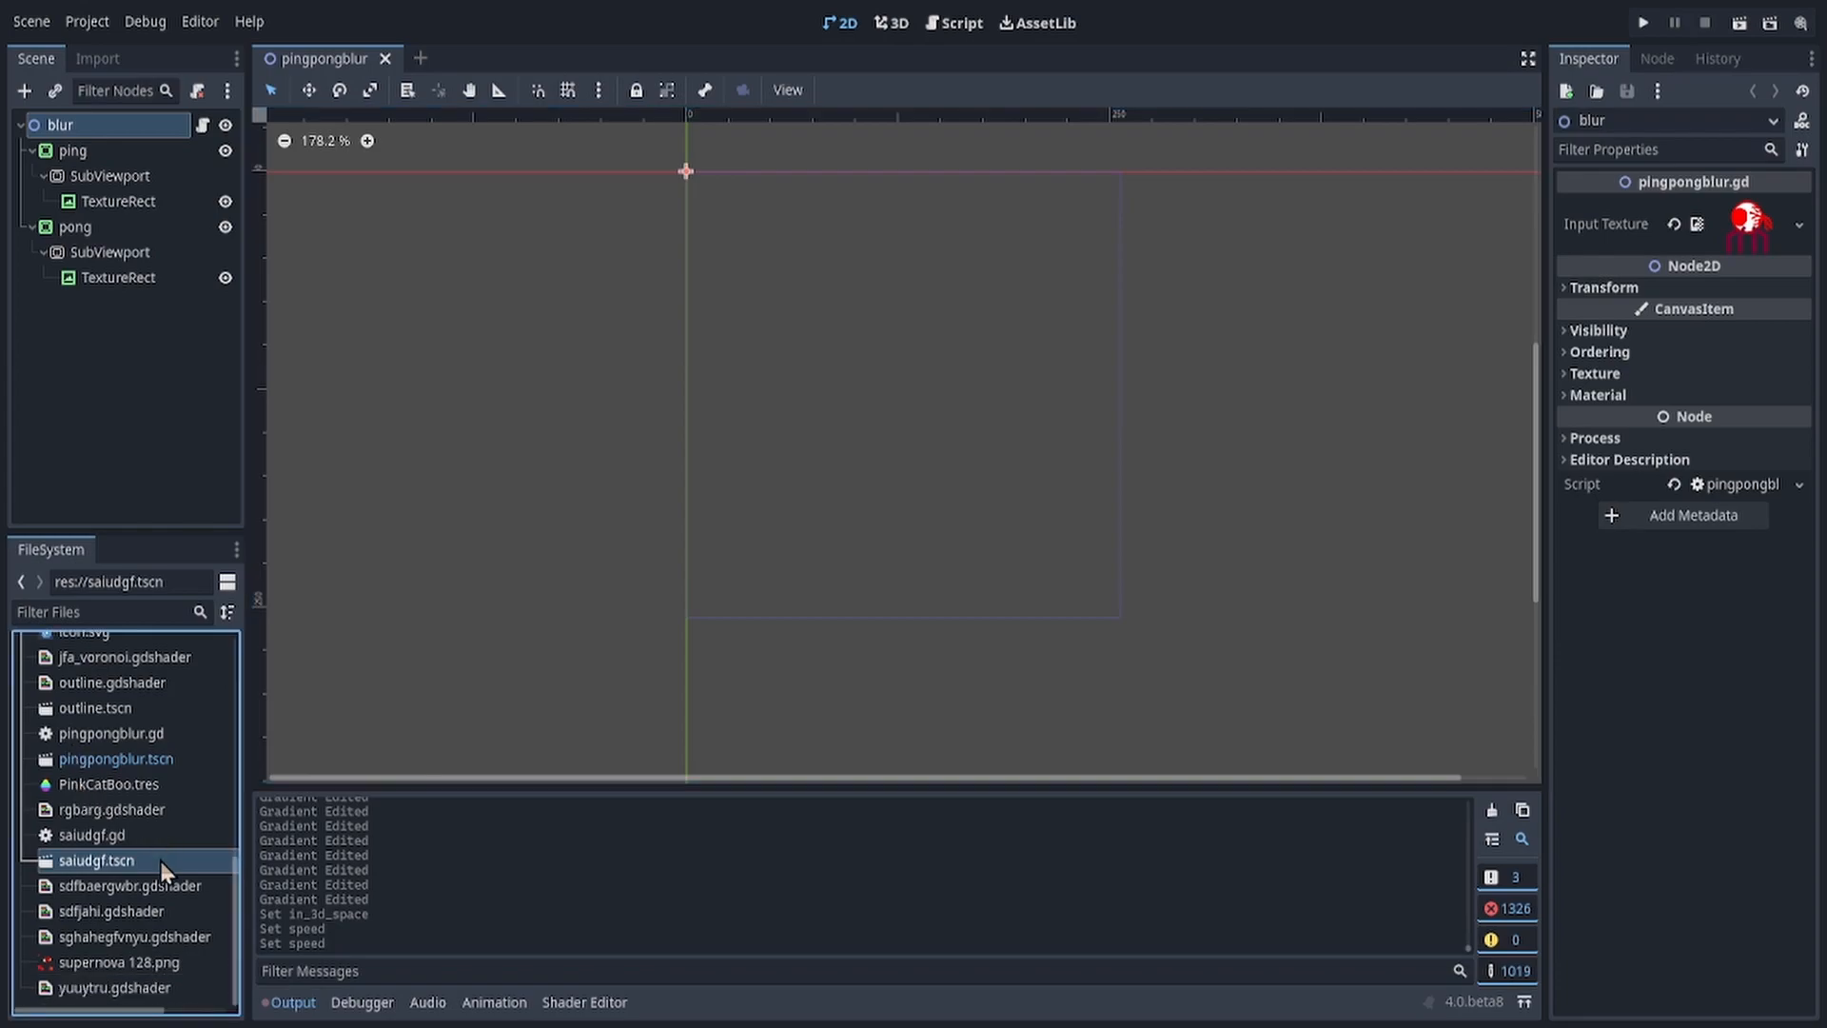
double_click(95, 861)
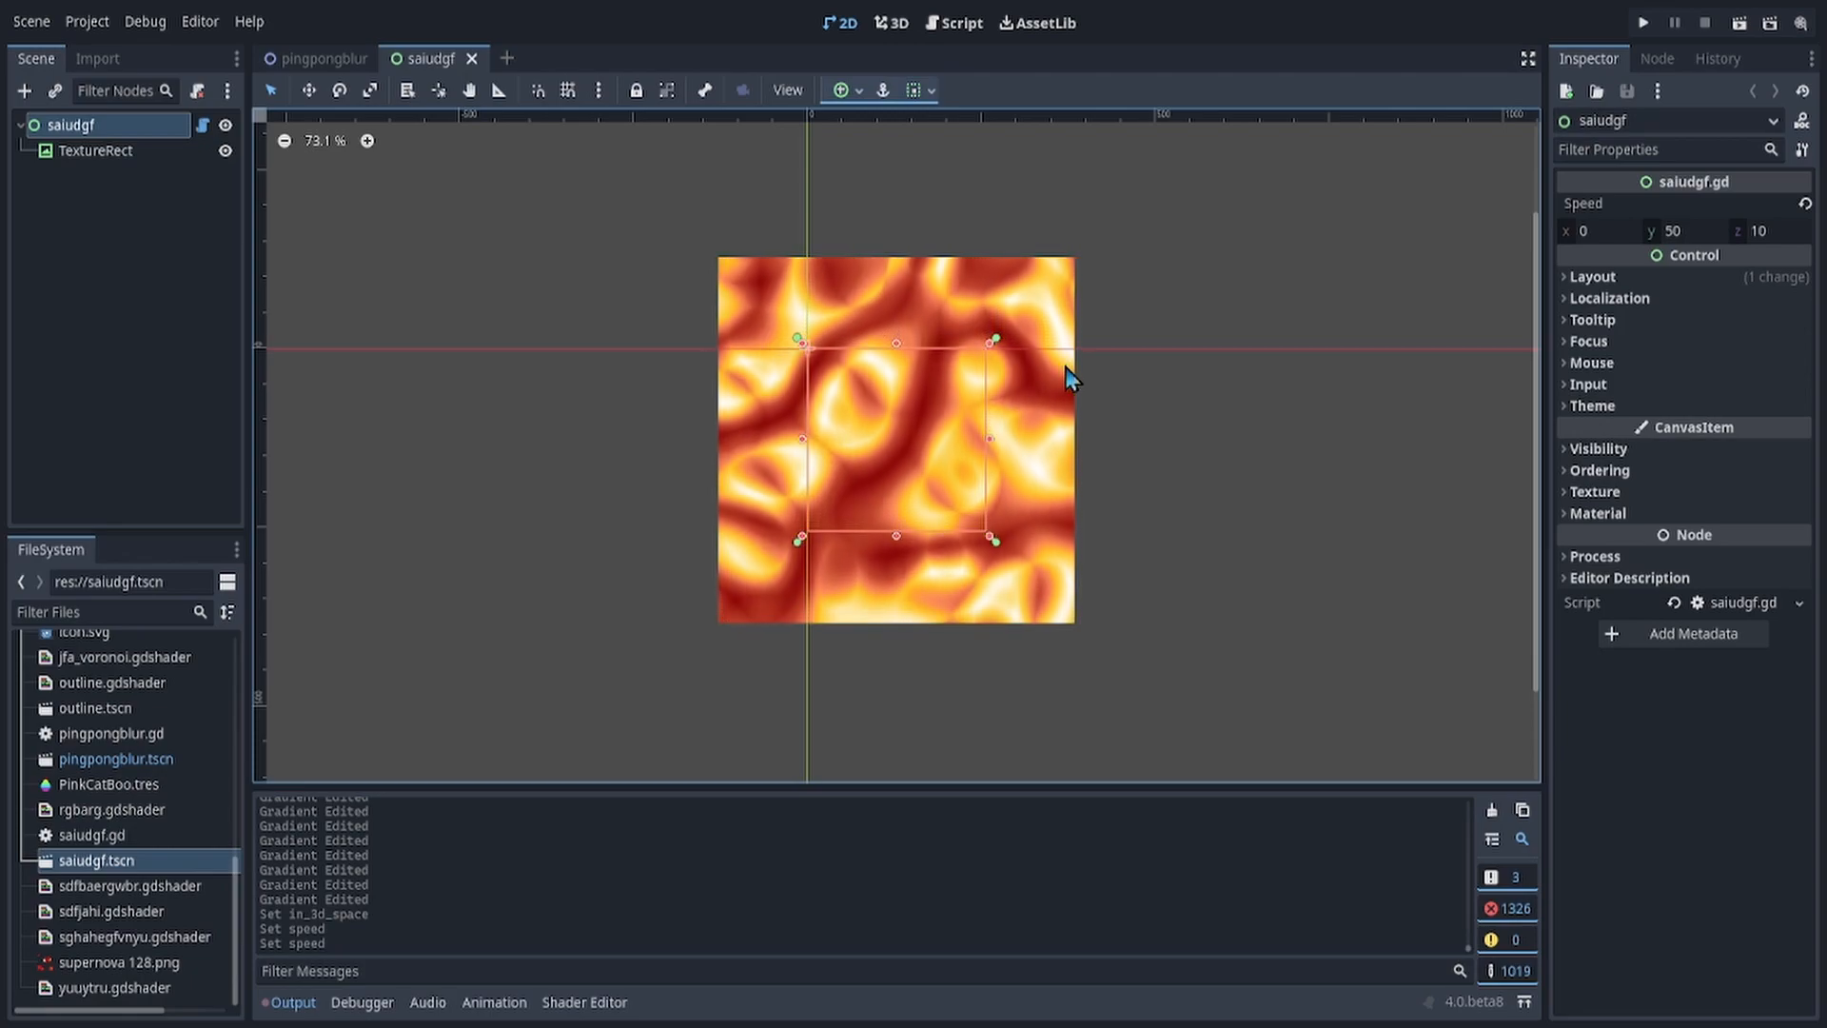
left_click(95, 150)
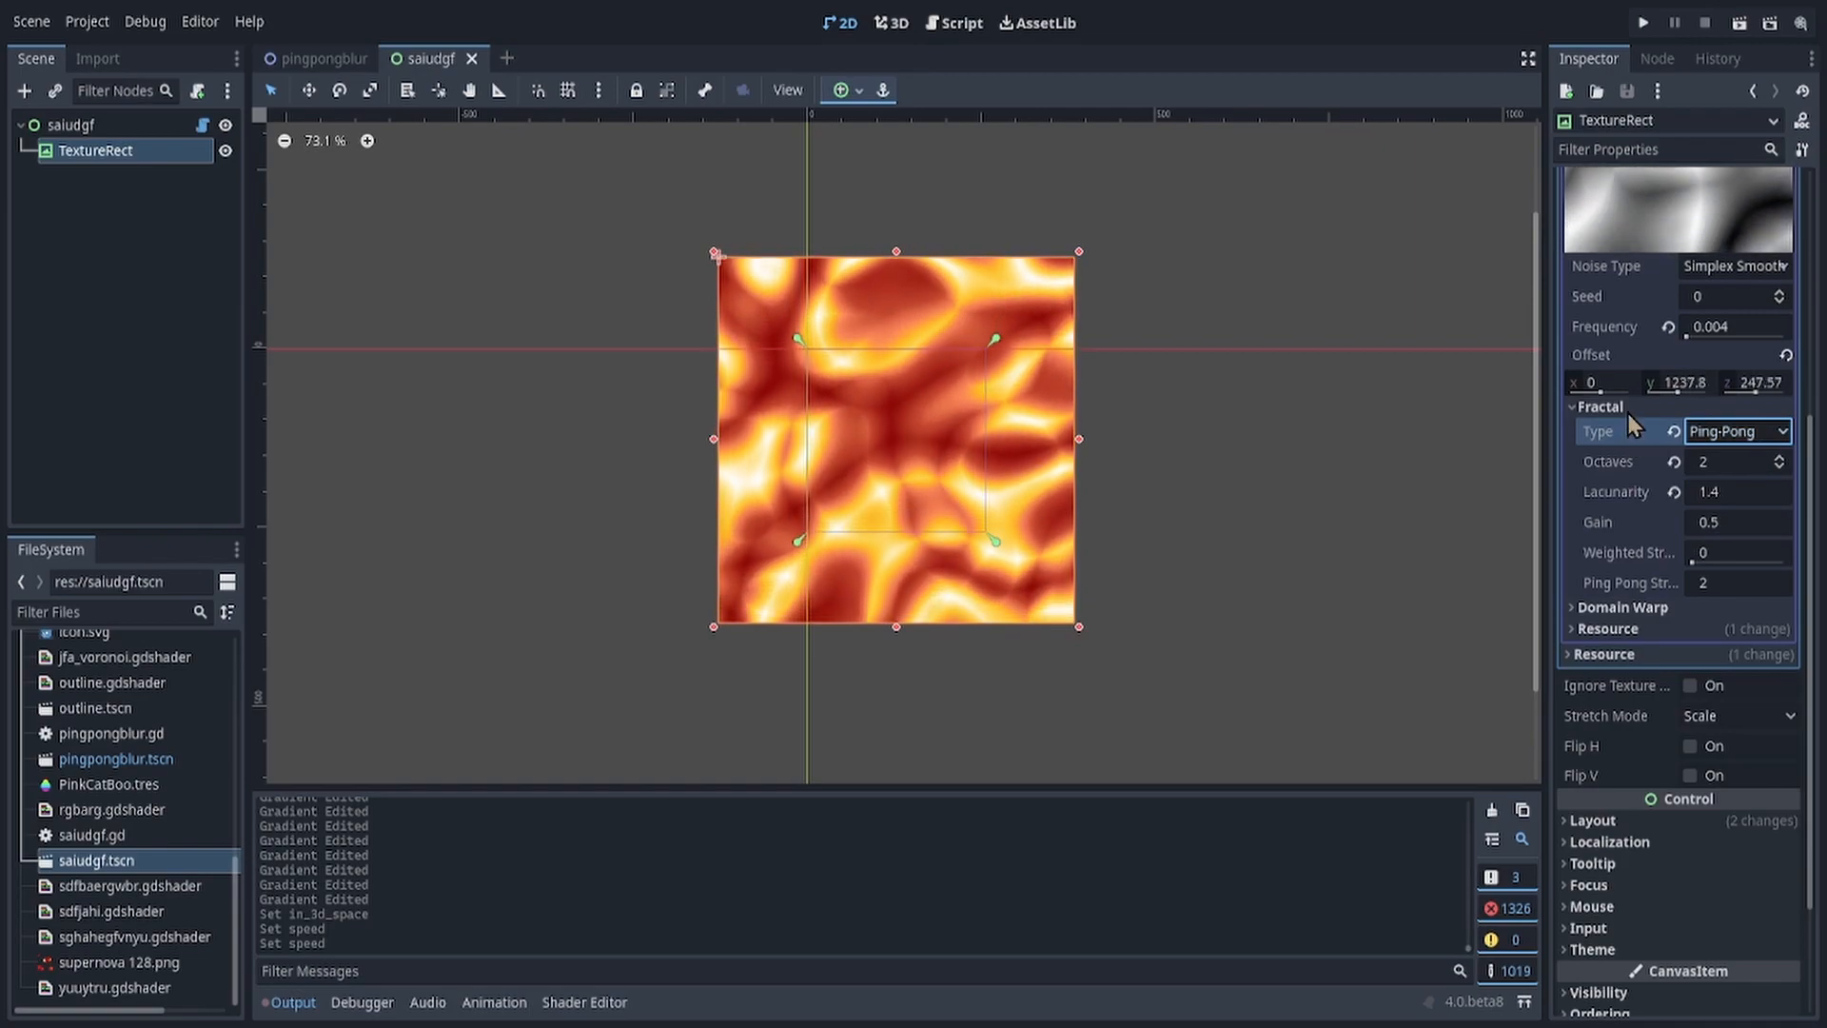
Step: Inspect the TextureRect's fractal noise settings to watch the offset climb
left_click(1600, 407)
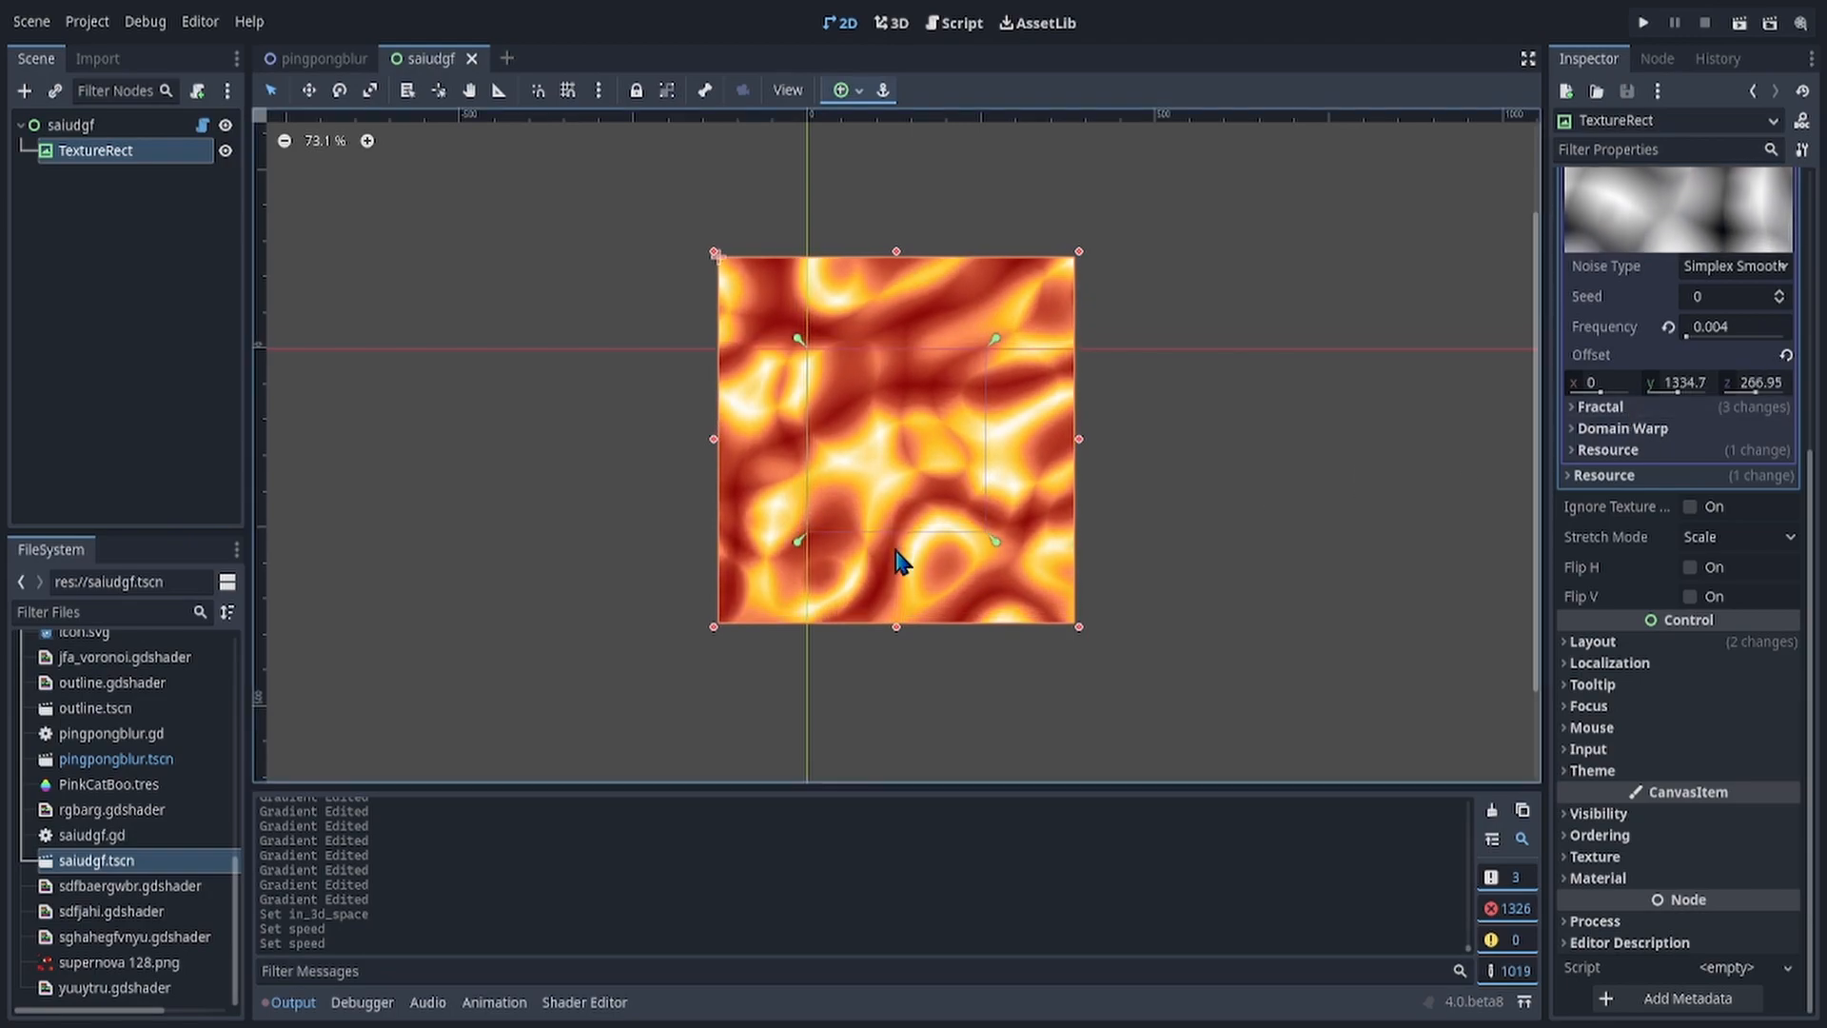
left_click(1601, 407)
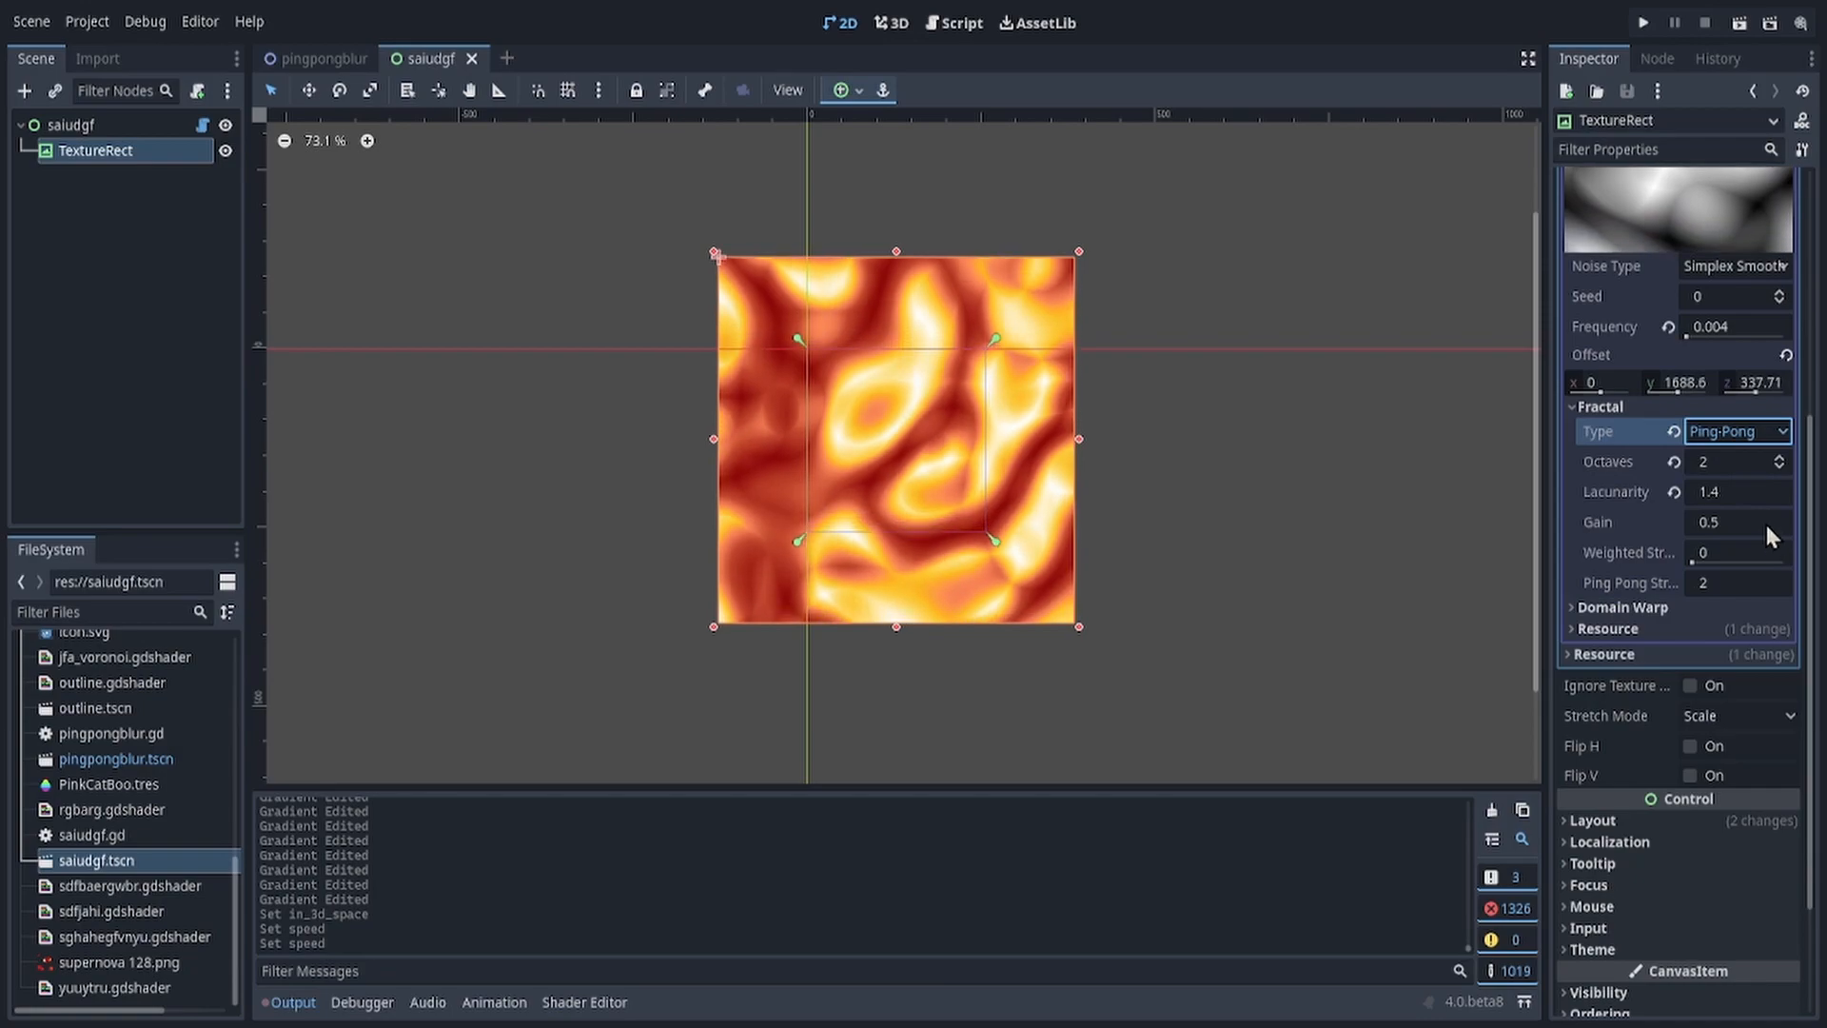
left_click(1600, 407)
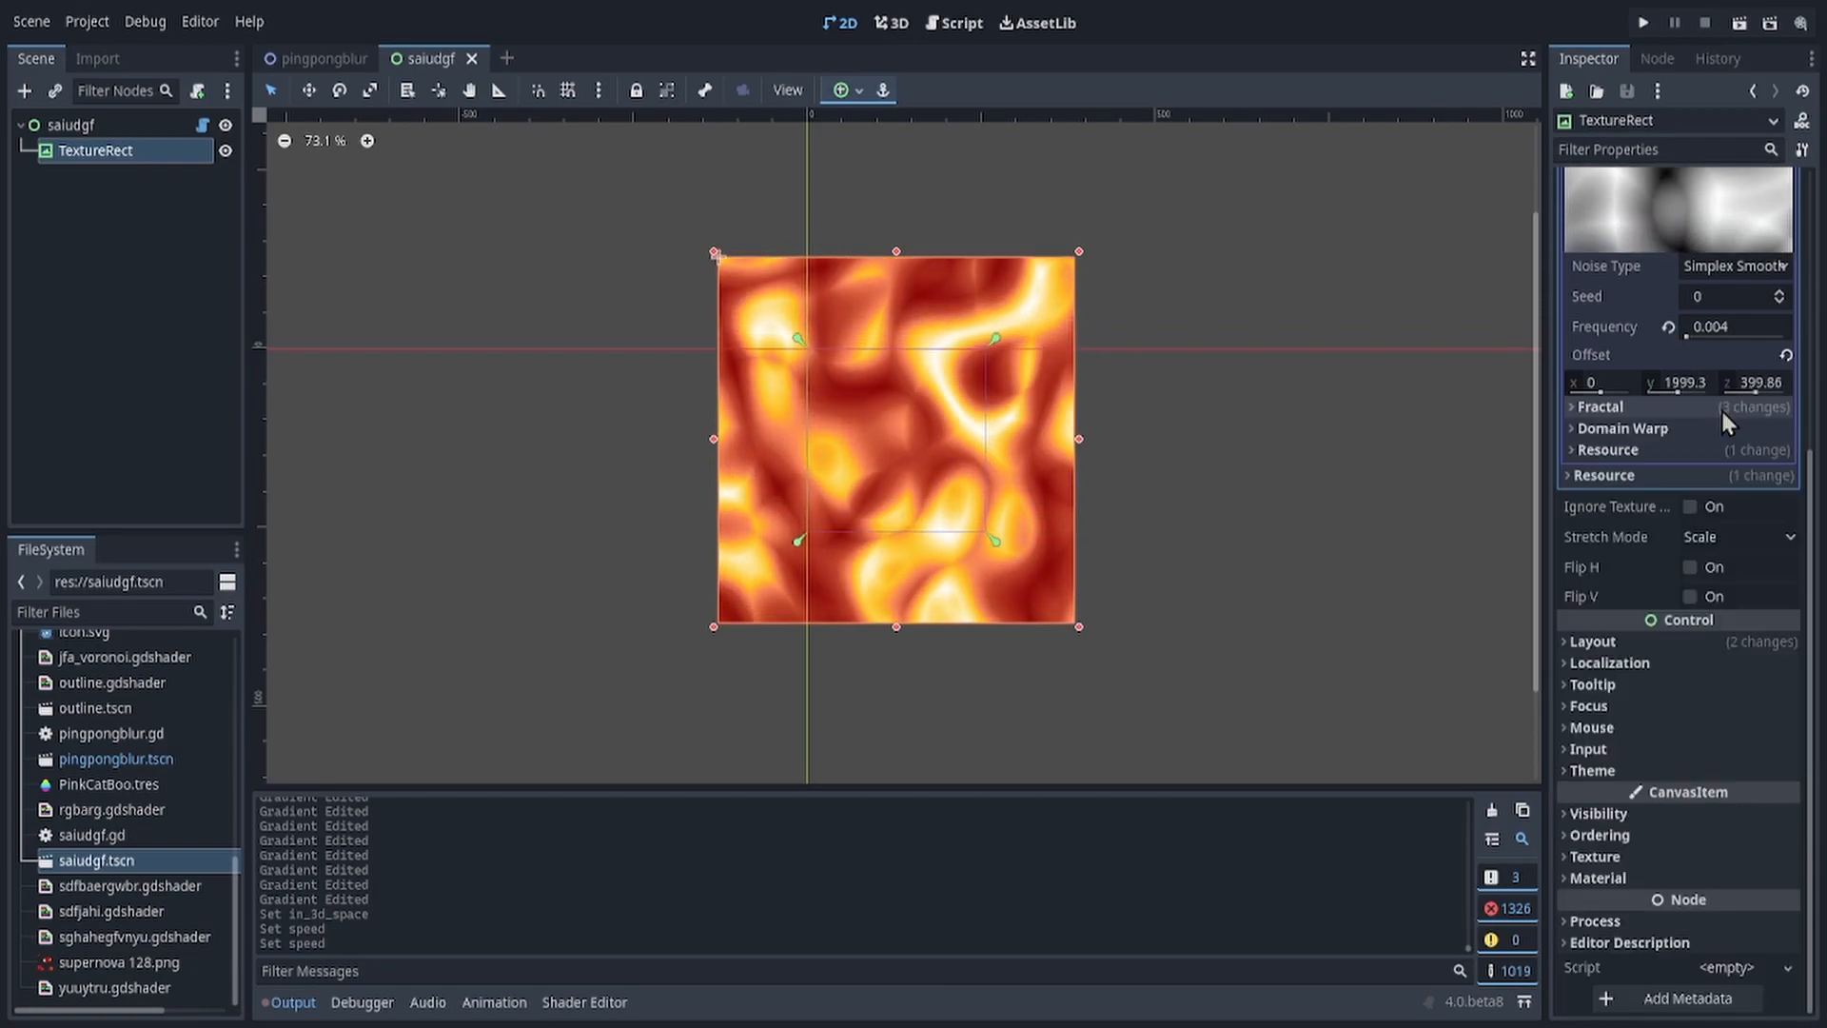